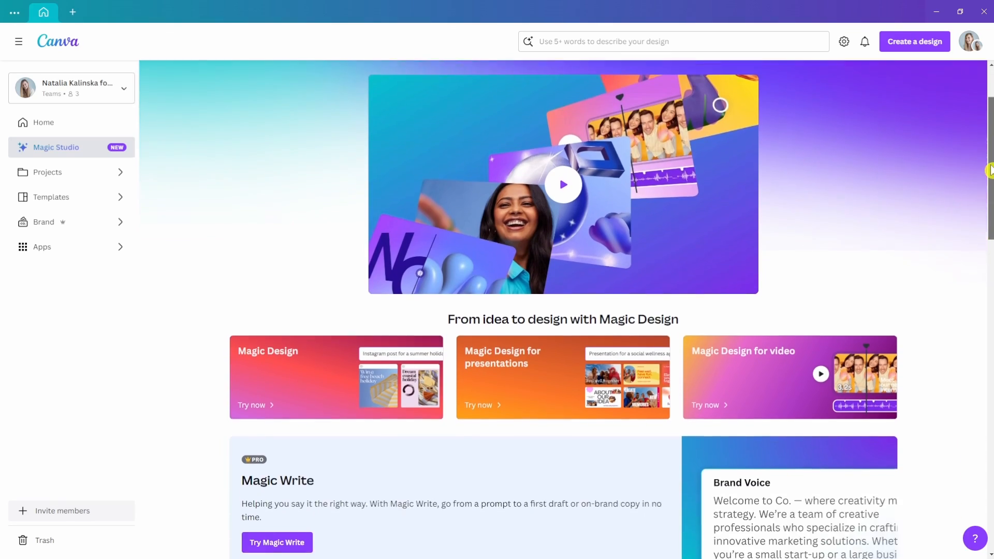
# - Scroll through the Magic Studio AI features overview, then return to the Home dashboard
pyautogui.scroll(-3)
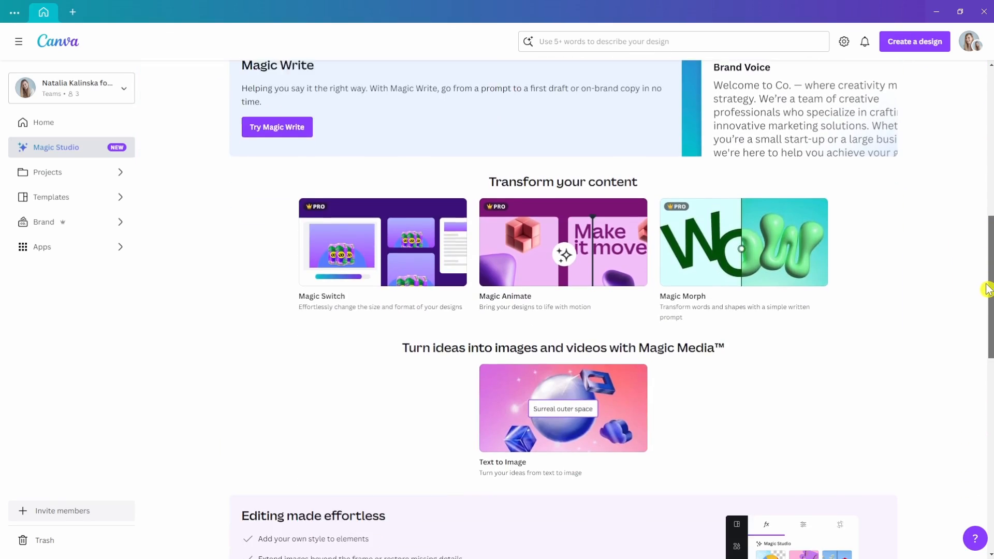
pyautogui.scroll(-3)
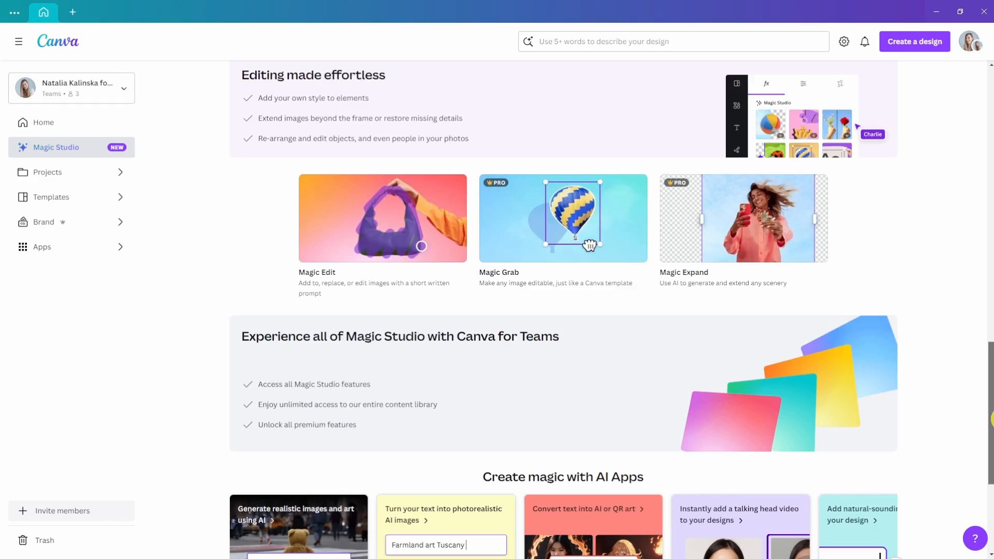
pyautogui.click(43, 122)
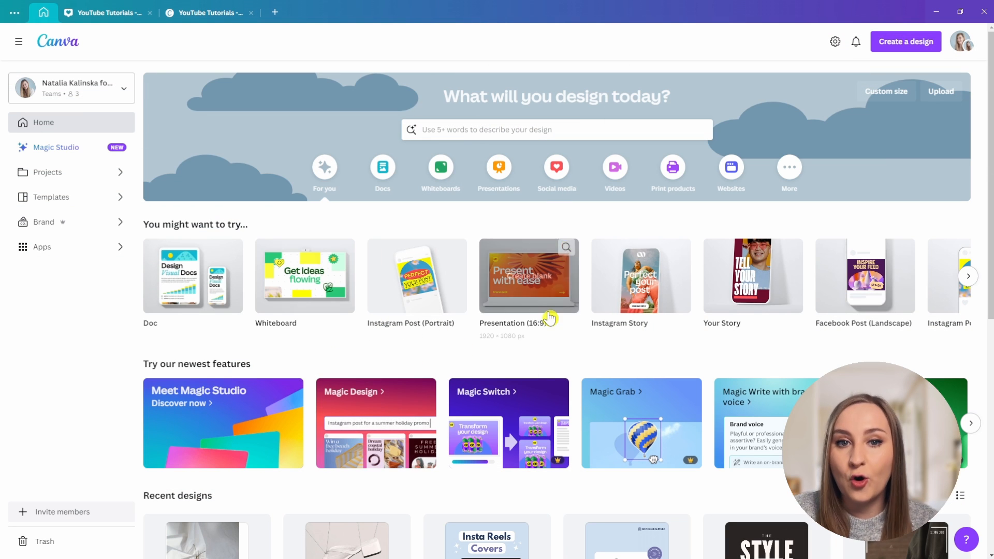
# - Preview the brand styles twice in the Magic Design introduction, then close it
pyautogui.click(375, 423)
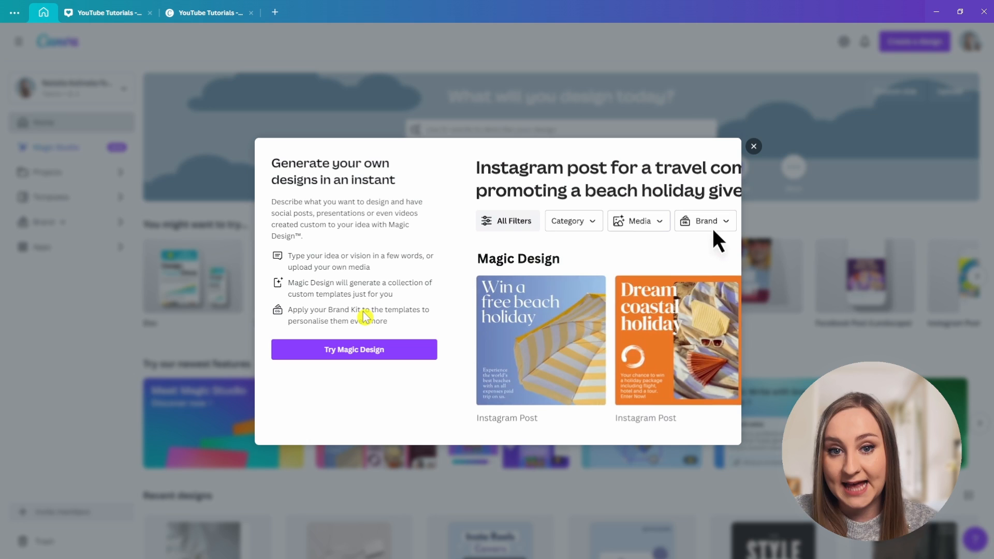
pyautogui.click(704, 221)
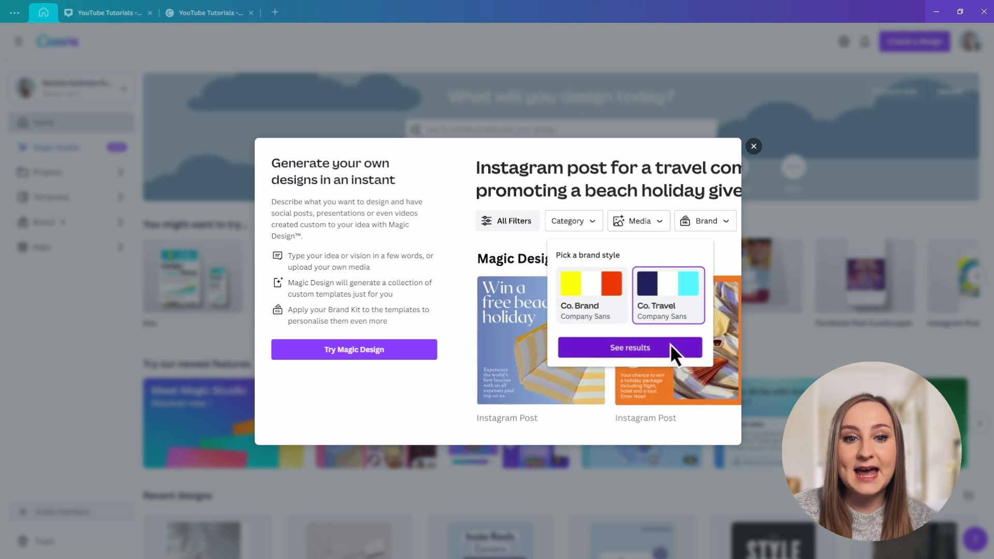
pyautogui.click(629, 347)
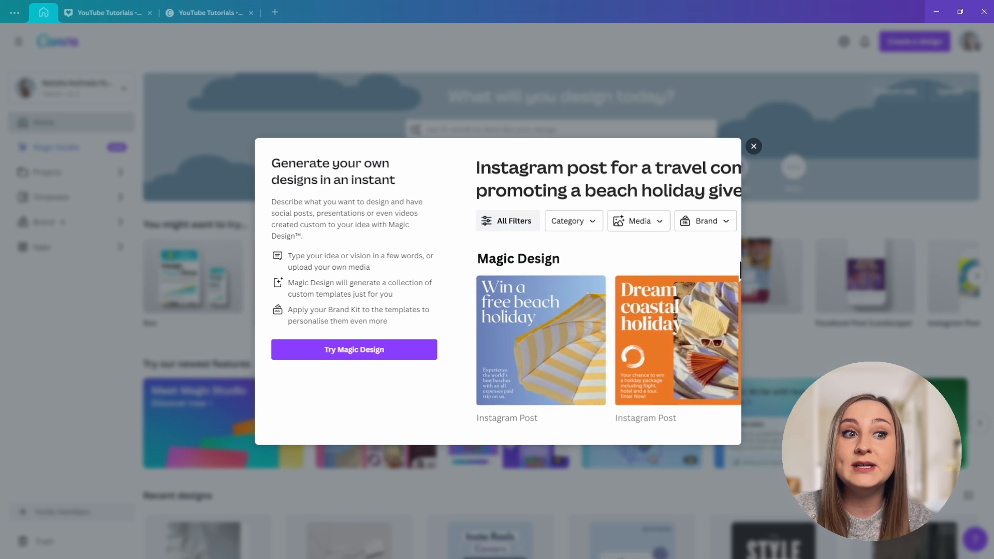
pyautogui.click(704, 221)
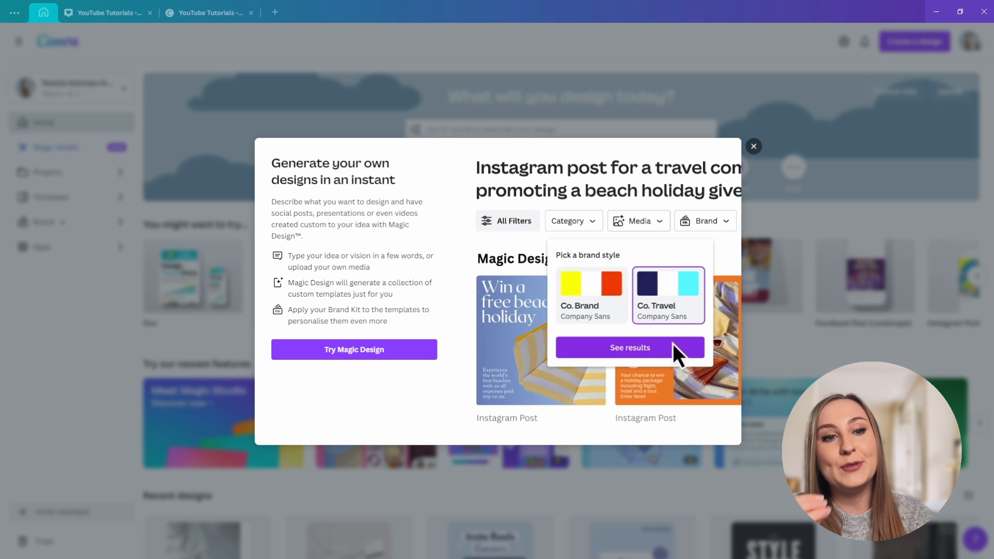
pyautogui.click(629, 348)
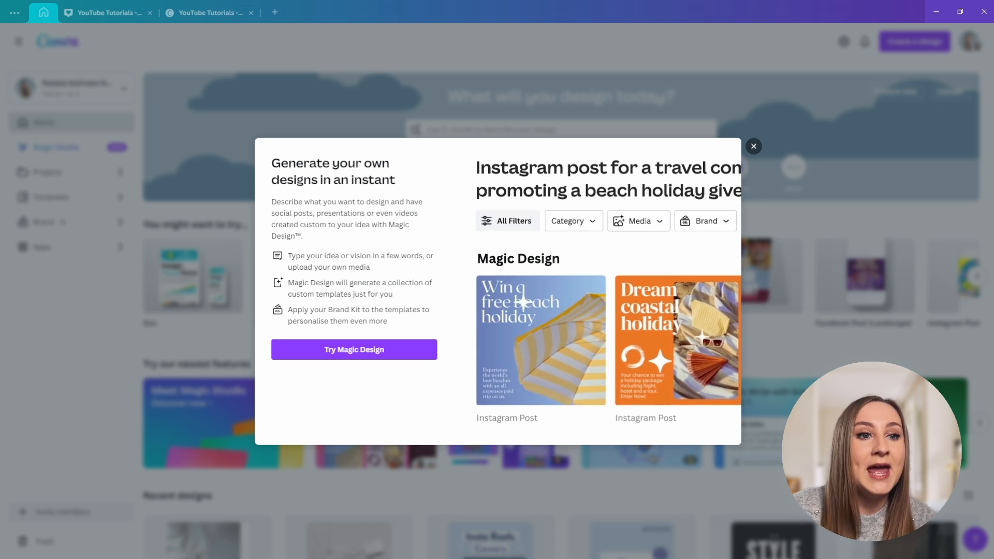
pyautogui.click(753, 146)
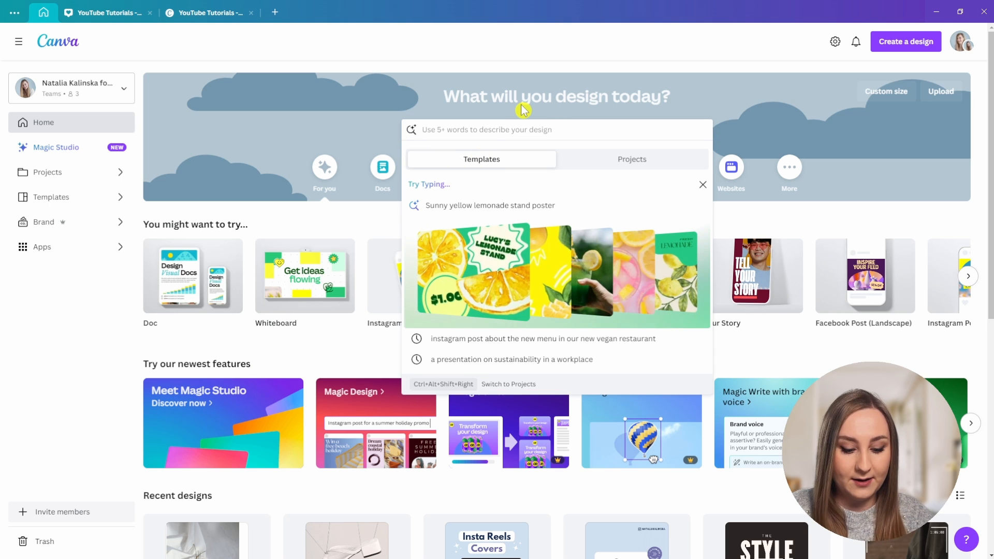
# - Search vegan restaurant menu post templates and add an uploaded food photo as media
pyautogui.click(541, 338)
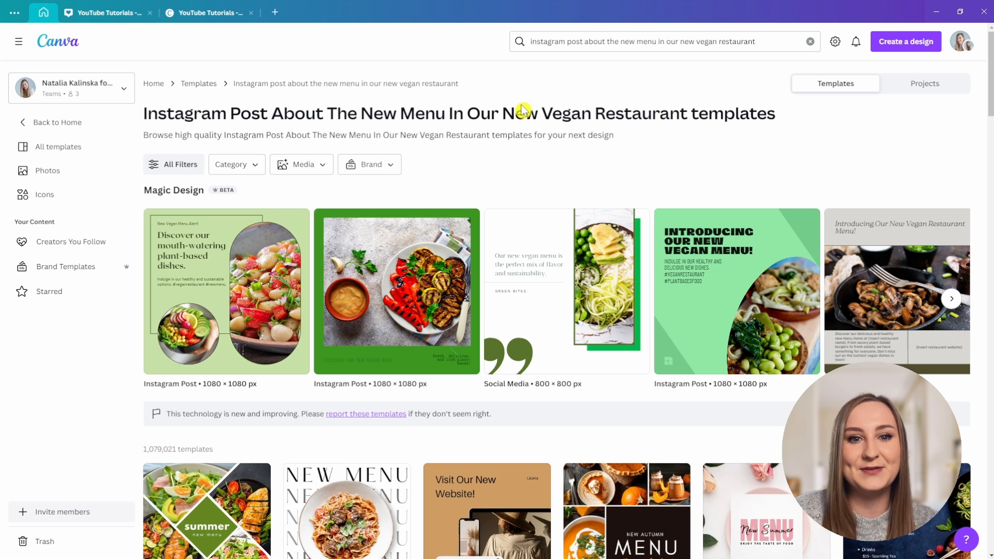
pyautogui.moveTo(302, 216)
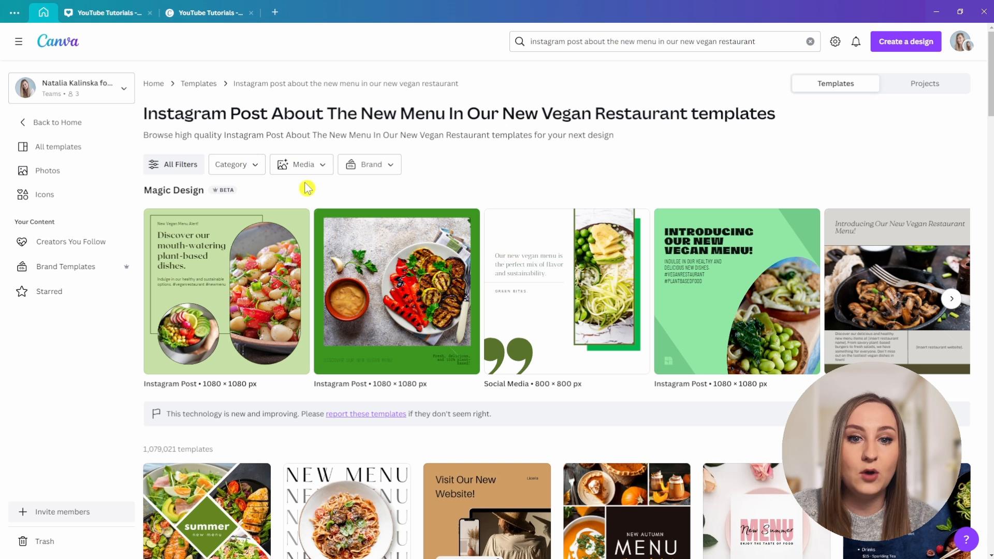
pyautogui.click(302, 164)
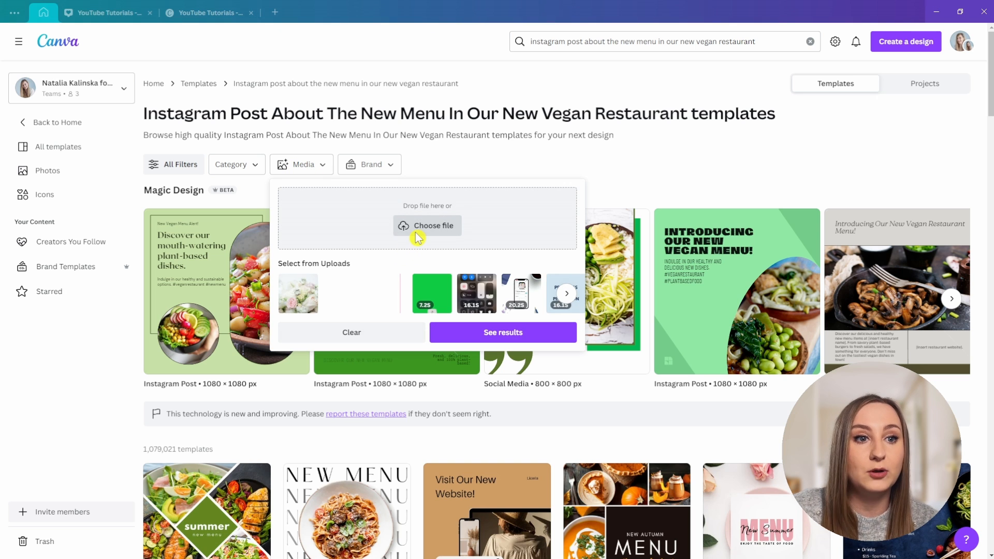
pyautogui.click(502, 332)
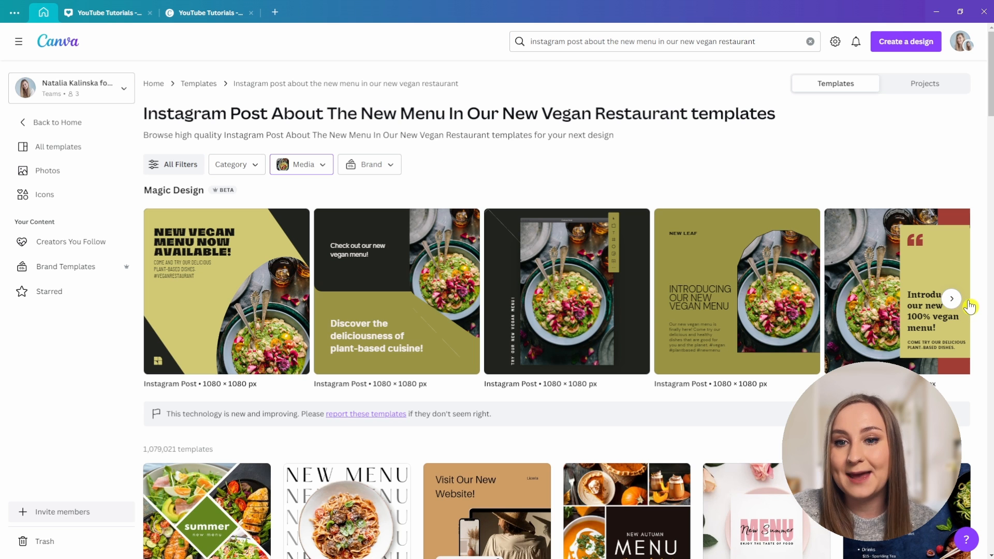
# - Restyle the Magic Design results with the dark green Tastish Food brand style
pyautogui.click(950, 299)
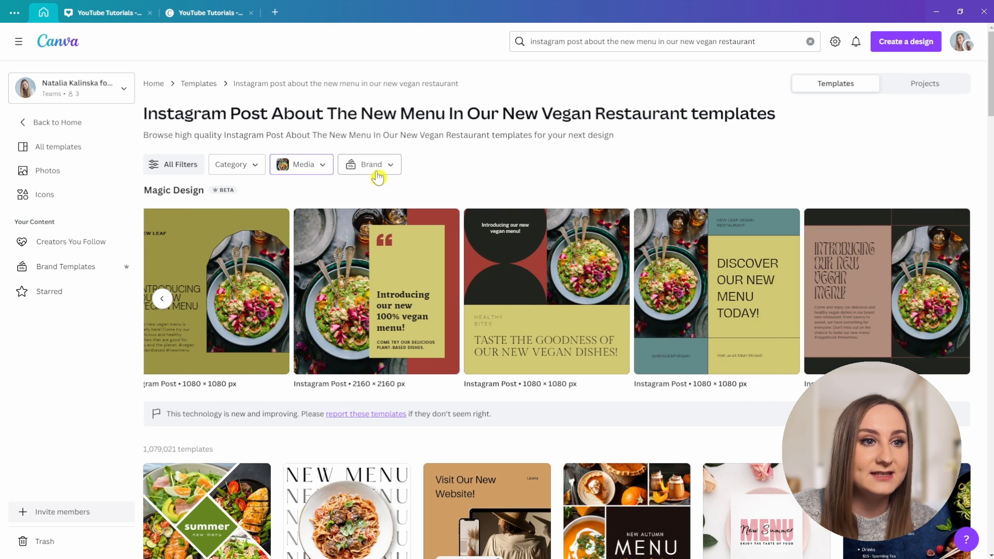
pyautogui.click(370, 164)
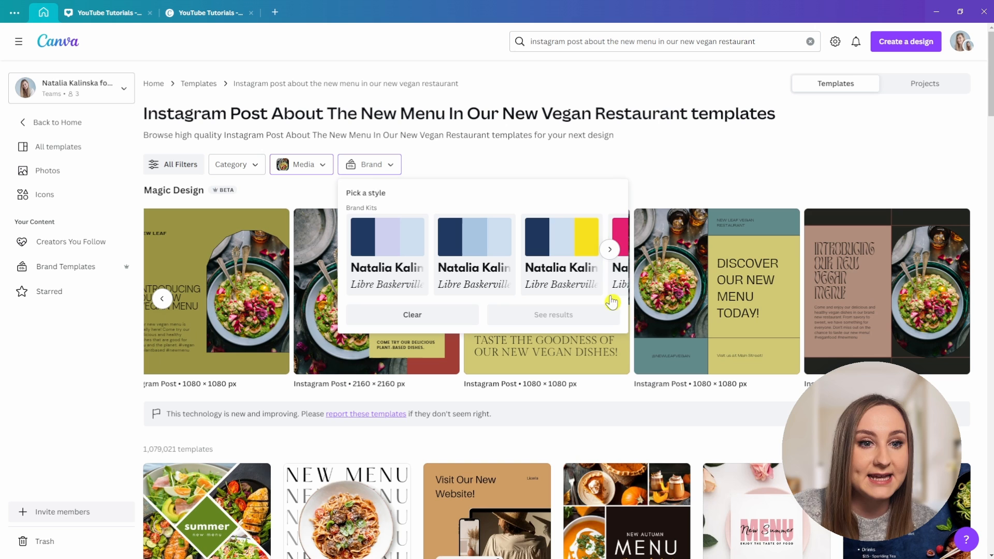
pyautogui.moveTo(609, 249)
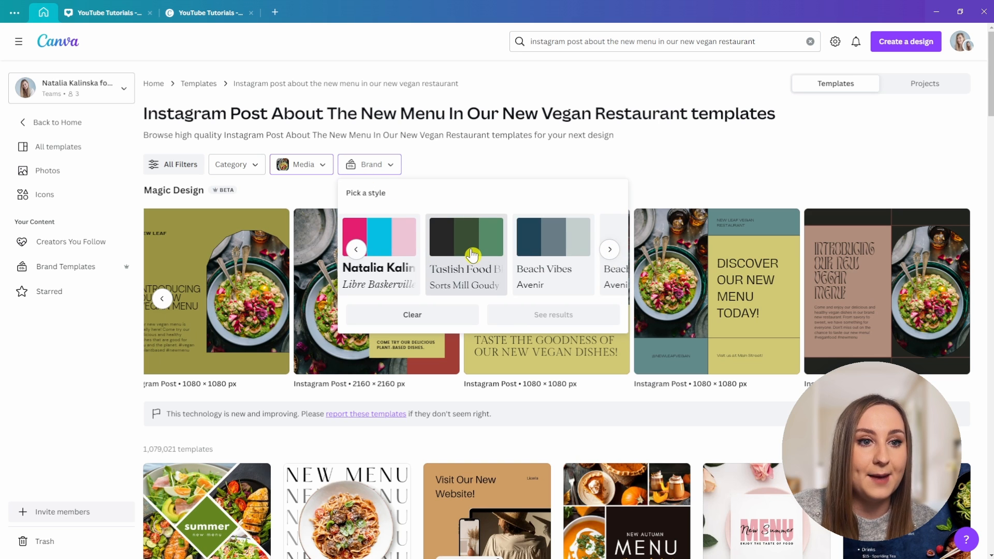
pyautogui.click(466, 239)
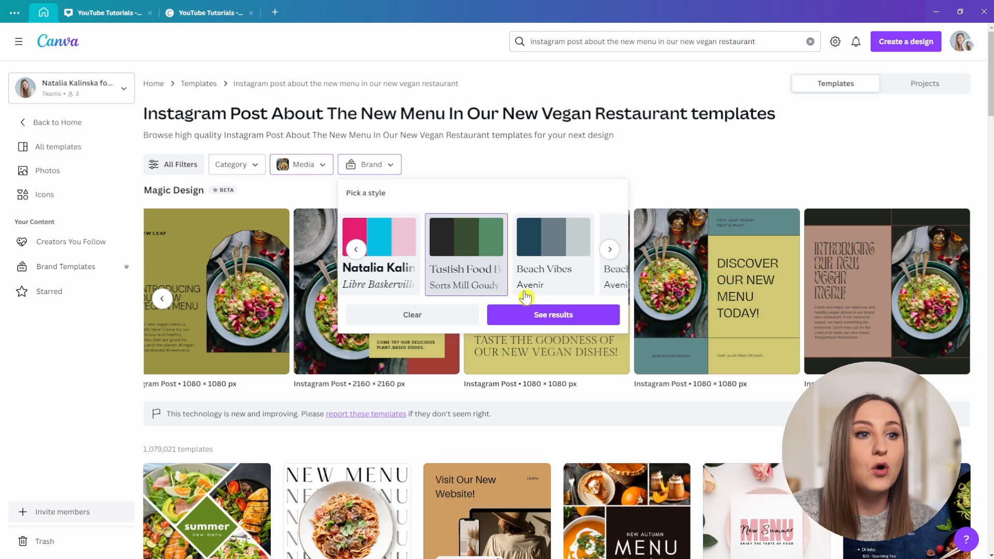
pyautogui.click(553, 314)
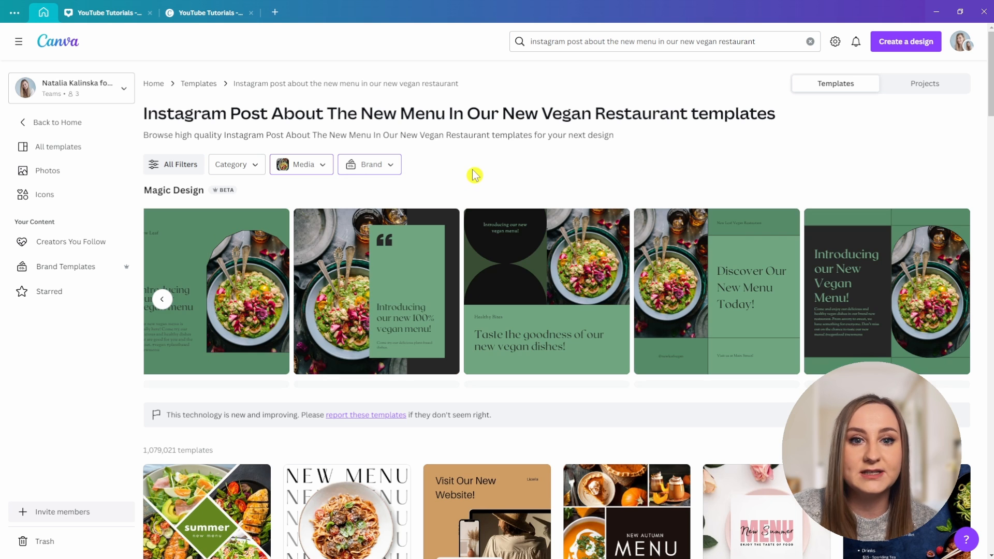
pyautogui.moveTo(152, 240)
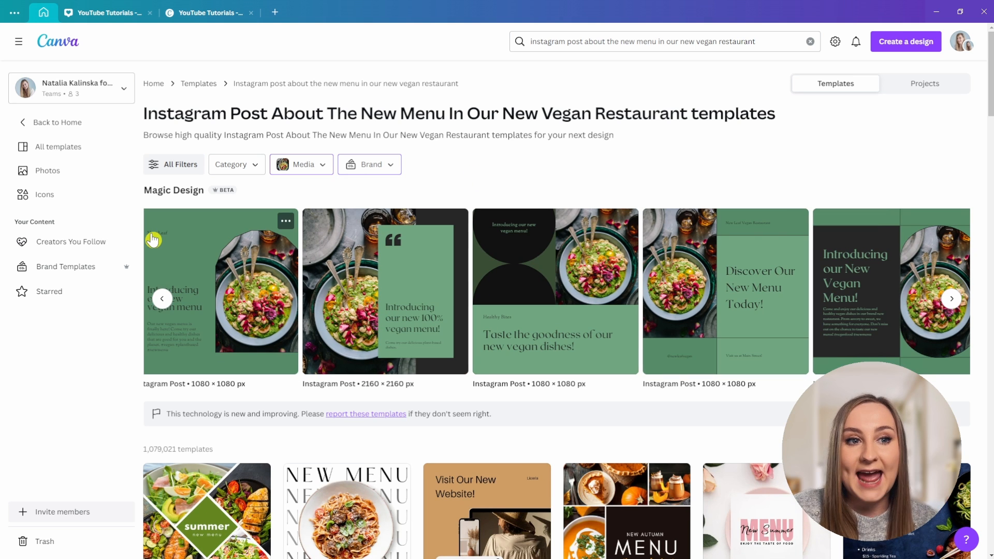
pyautogui.moveTo(323, 314)
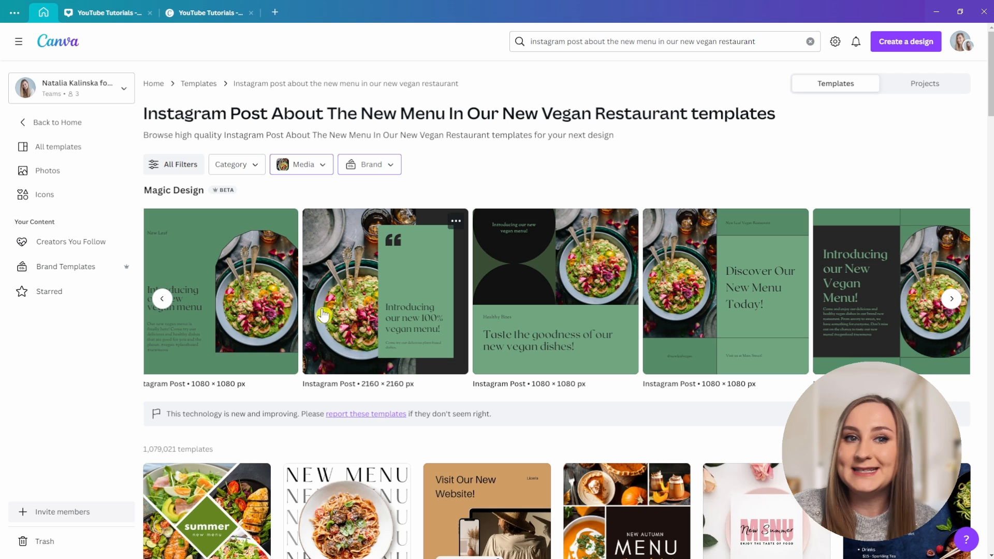
pyautogui.moveTo(335, 279)
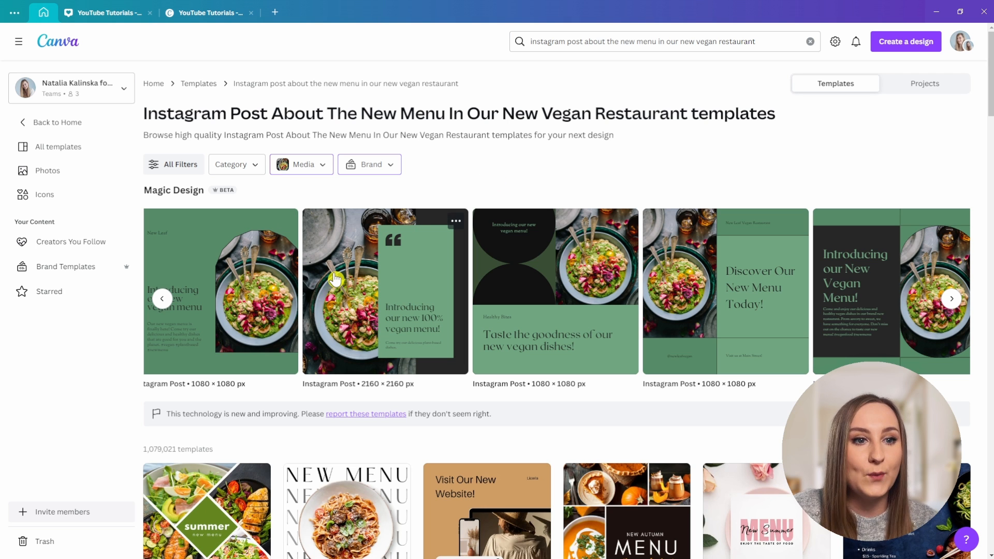
# - Preview the green 'Introducing our new 100% vegan menu!' template and customise it as a design
pyautogui.click(384, 291)
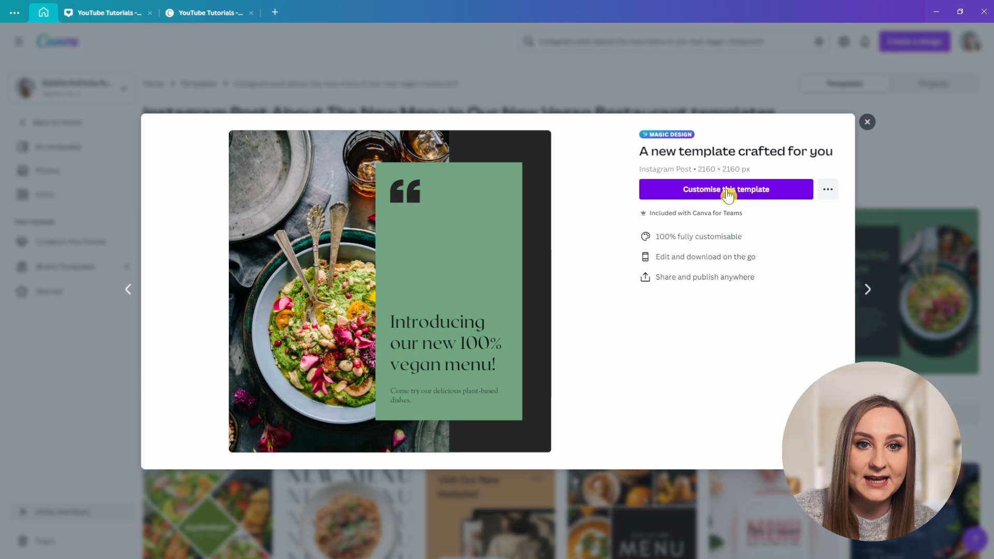
pyautogui.click(726, 189)
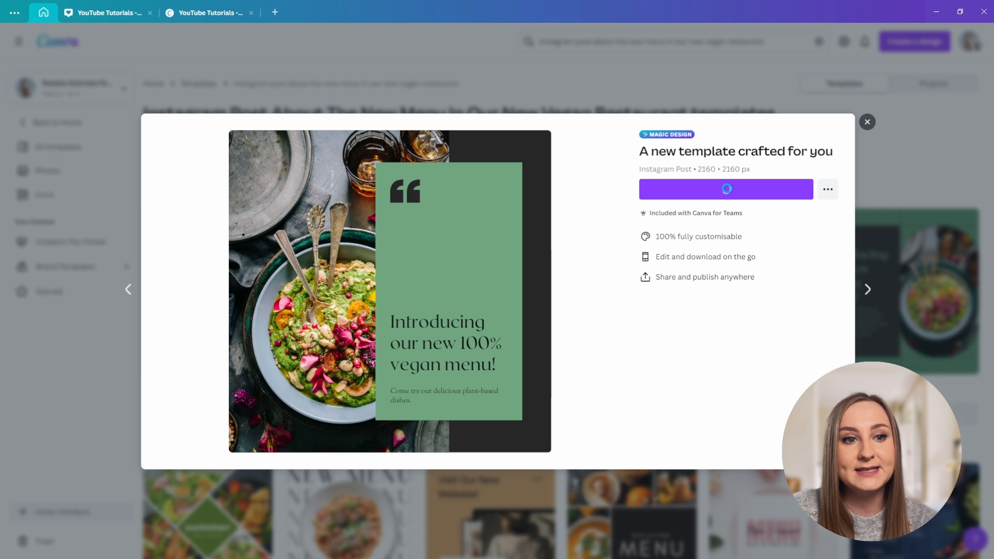
pyautogui.click(726, 189)
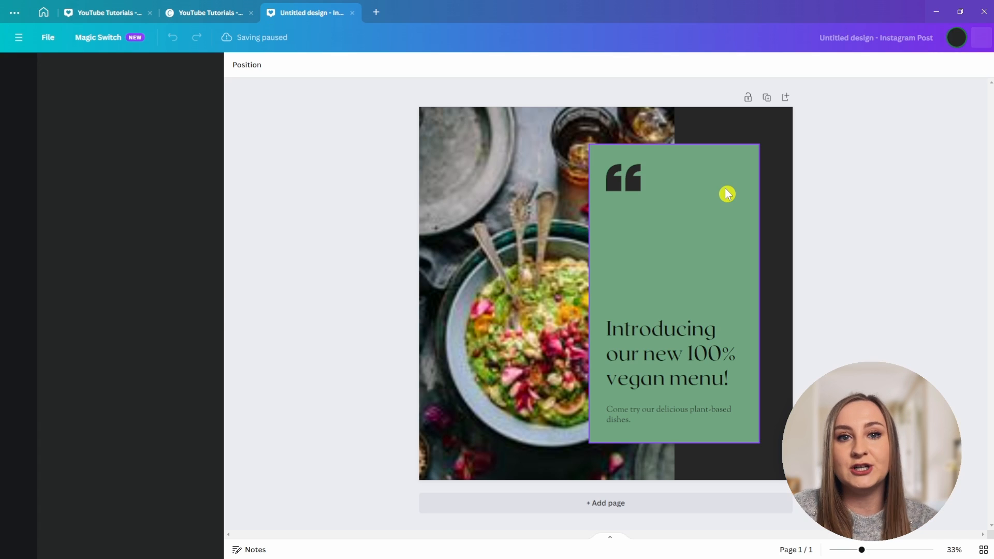
# - Browse the Design panel templates and open all Magic Design suggestions
pyautogui.click(19, 69)
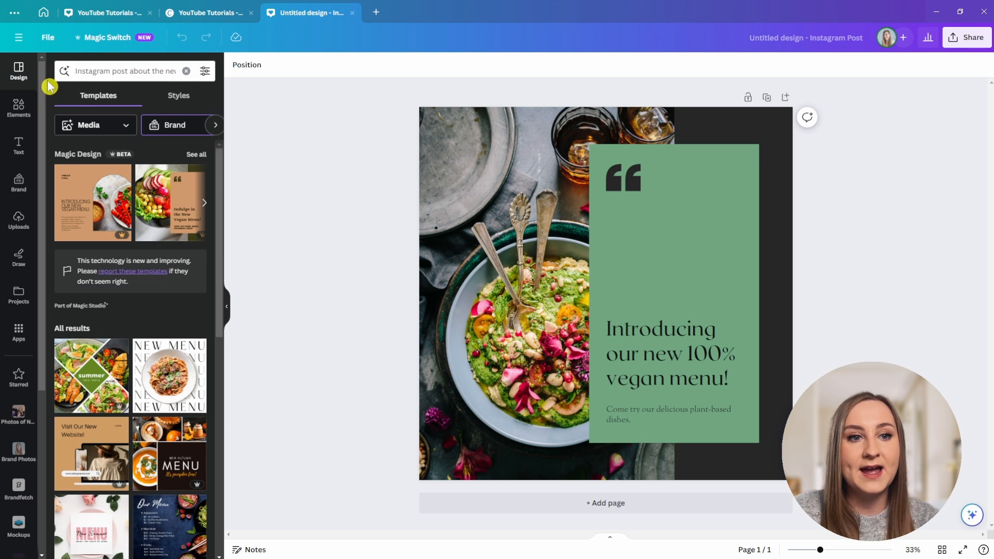
pyautogui.moveTo(53, 70)
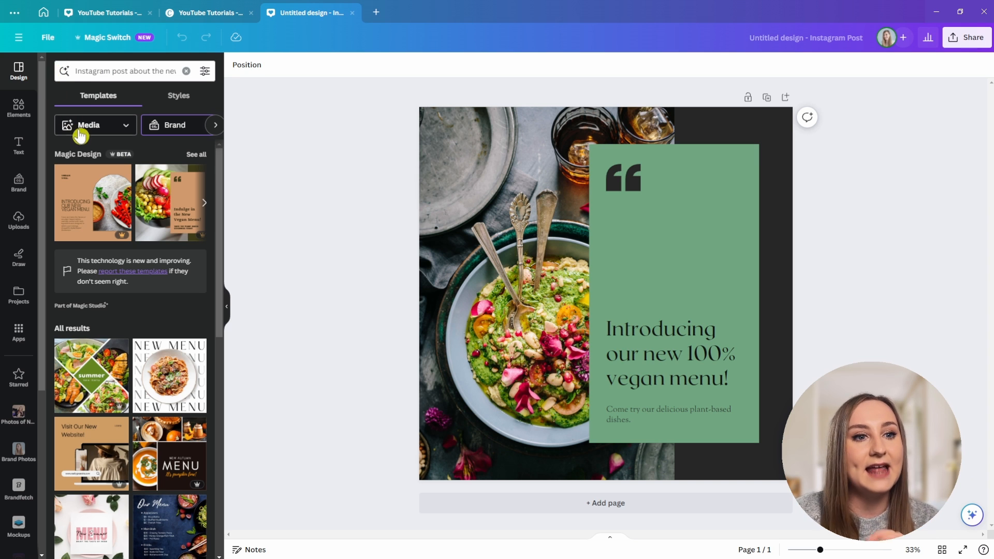
pyautogui.moveTo(215, 220)
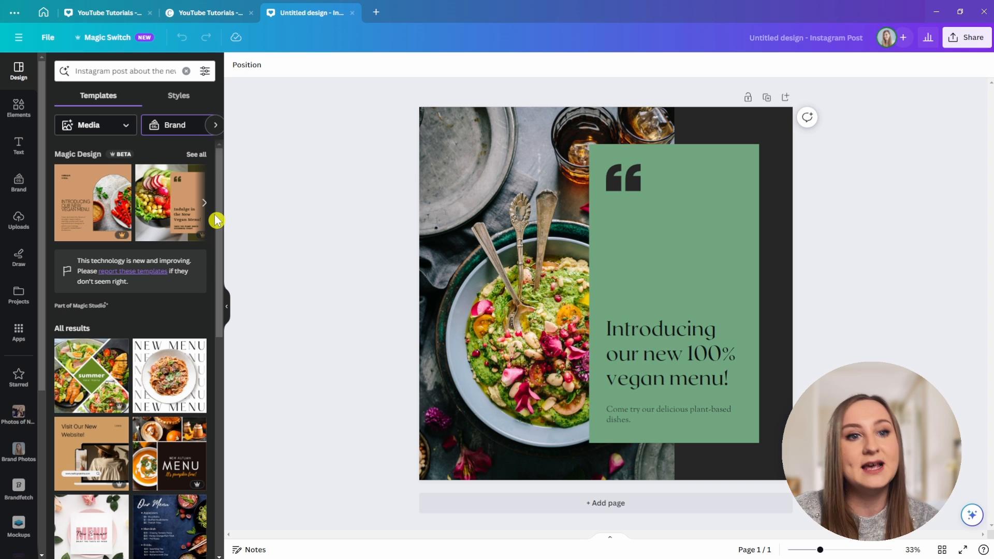
pyautogui.scroll(-3)
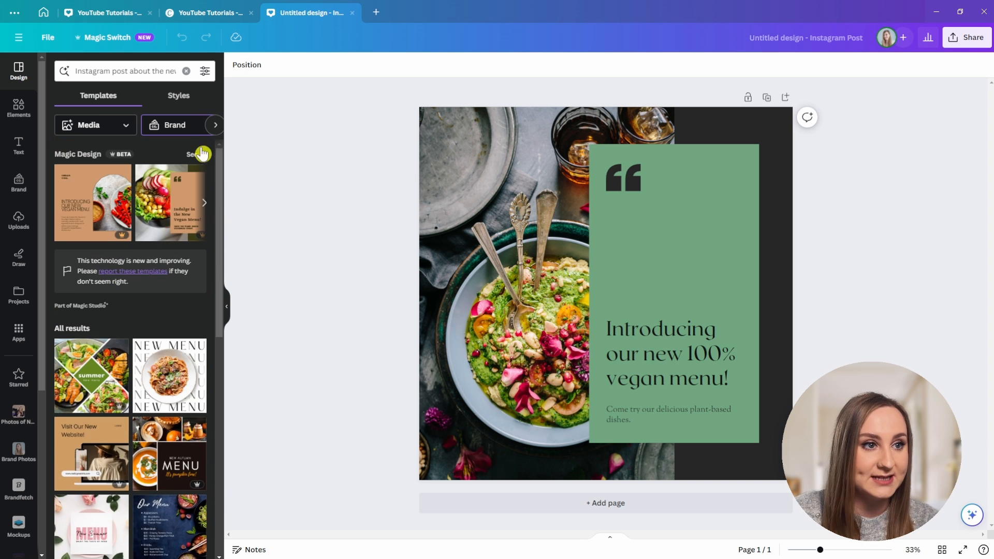
pyautogui.click(198, 155)
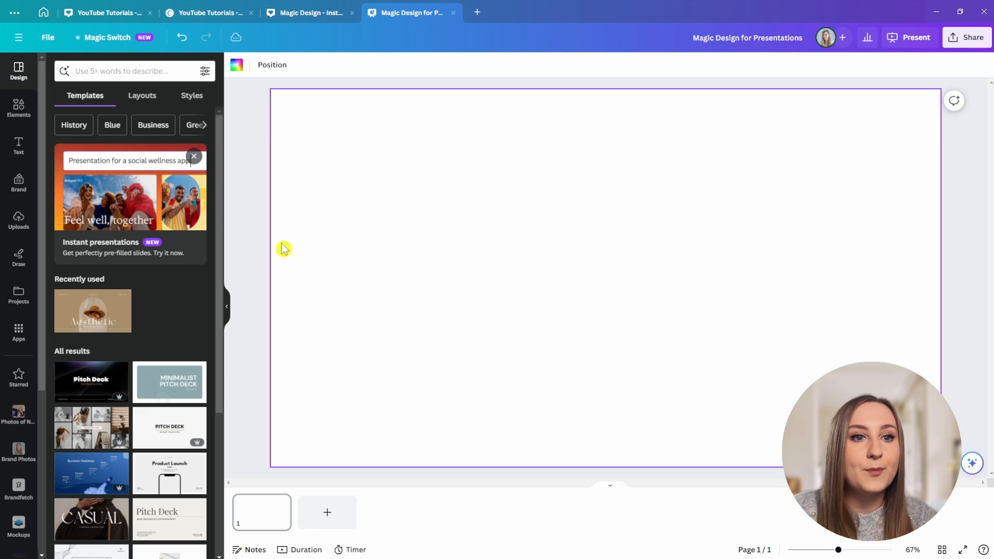
# - Back in the blank presentation, reuse the recent sustainability description in the Design search
pyautogui.click(43, 12)
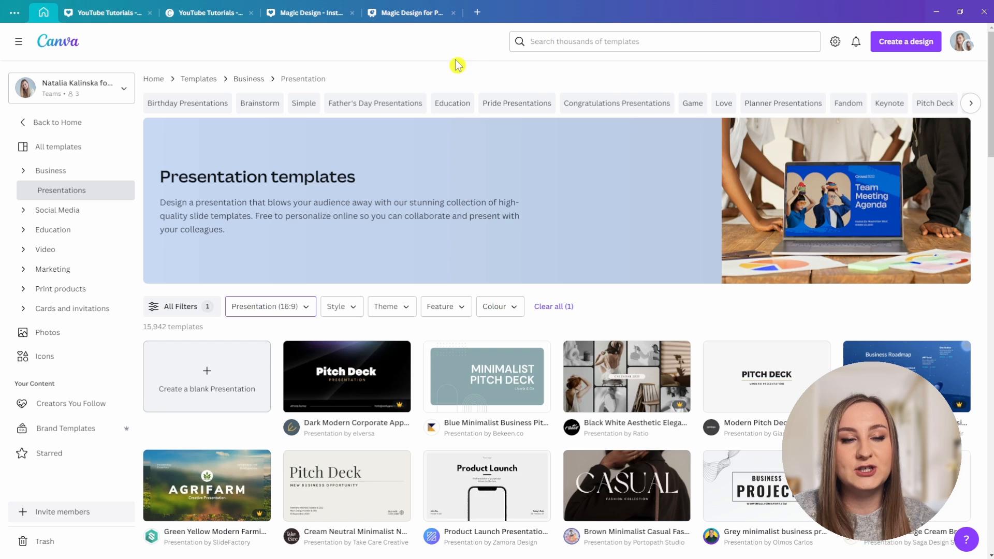
pyautogui.click(409, 12)
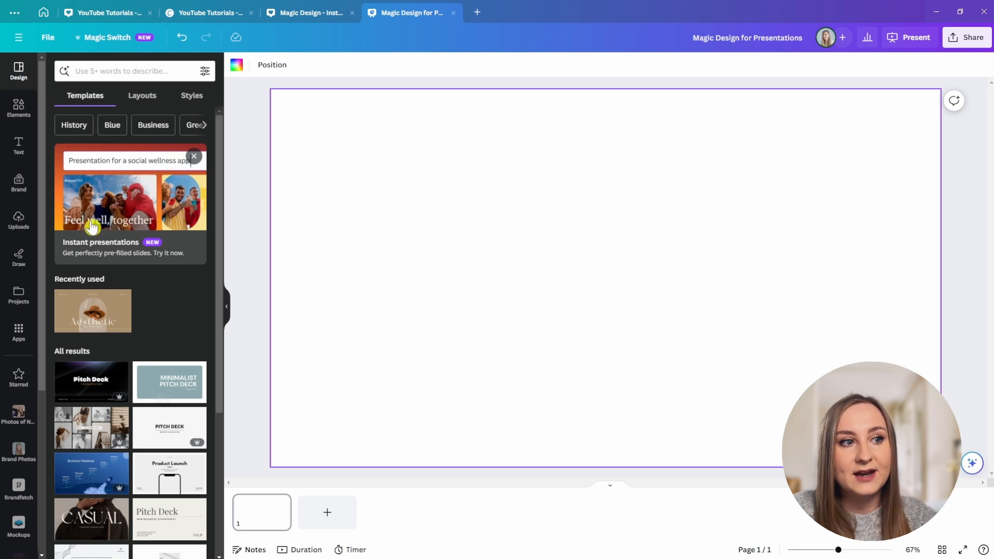
pyautogui.click(127, 71)
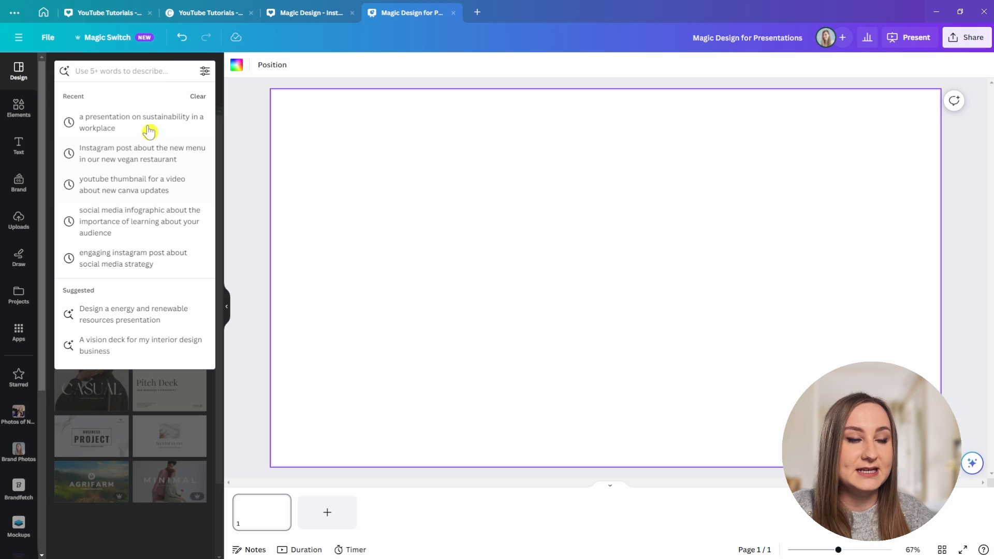
pyautogui.click(141, 122)
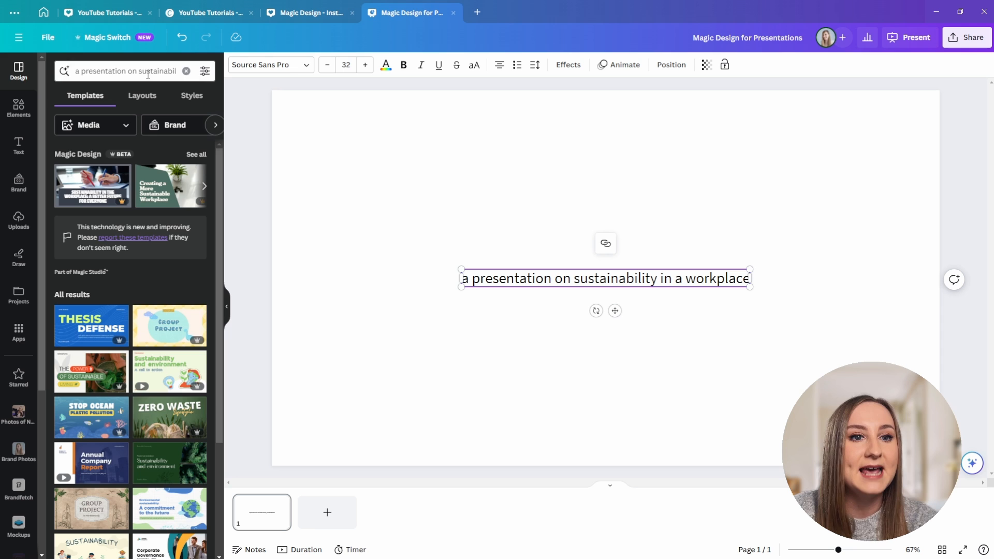
# - Apply all seven pages of the 'Creating a More Sustainable Workplace' Magic Design template
pyautogui.click(196, 155)
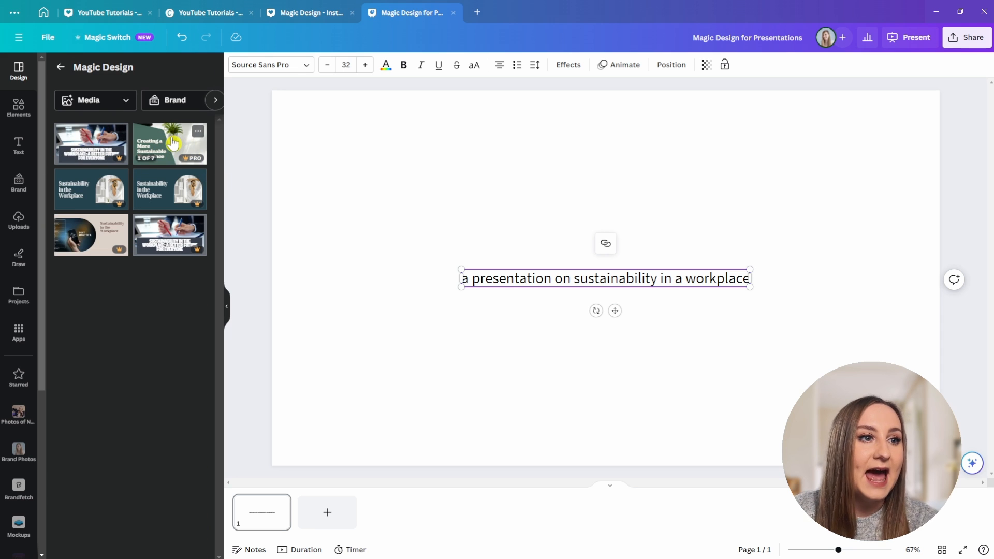
pyautogui.click(170, 143)
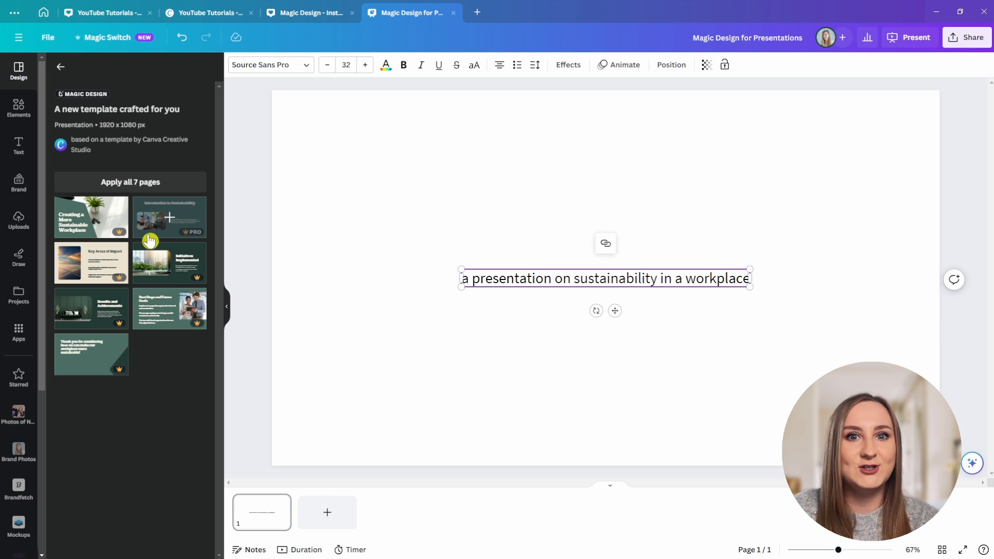
pyautogui.click(130, 181)
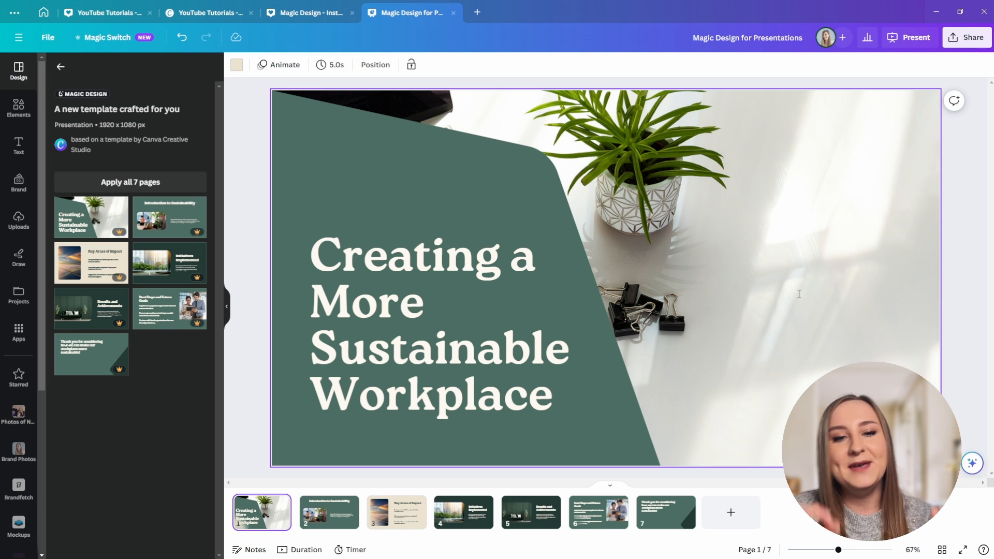
pyautogui.moveTo(779, 280)
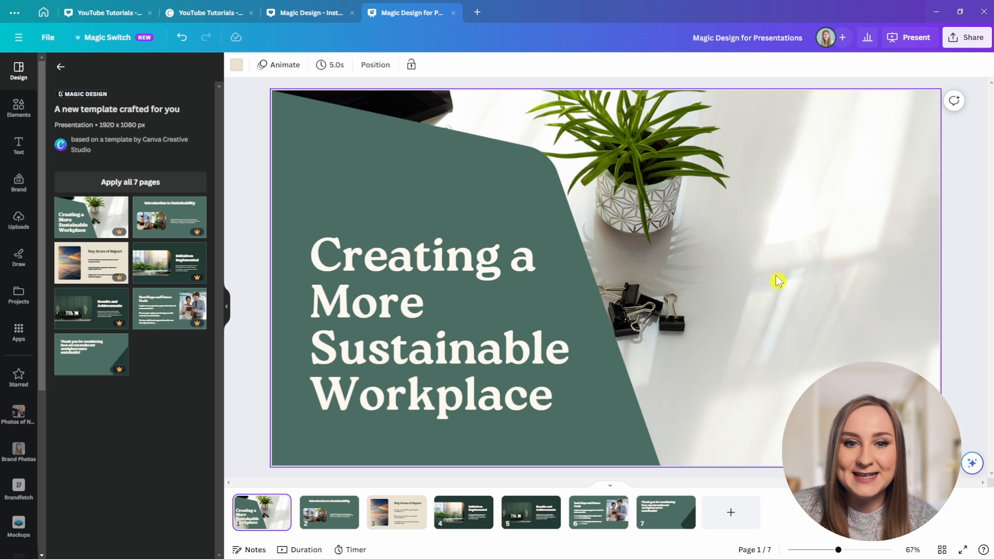
# - Open the new untitled blank Mobile Video design in its own tab
pyautogui.click(43, 13)
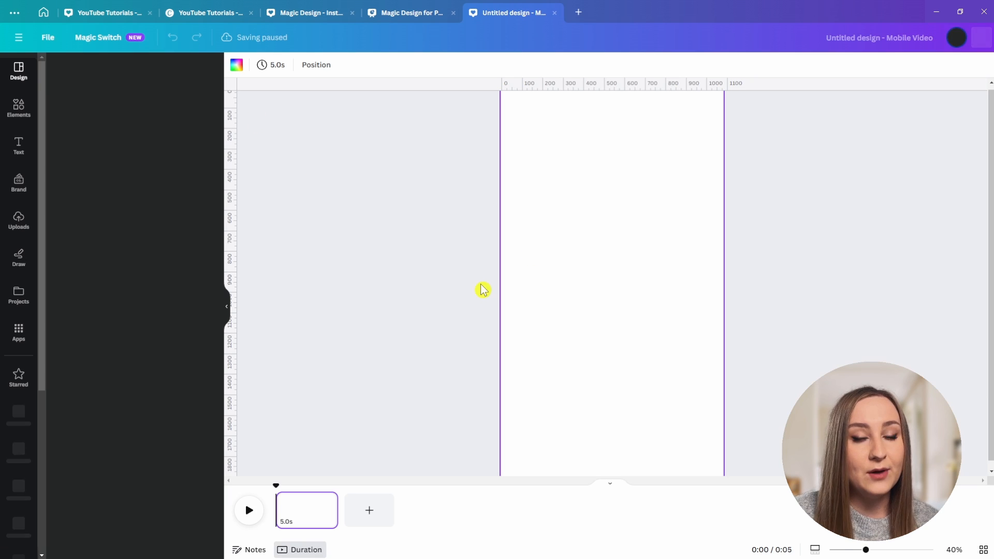
# - Generate an Instagram video of workspace prep for a productive day from six selected clips
pyautogui.click(19, 71)
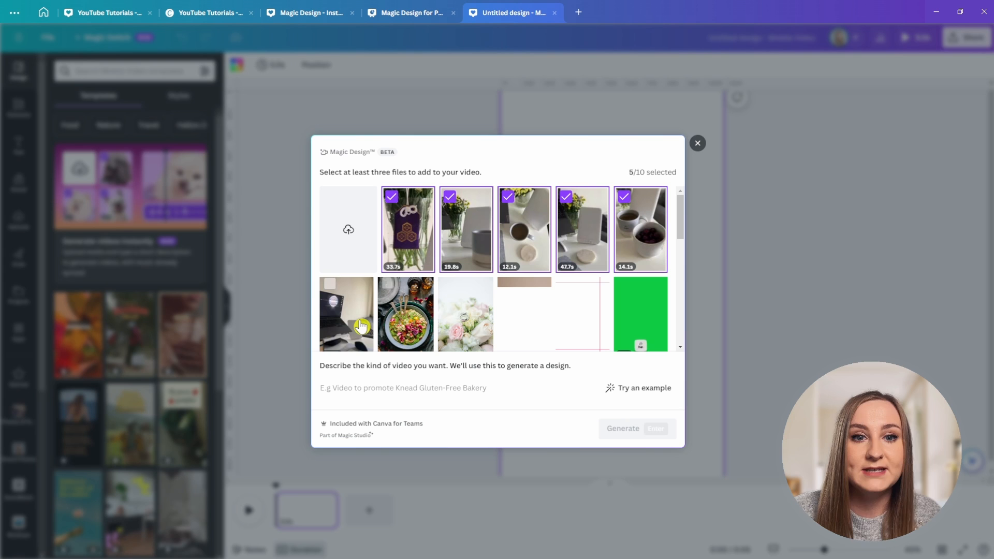
pyautogui.click(346, 314)
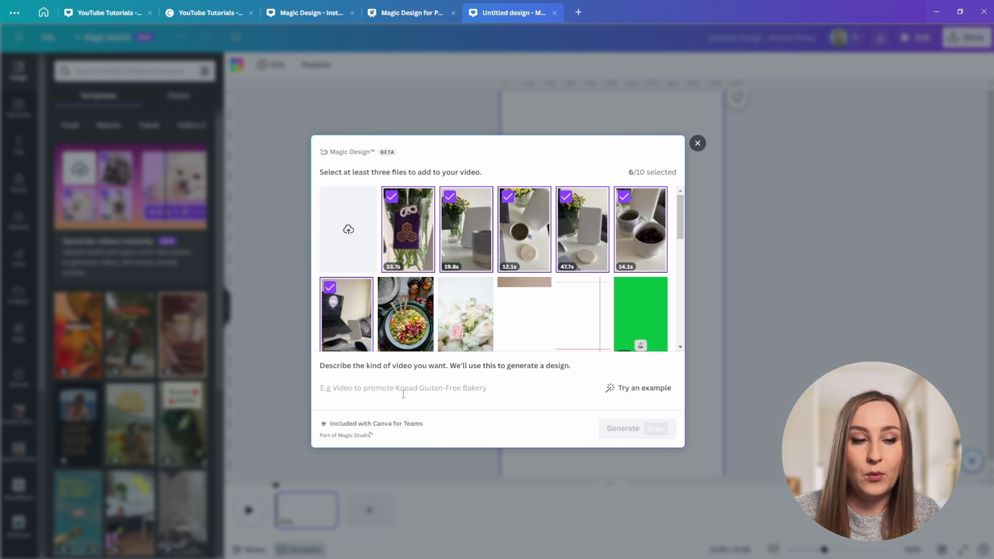
pyautogui.write('instagram video of me getting my workspace ready for a productive day as a content creator')
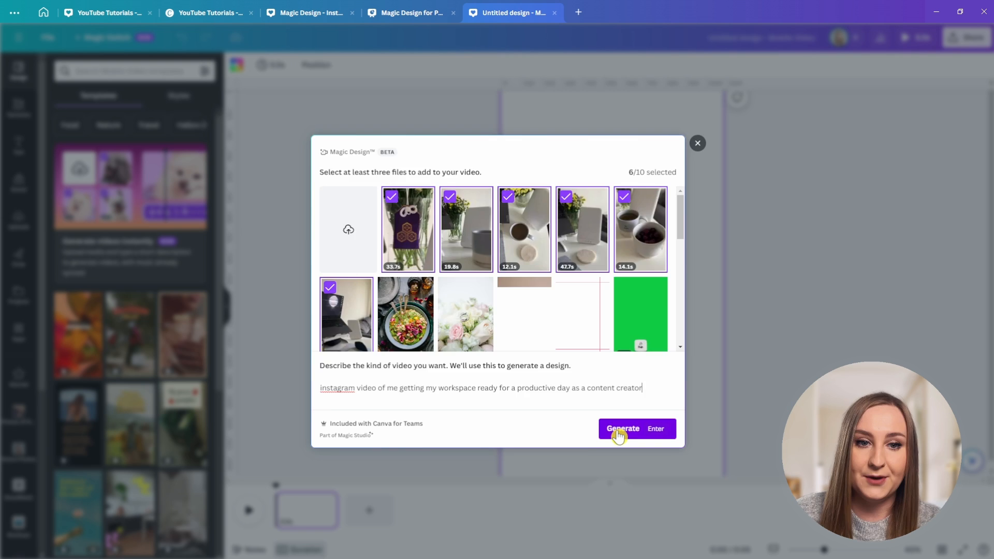
pyautogui.click(623, 428)
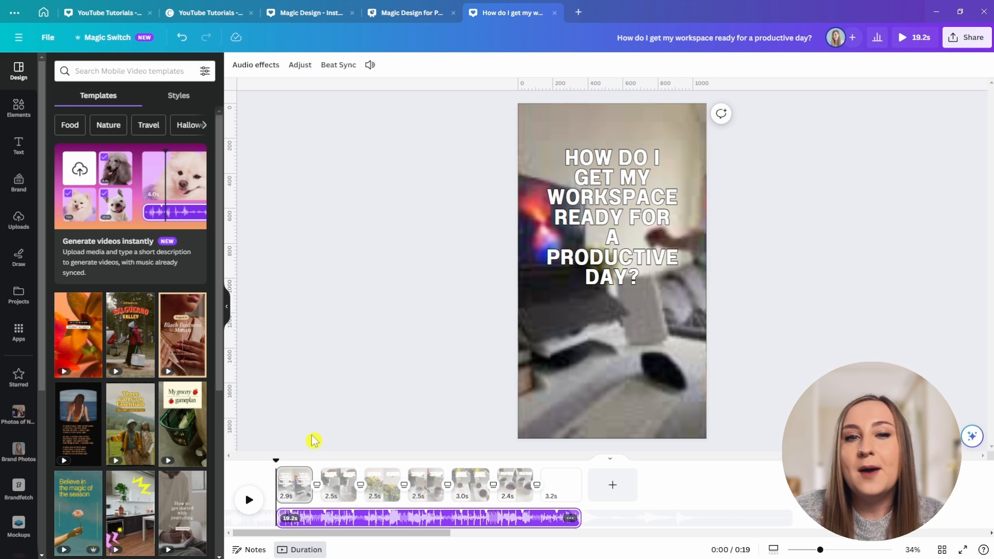
pyautogui.moveTo(332, 491)
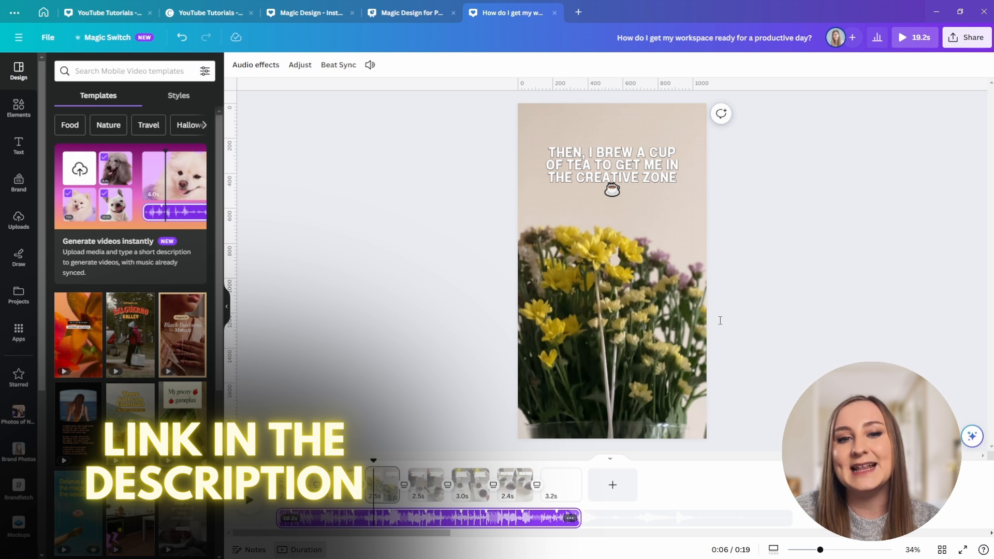
# - Switch to the 'YouTube Tutorials - Canva Updates September 2023' design tab
pyautogui.click(107, 13)
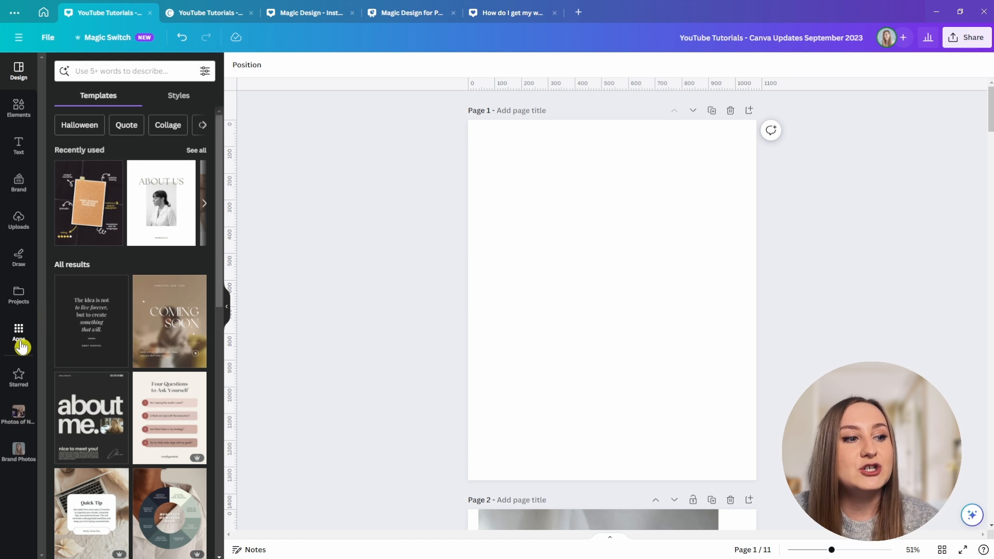
# - Search the Apps panel for 'magic m' and open the Magic Media app
pyautogui.click(19, 332)
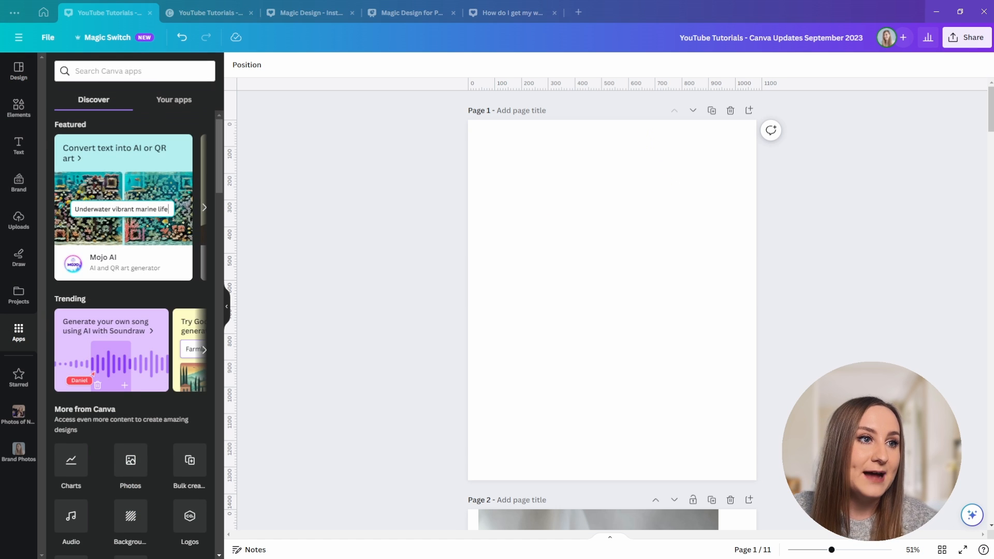
pyautogui.click(134, 70)
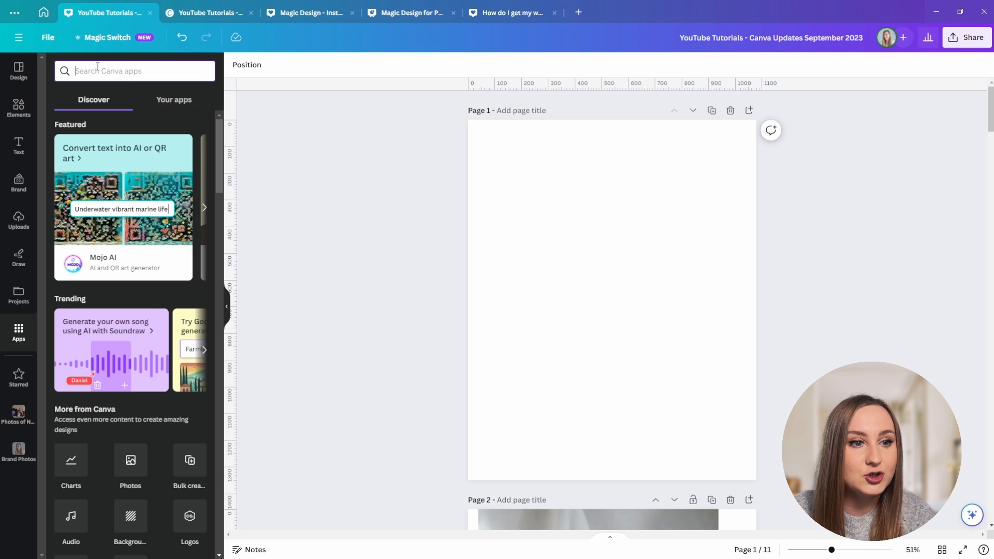
pyautogui.write('magic media')
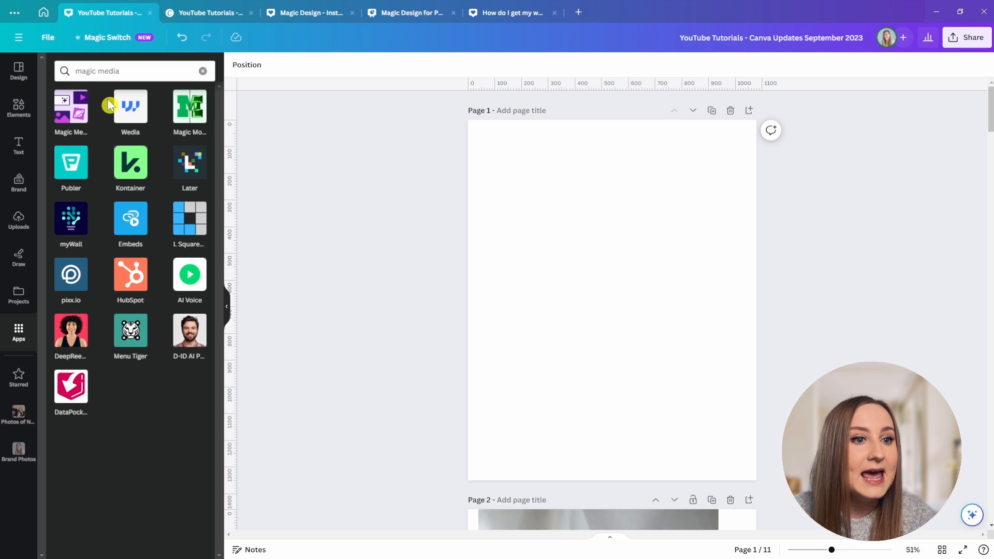
pyautogui.moveTo(90, 124)
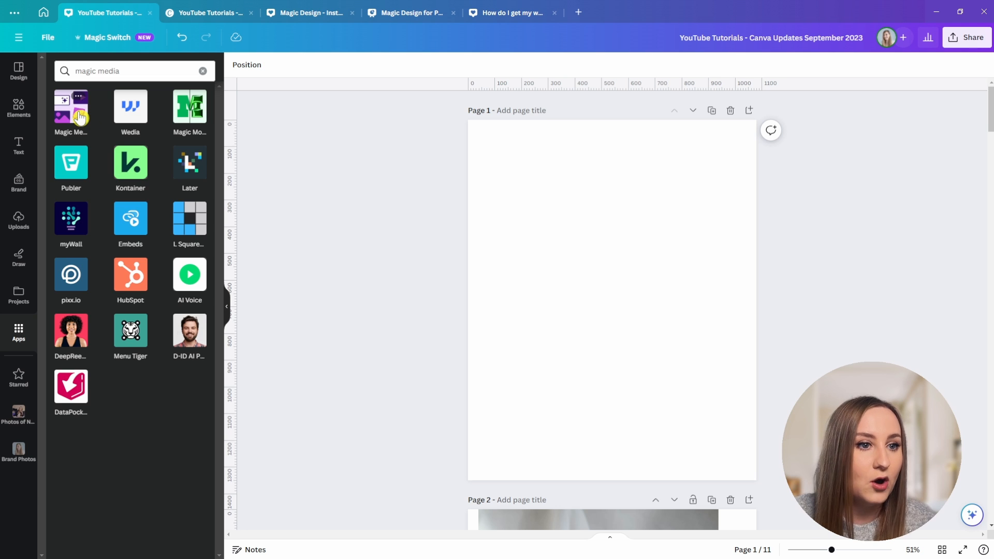
pyautogui.click(71, 106)
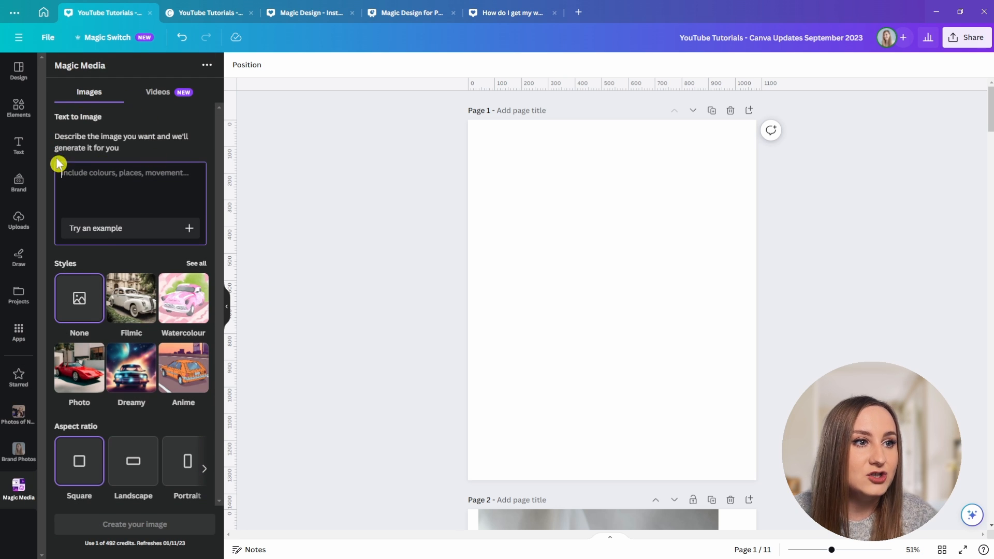
# - Generate a 'magical forest like Lothlorien' Magic Media image and place it on page 1
pyautogui.write('magical forest like Lothlorien from Lord of the Rings')
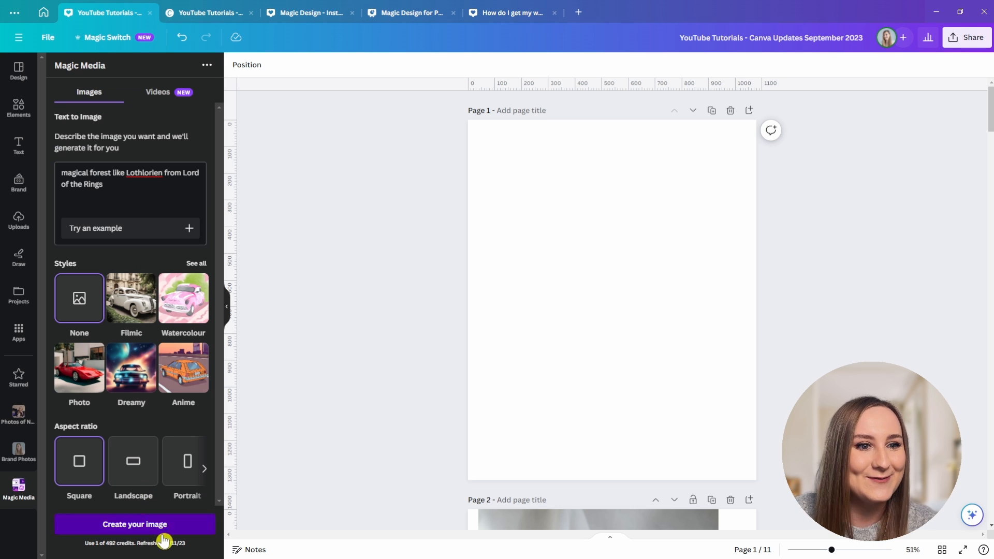
pyautogui.click(135, 525)
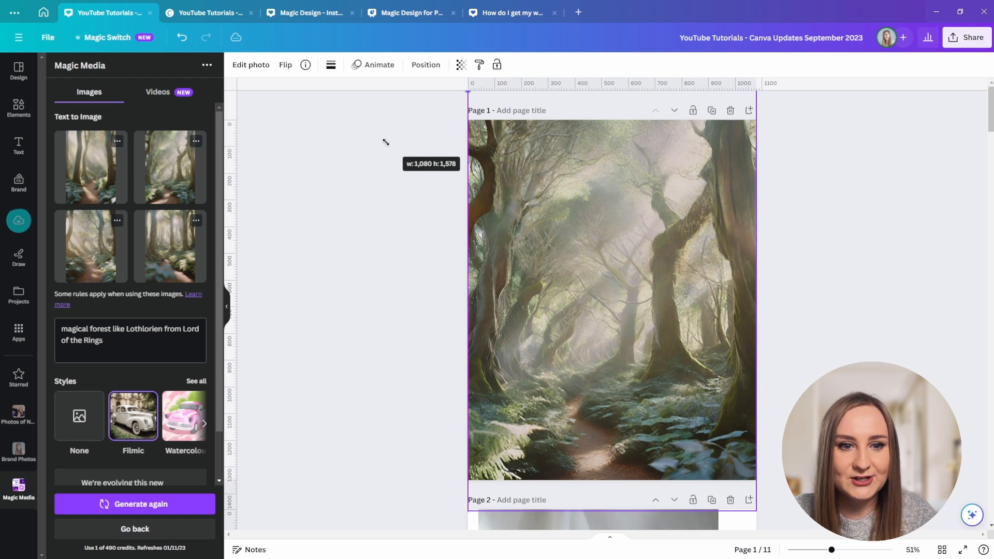
pyautogui.click(621, 245)
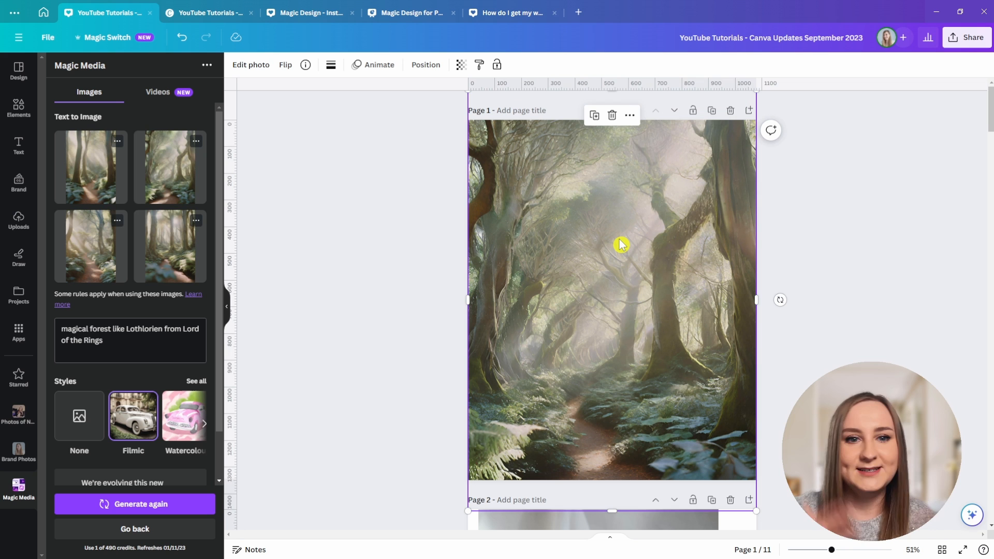
pyautogui.moveTo(307, 221)
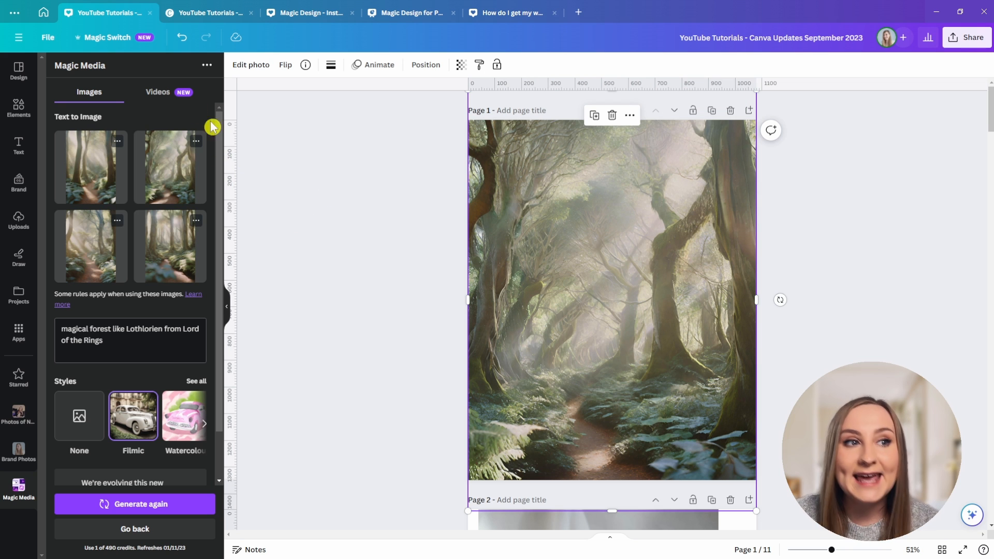
pyautogui.click(156, 92)
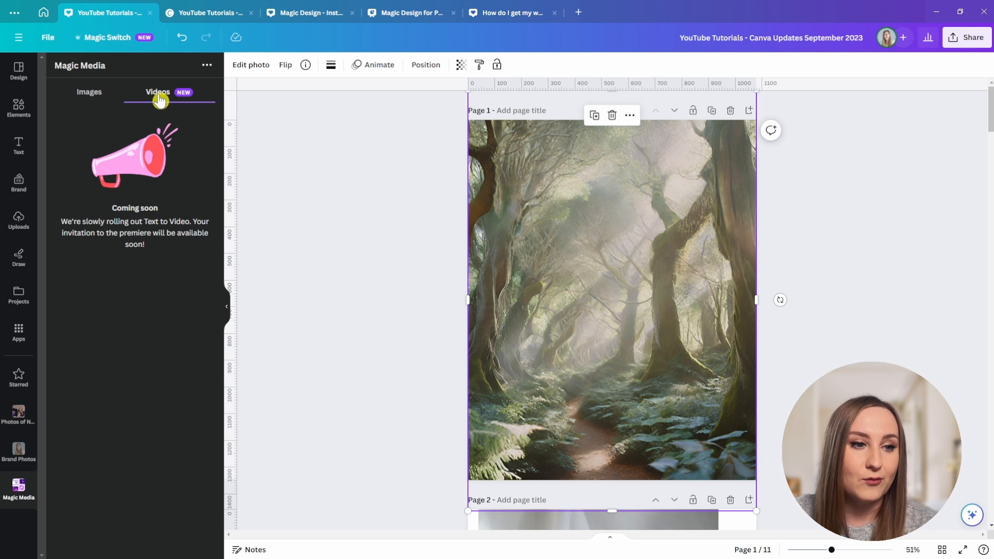
pyautogui.click(209, 12)
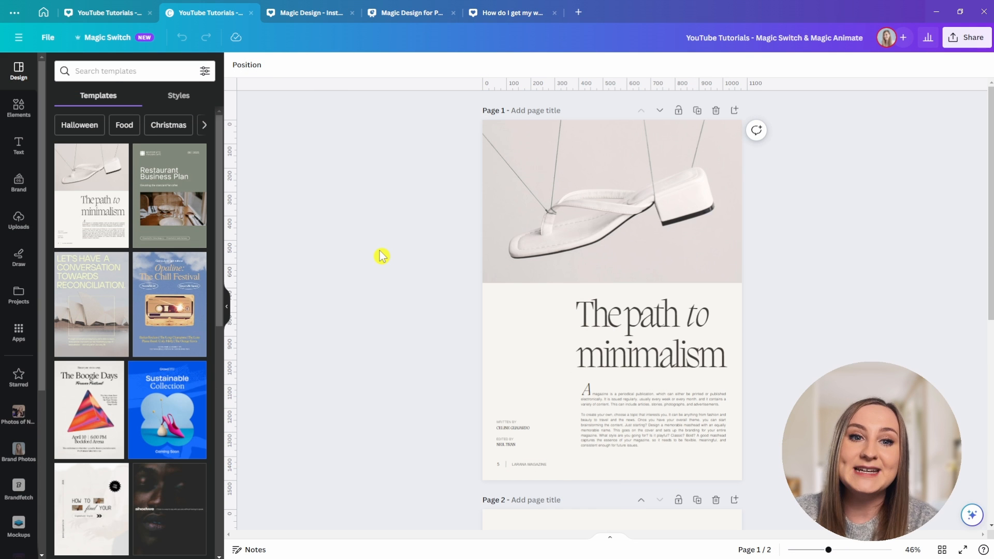
pyautogui.moveTo(104, 38)
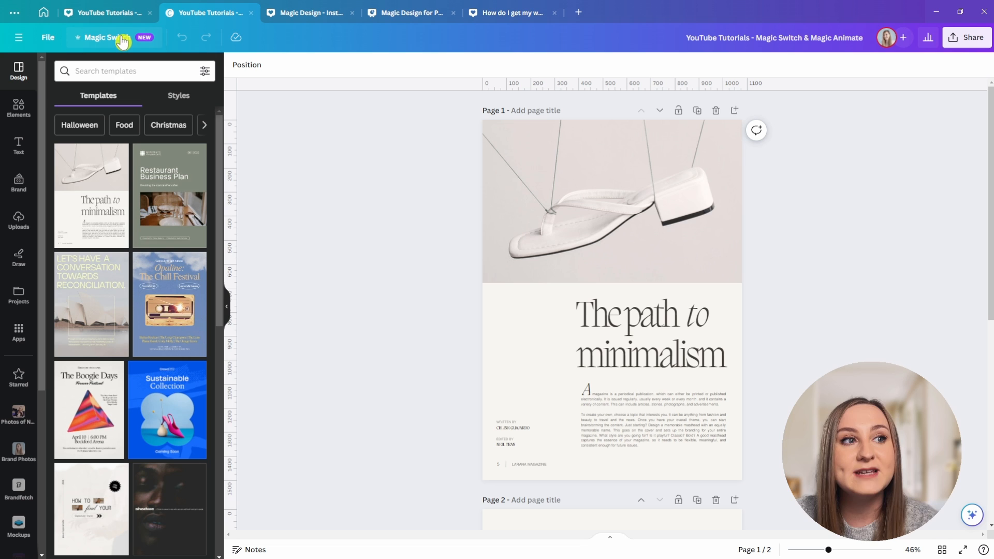
# - Run Magic Switch Translate with Korean and All pages, without creating a copy
pyautogui.click(105, 37)
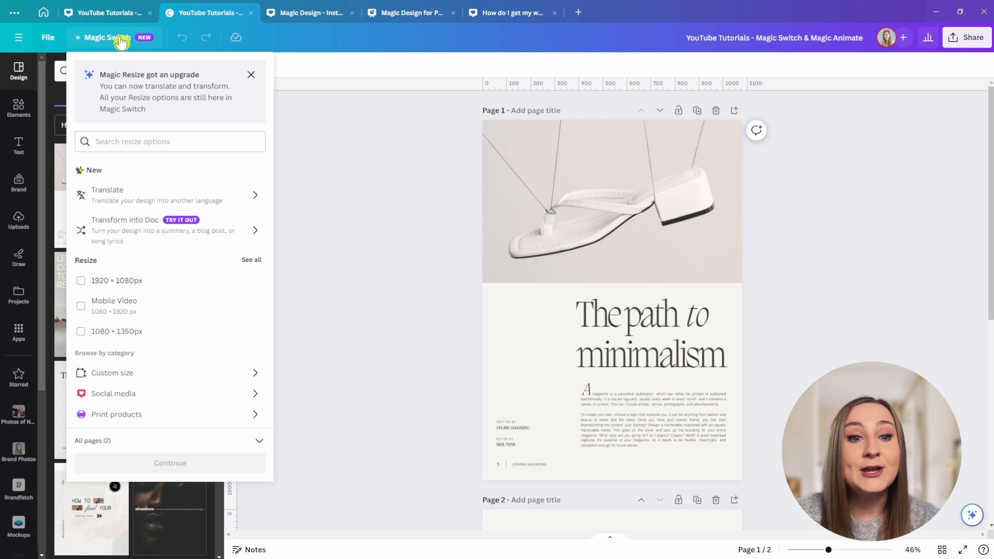
pyautogui.moveTo(640, 284)
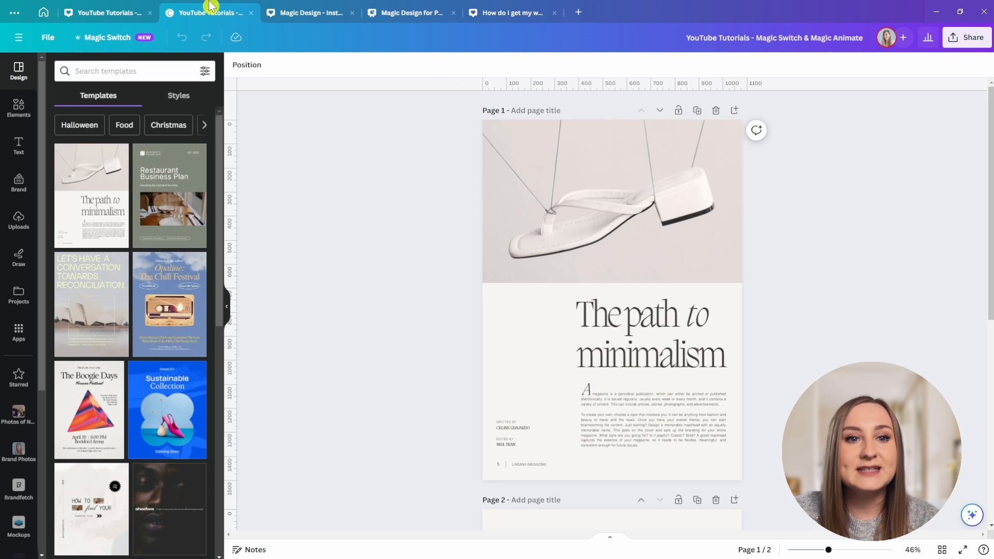
pyautogui.moveTo(114, 37)
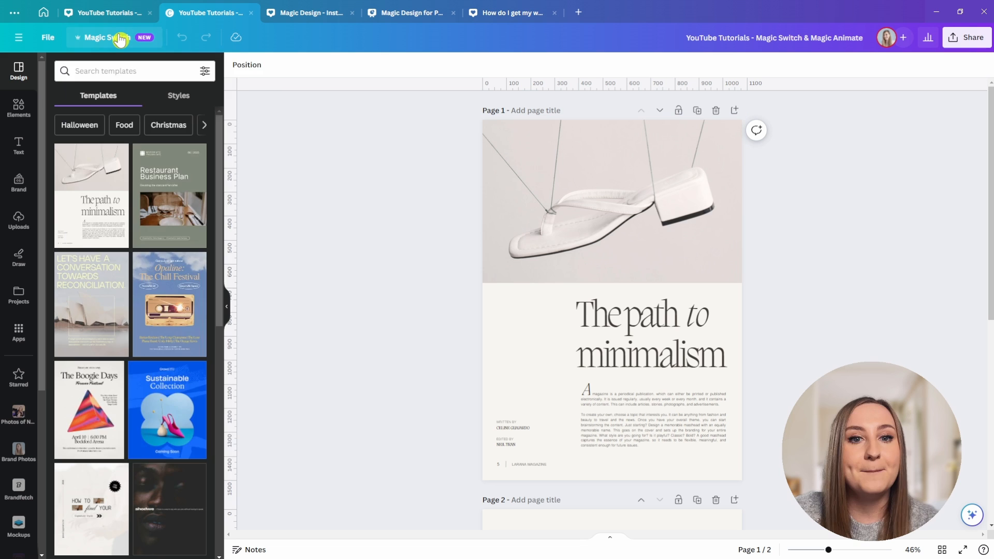
pyautogui.click(103, 37)
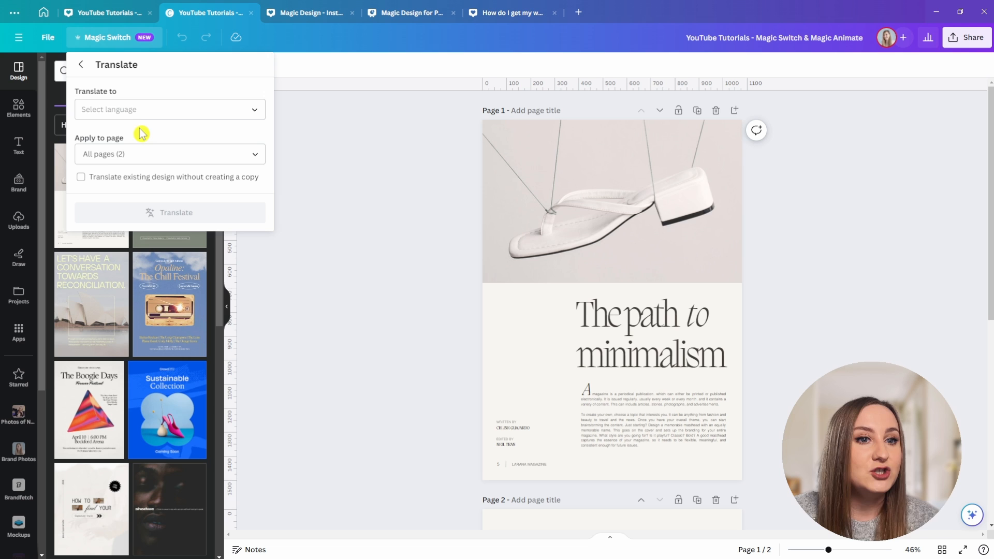
pyautogui.click(169, 109)
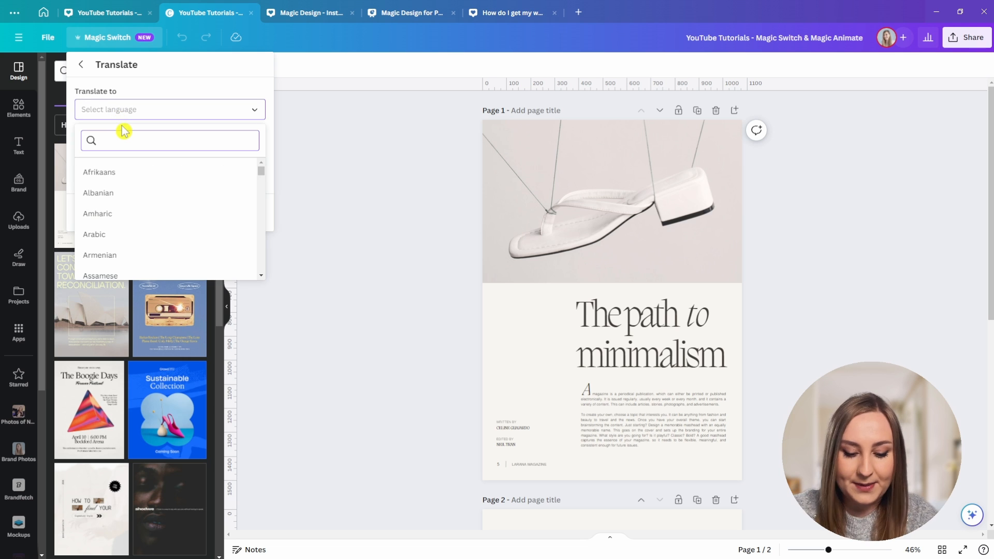
pyautogui.write('korean')
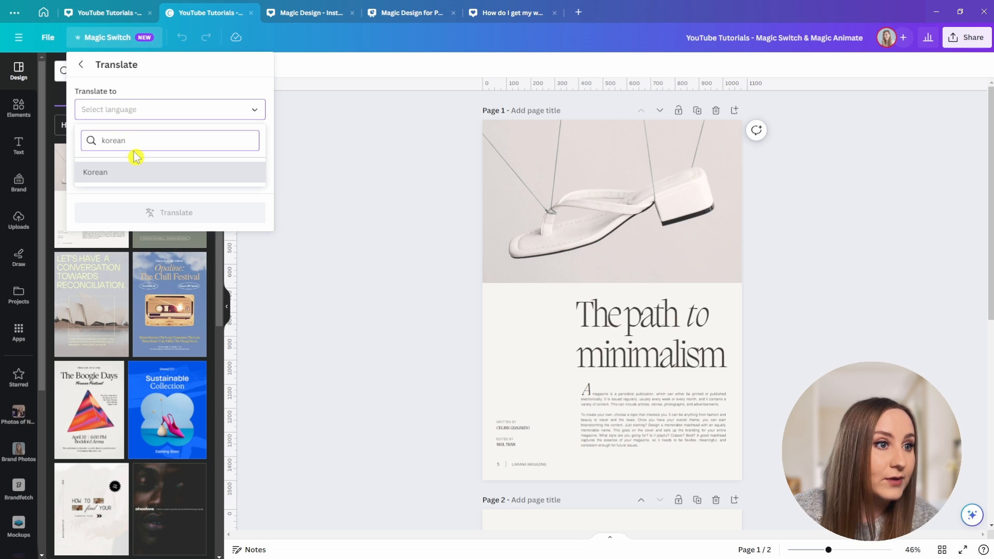
pyautogui.click(94, 172)
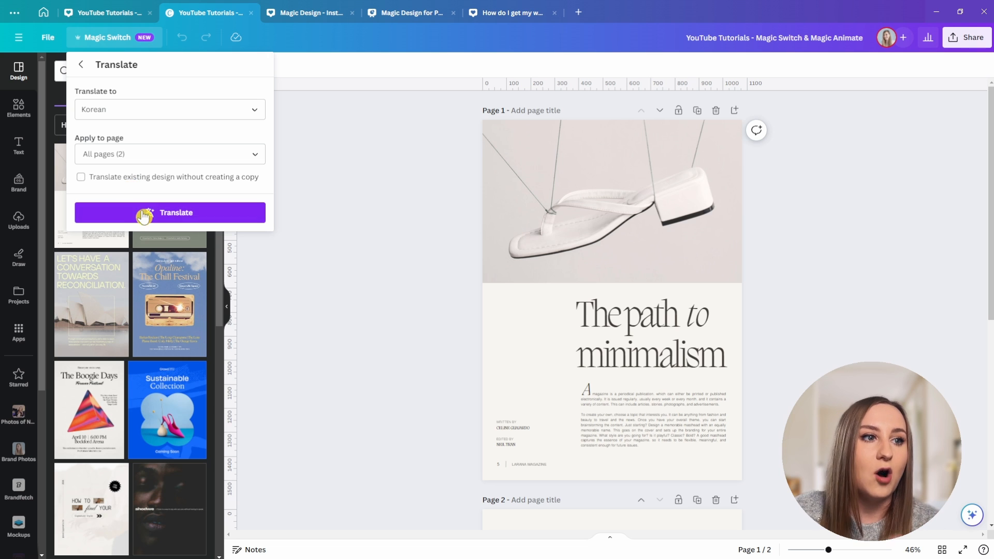
pyautogui.click(80, 177)
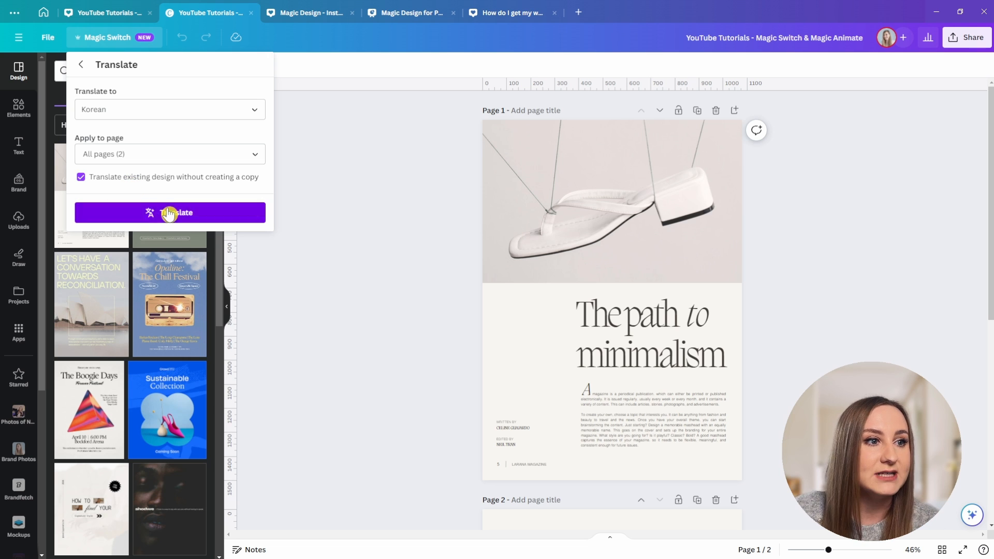
pyautogui.moveTo(186, 220)
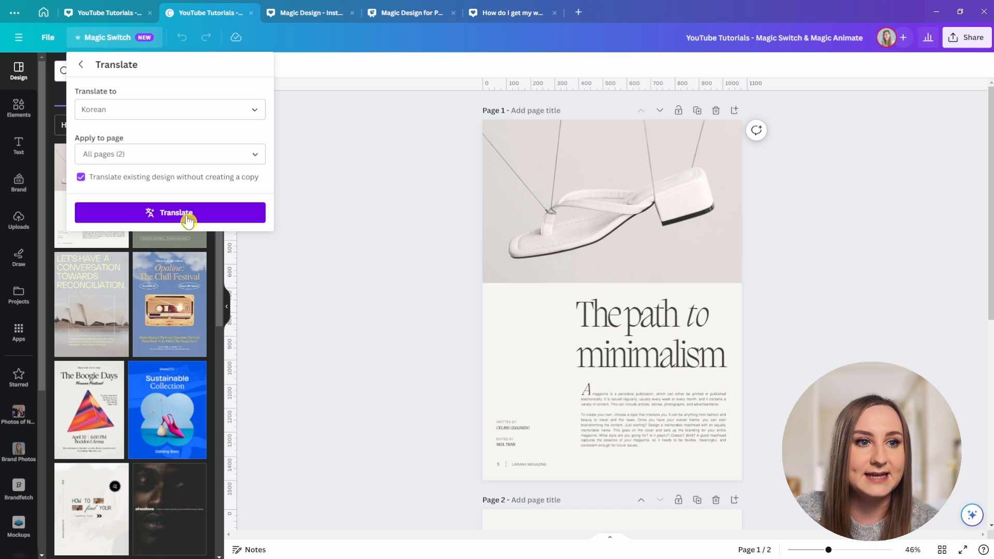
pyautogui.click(169, 212)
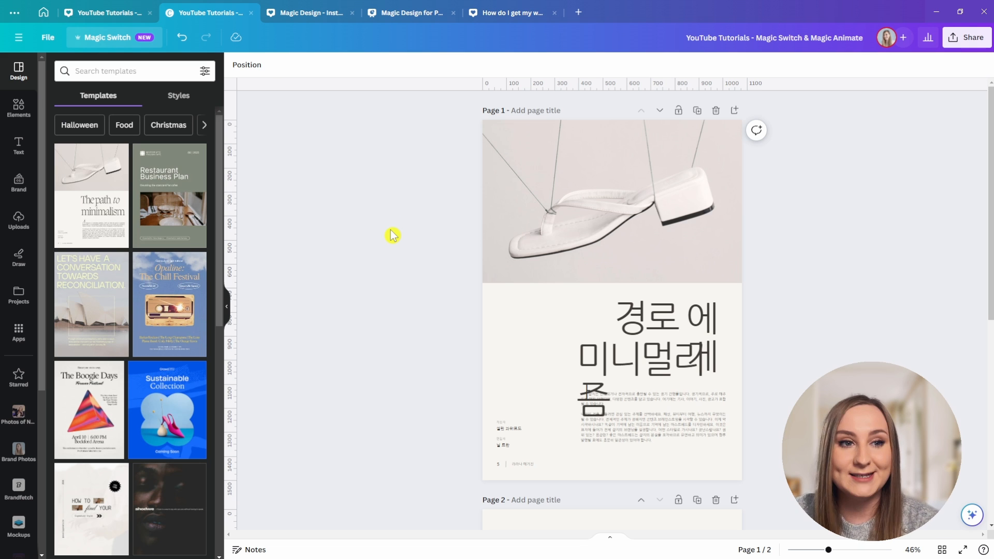
# - Preview the blog post format under Transform into Doc, then return to Magic Switch options
pyautogui.click(110, 37)
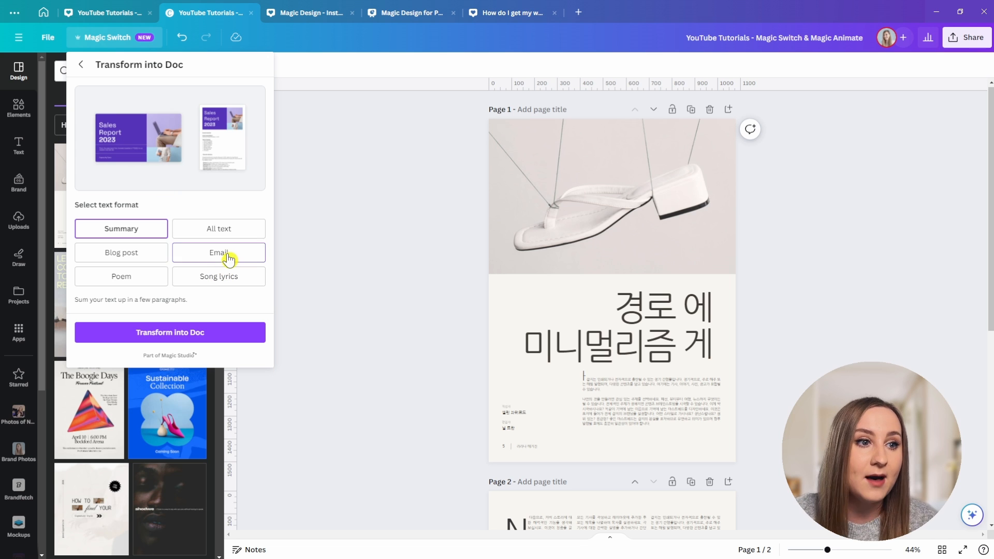
pyautogui.click(121, 252)
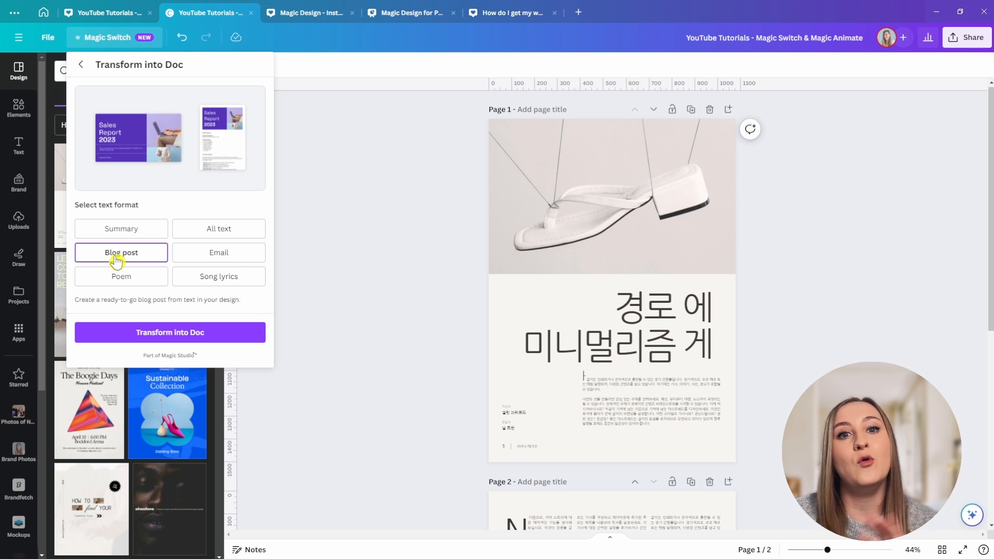
pyautogui.moveTo(102, 74)
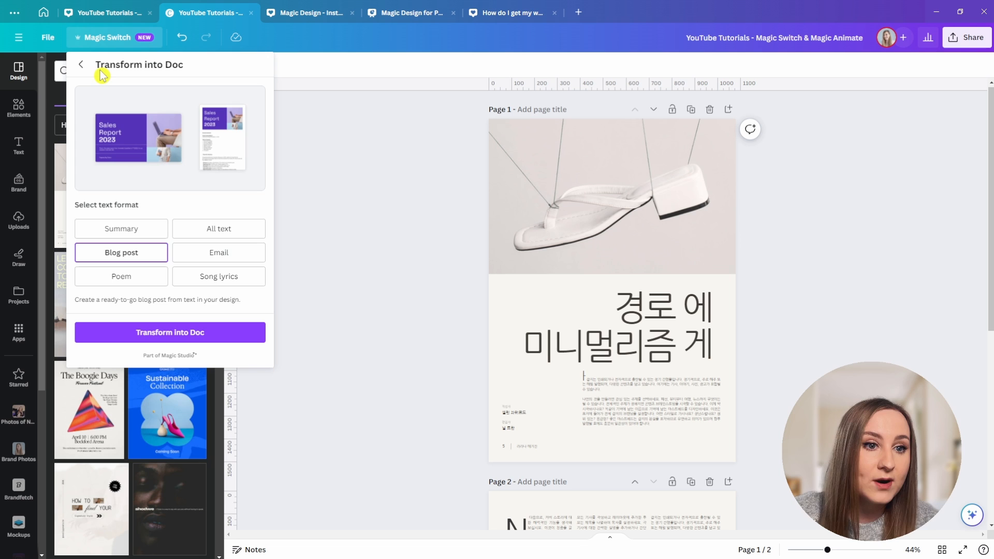
pyautogui.click(81, 64)
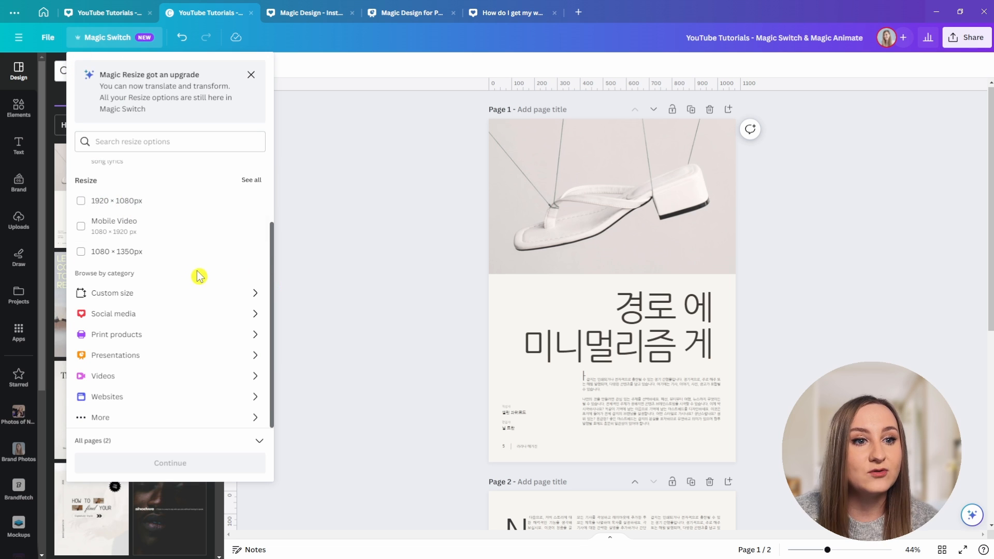
pyautogui.moveTo(176, 286)
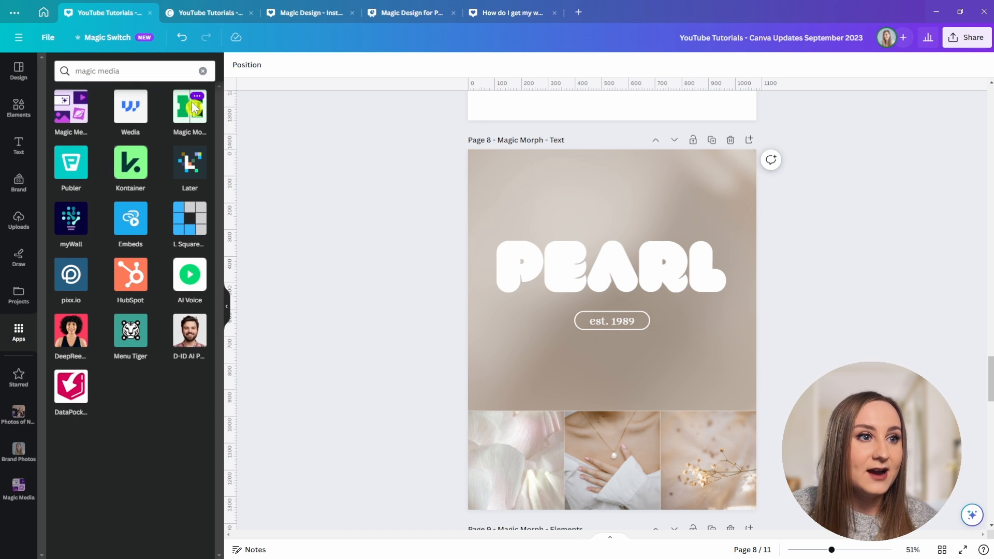
# - Generate 'pearl'-styled versions of the PEARL heading with the Magic Morph app
pyautogui.write('magic morph')
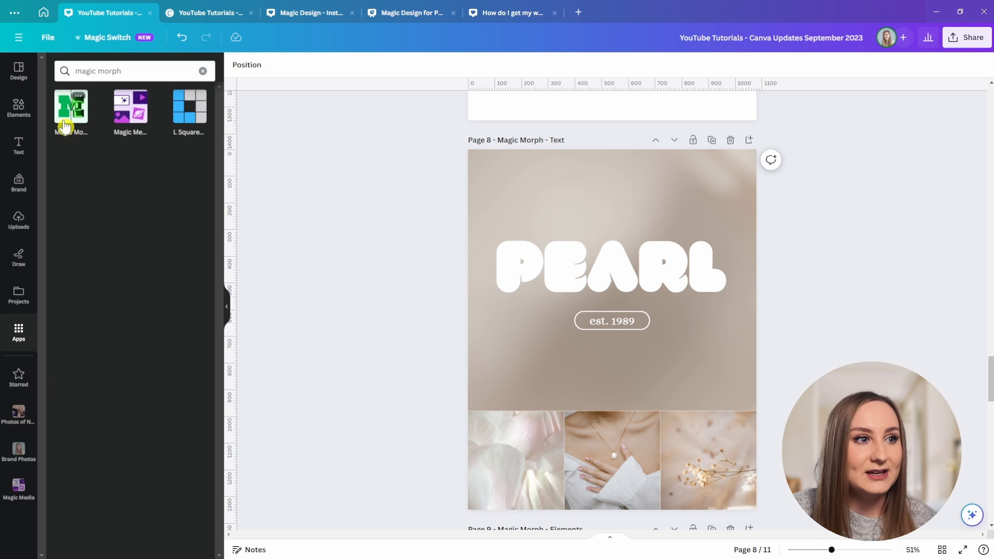
pyautogui.click(71, 106)
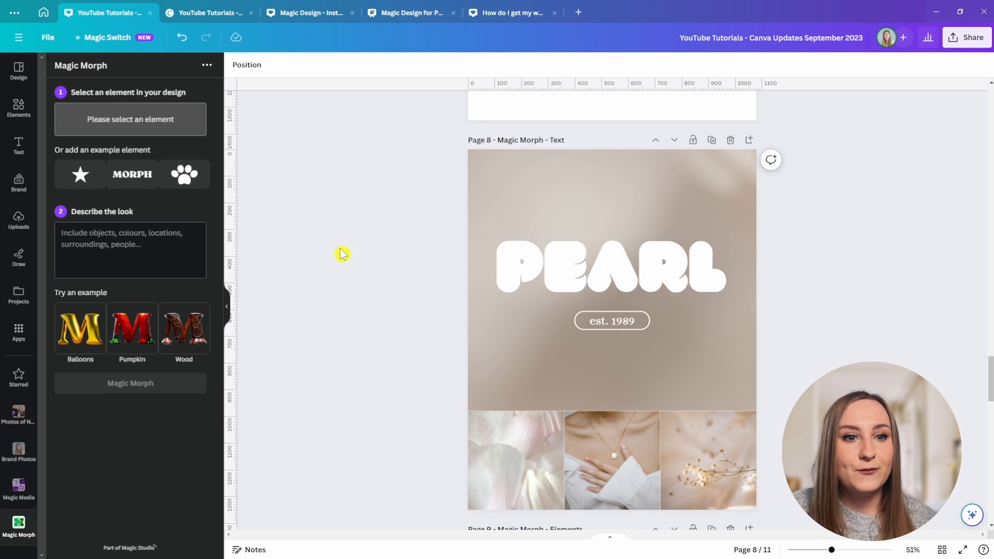
pyautogui.click(610, 266)
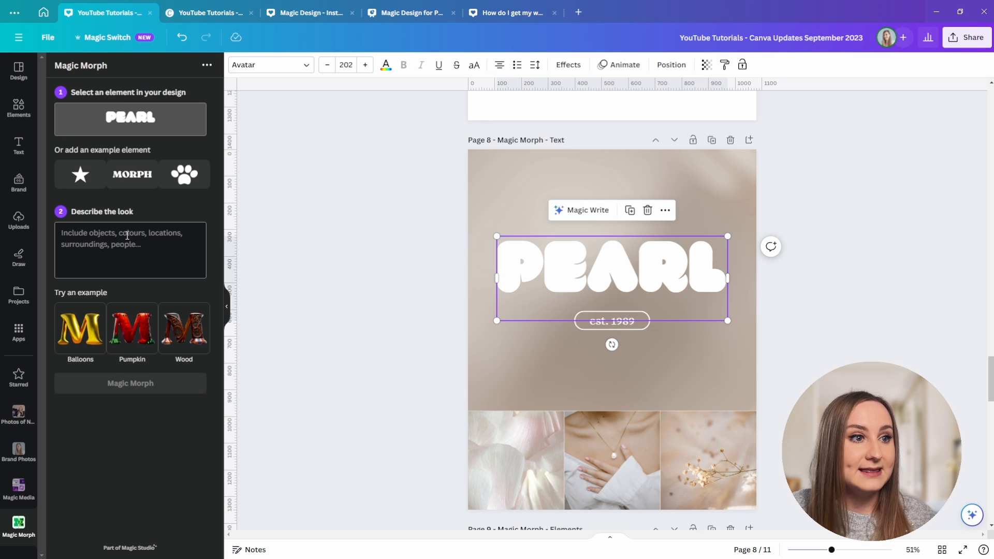
pyautogui.click(130, 249)
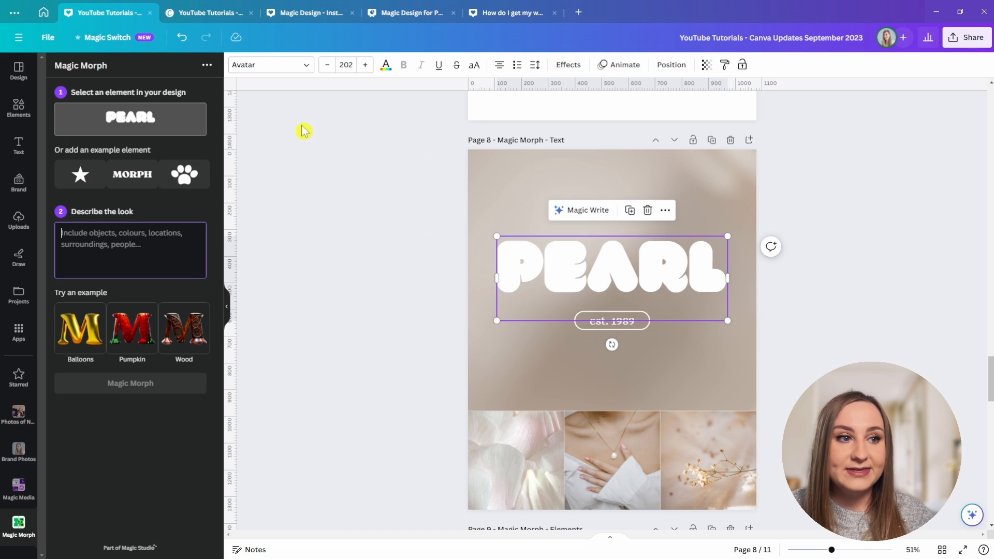
pyautogui.write('pearl')
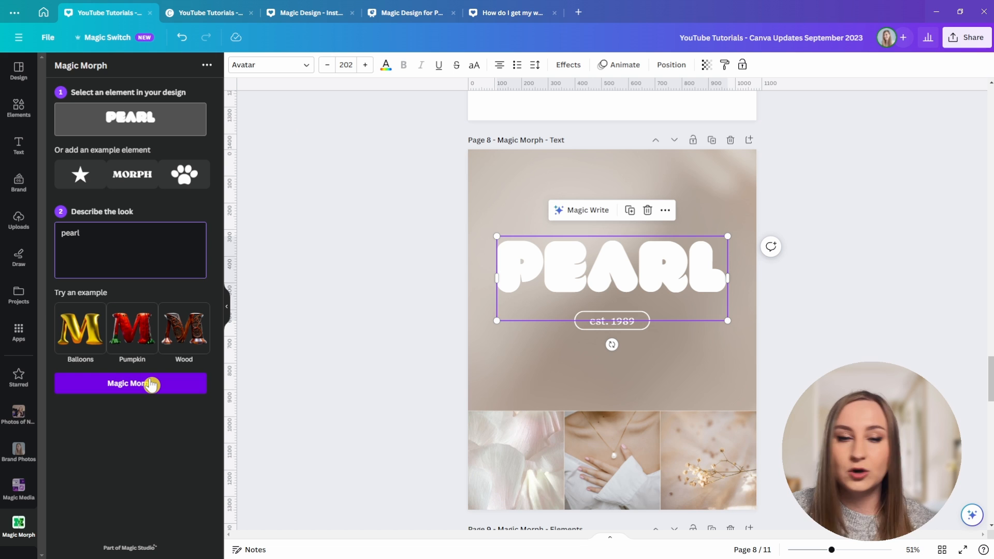
pyautogui.click(184, 327)
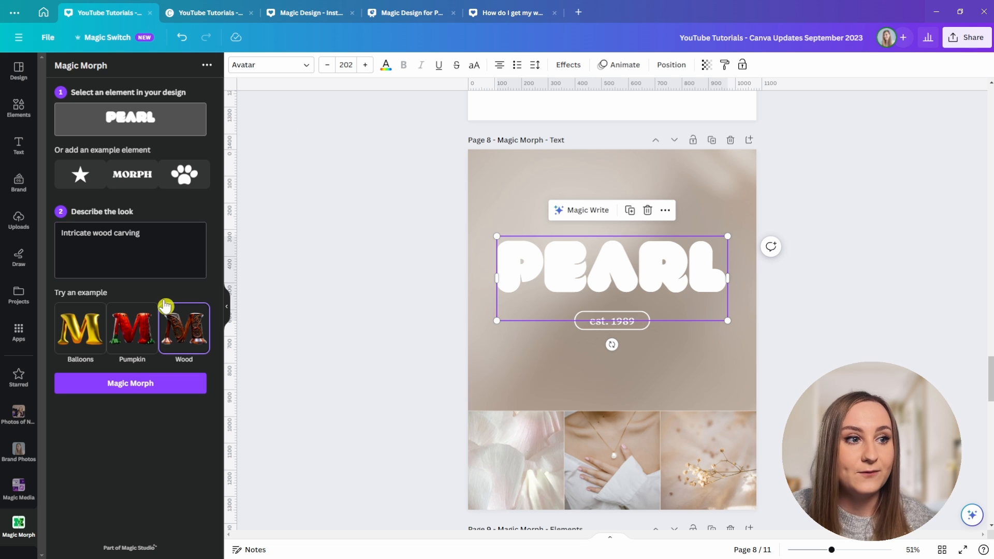
pyautogui.doubleClick(75, 232)
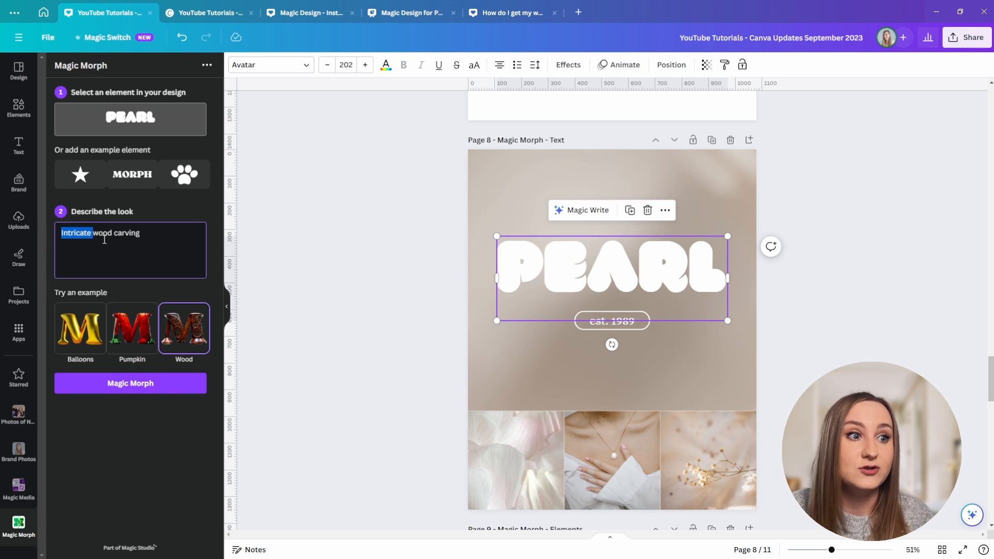
pyautogui.write('pearl')
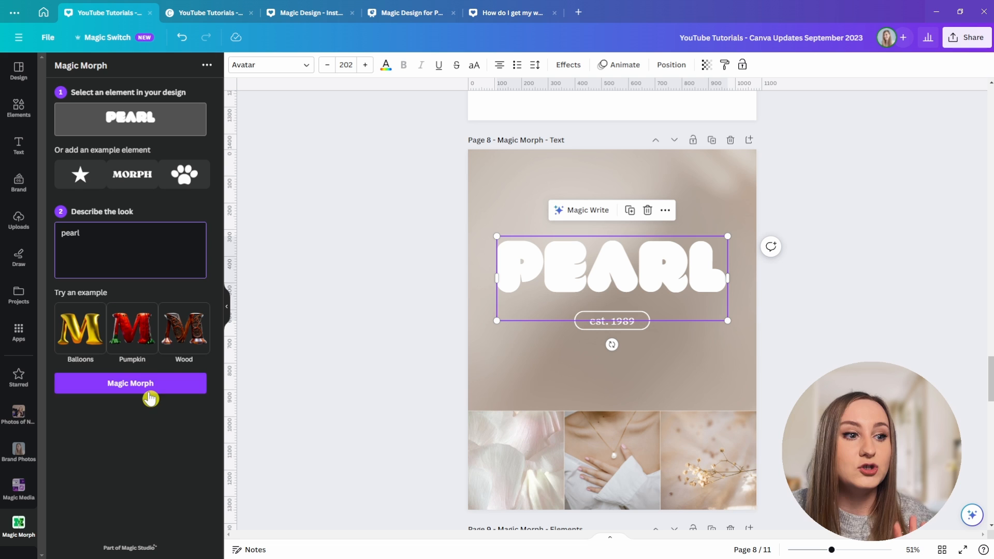
pyautogui.click(130, 383)
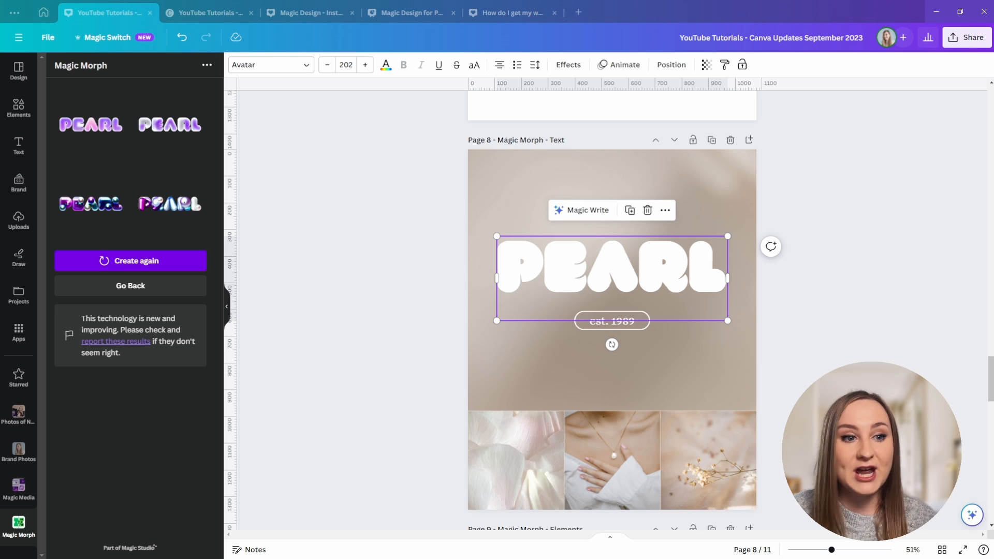
# - Place the pearl-textured heading over the original PEARL title and preview it
pyautogui.click(130, 260)
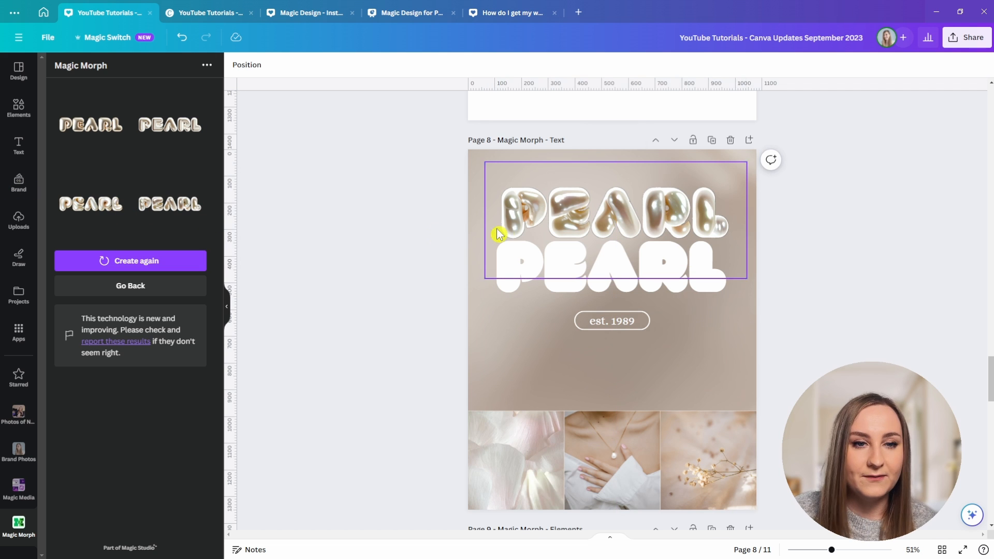
pyautogui.click(610, 320)
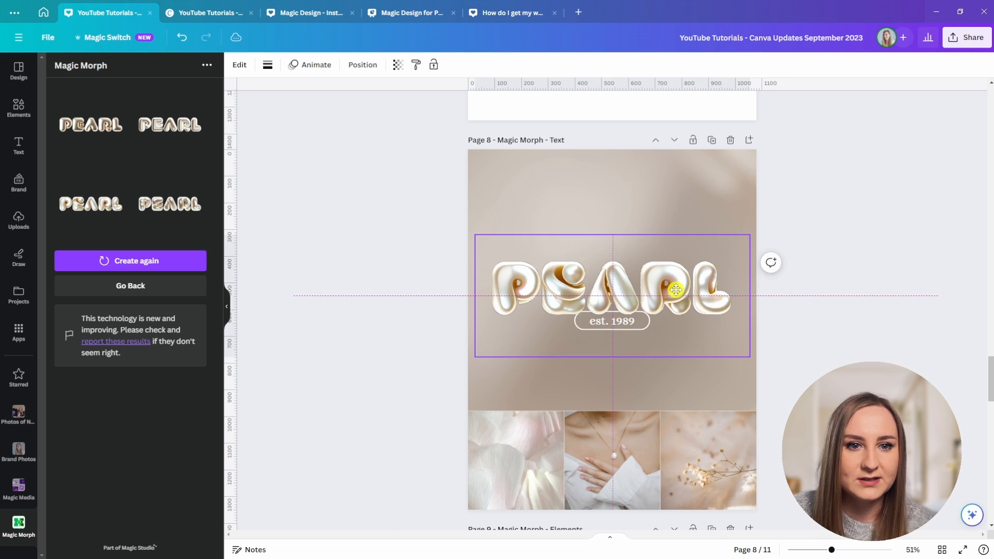
pyautogui.click(764, 352)
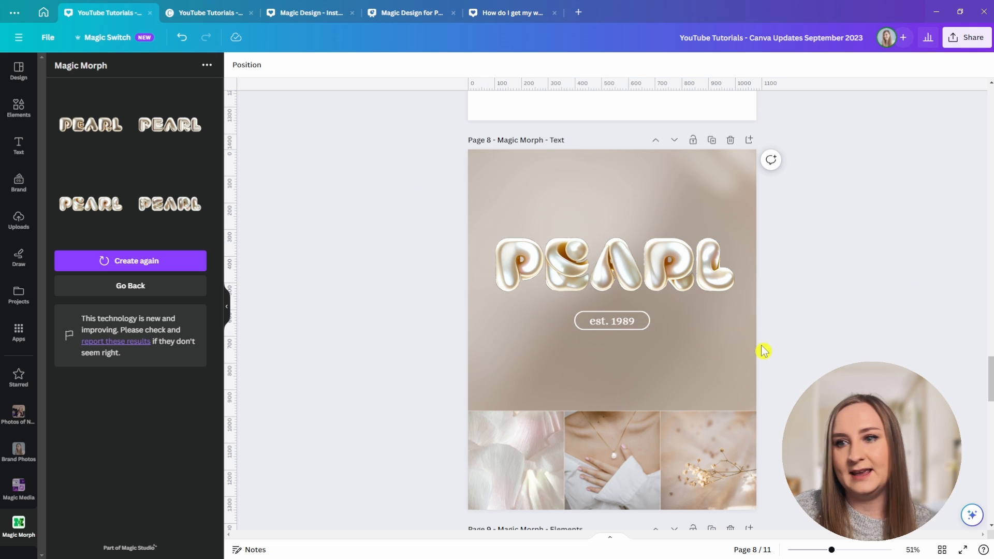
pyautogui.click(579, 256)
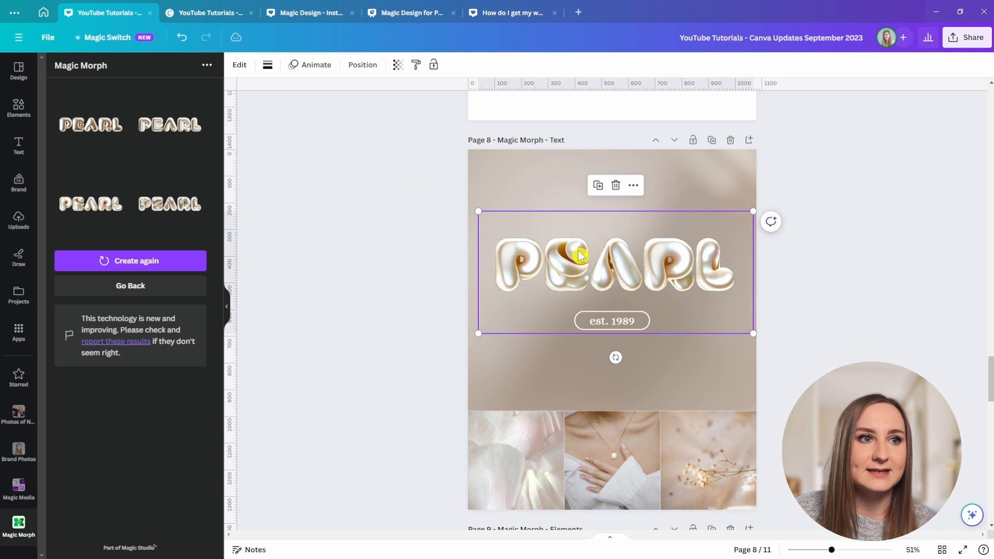
pyautogui.scroll(-3)
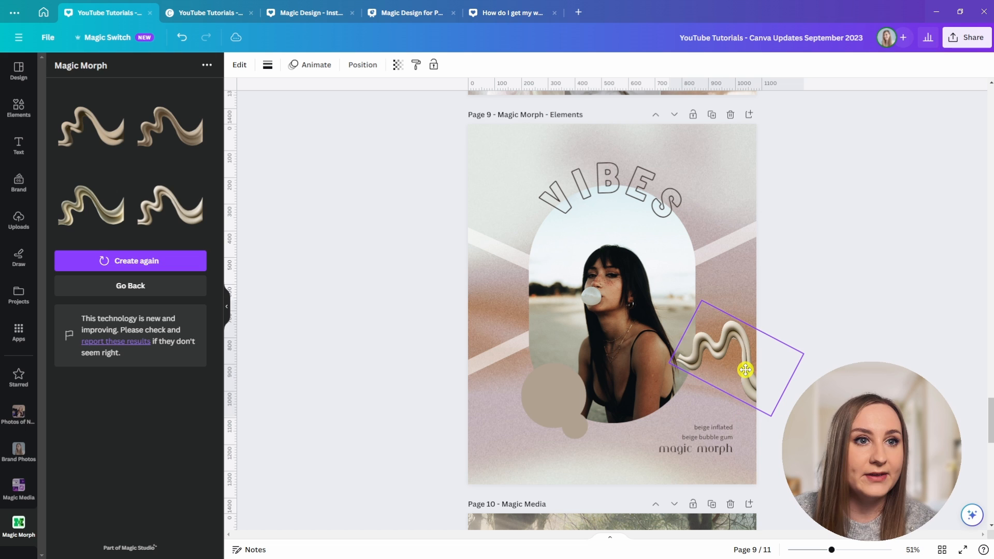
pyautogui.click(362, 65)
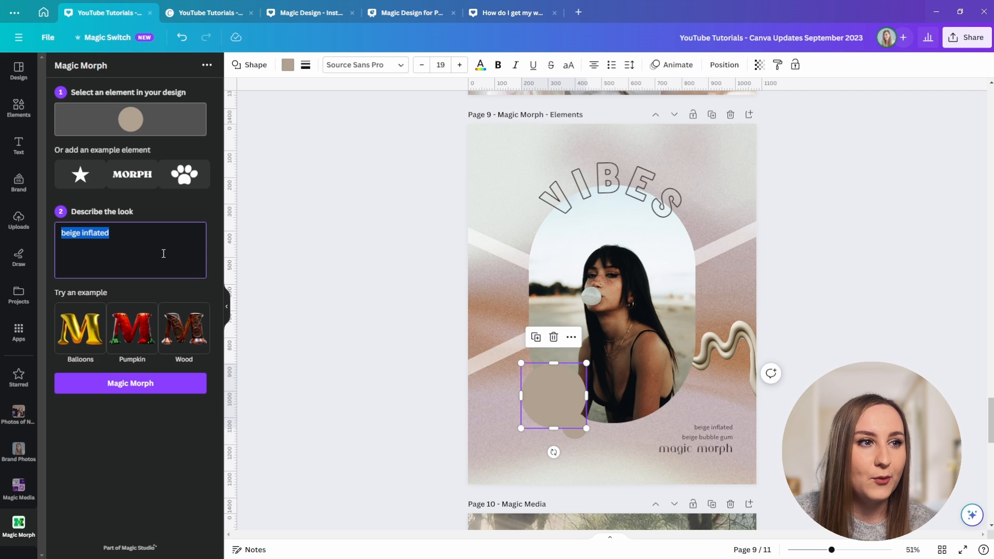
# - Morph the Vibes page circle with 'bubble gum beige', then go to page 2
pyautogui.write('bubble gum be')
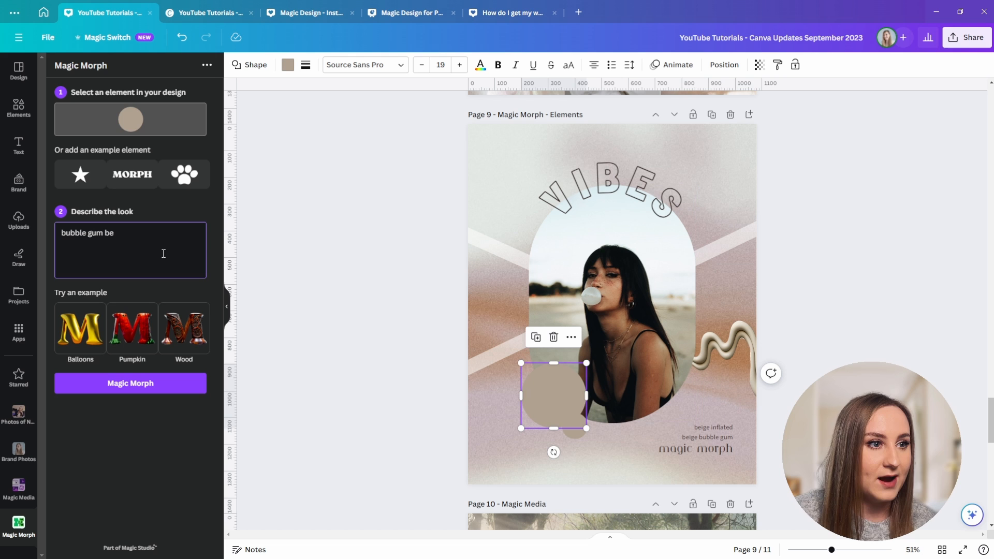
pyautogui.write('ige')
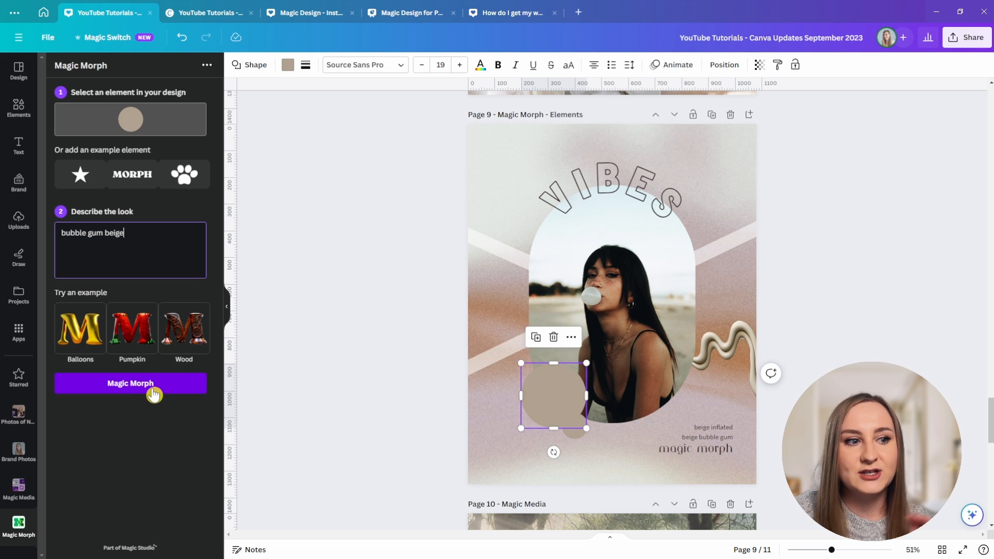
pyautogui.click(130, 383)
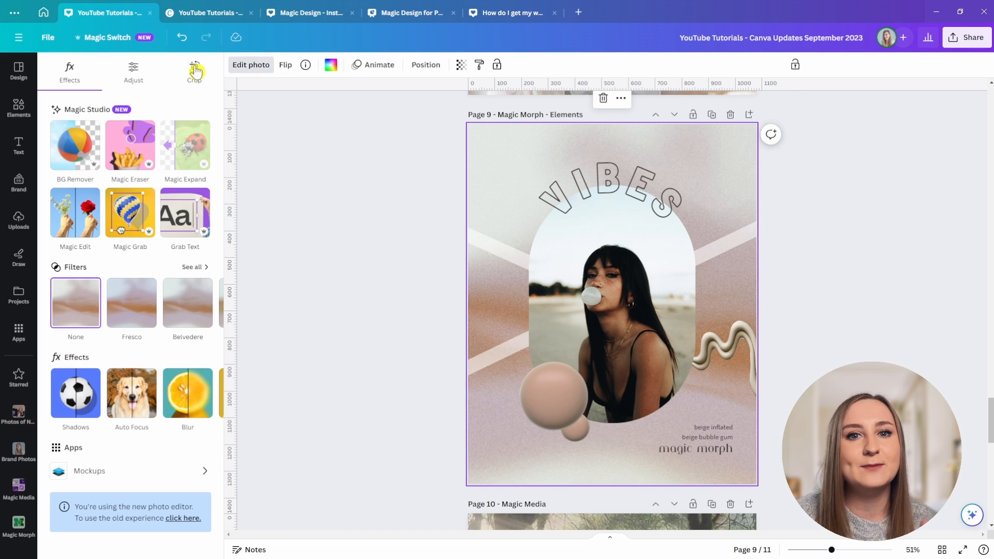
pyautogui.click(19, 70)
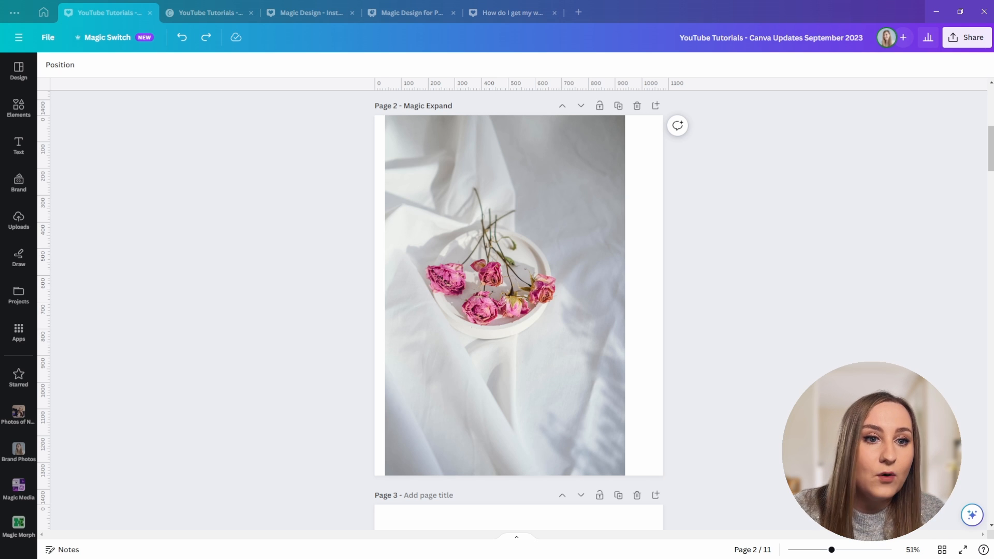
# - Magic Expand the page 2 roses photo to the full page, using the second version
pyautogui.click(504, 295)
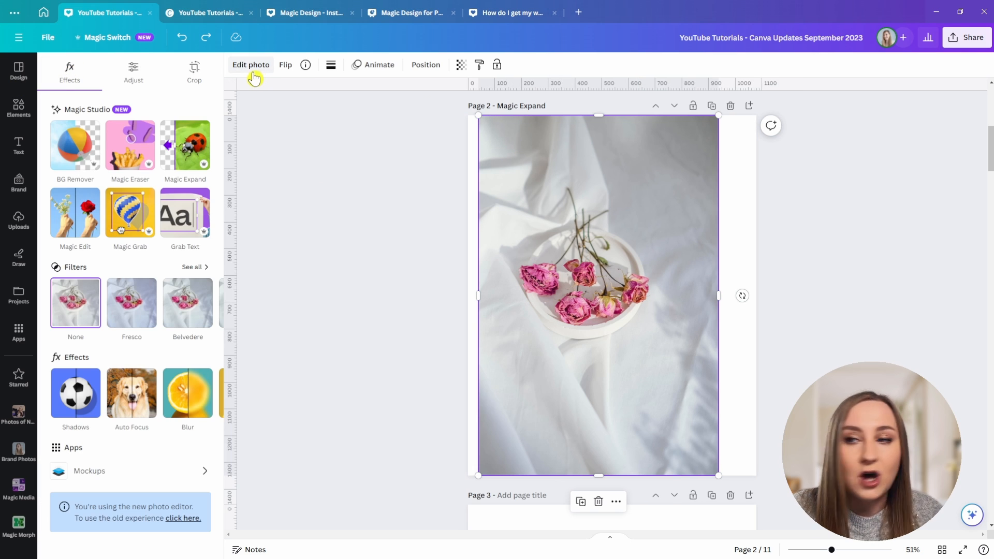
pyautogui.click(194, 70)
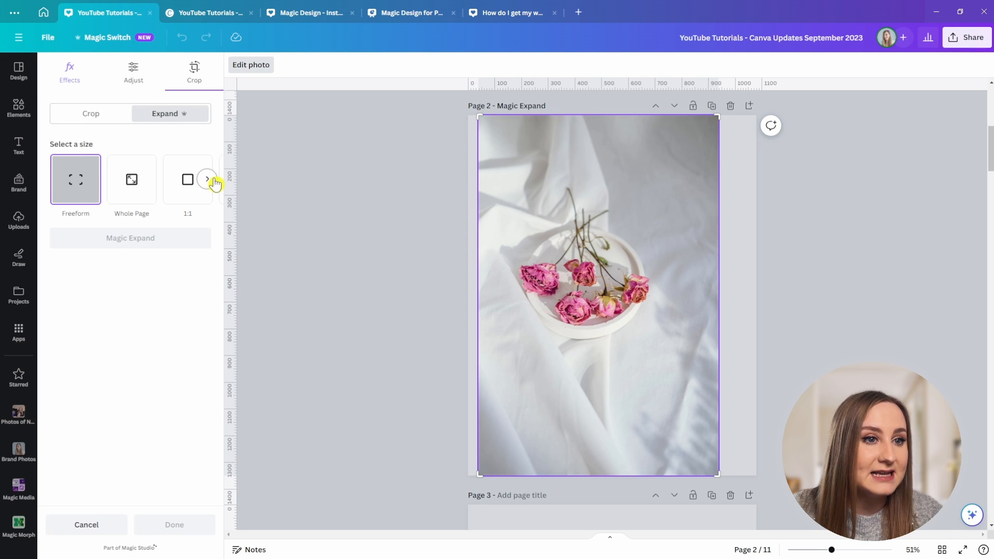
pyautogui.click(206, 179)
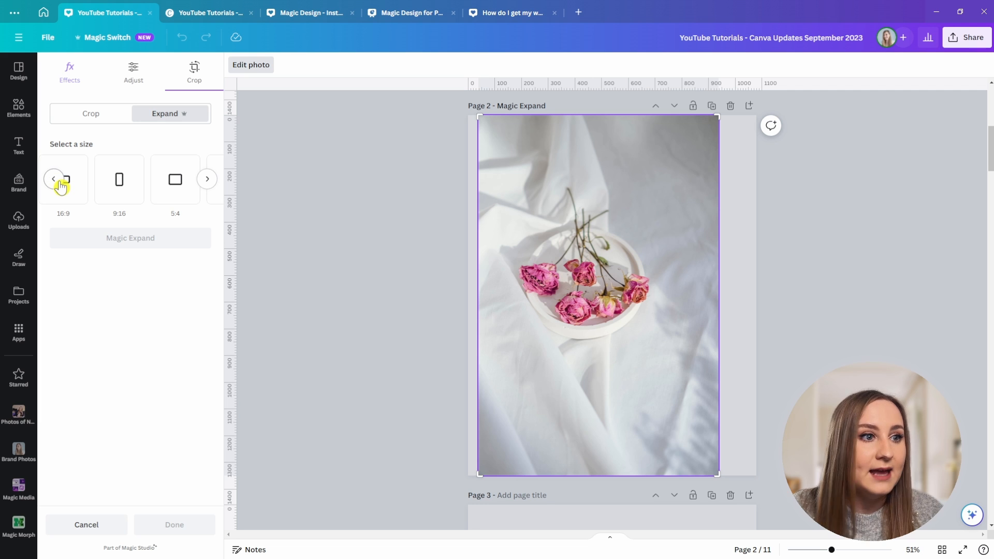
pyautogui.click(54, 178)
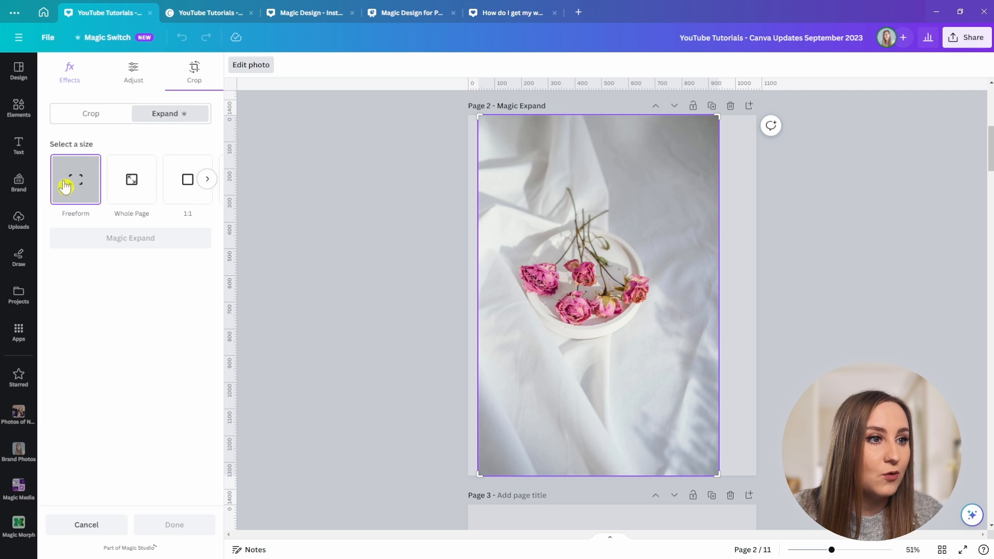
pyautogui.click(131, 180)
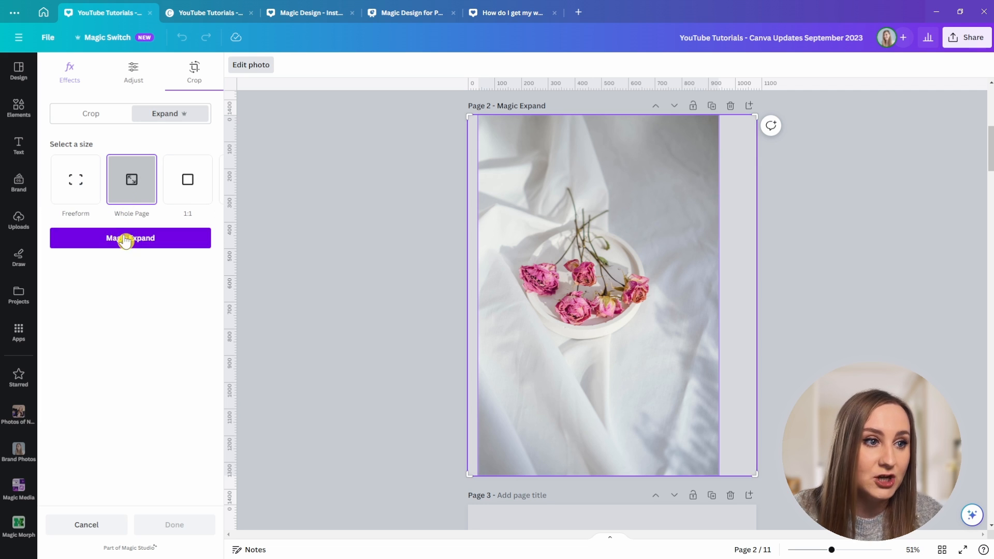
pyautogui.click(130, 237)
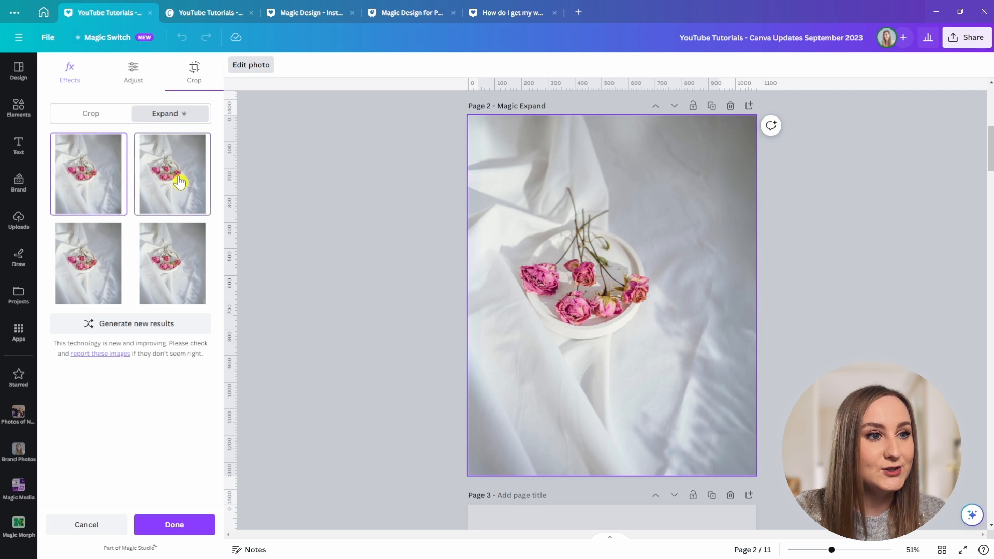
pyautogui.click(171, 174)
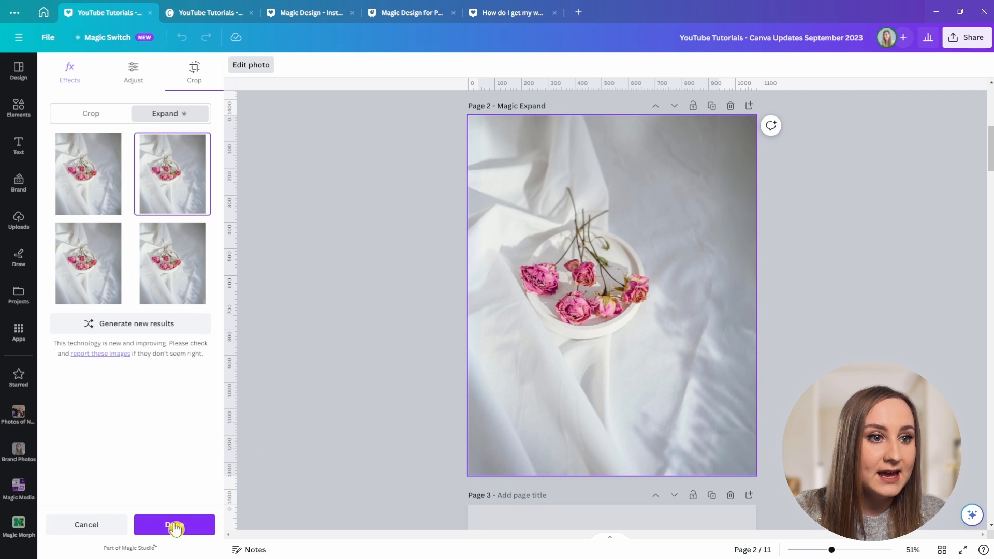
pyautogui.click(174, 525)
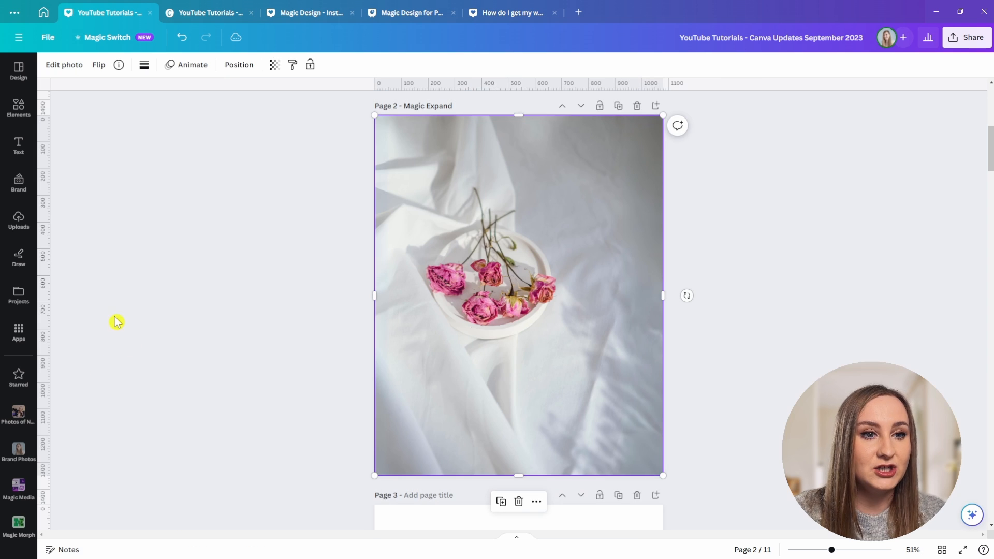
pyautogui.moveTo(105, 280)
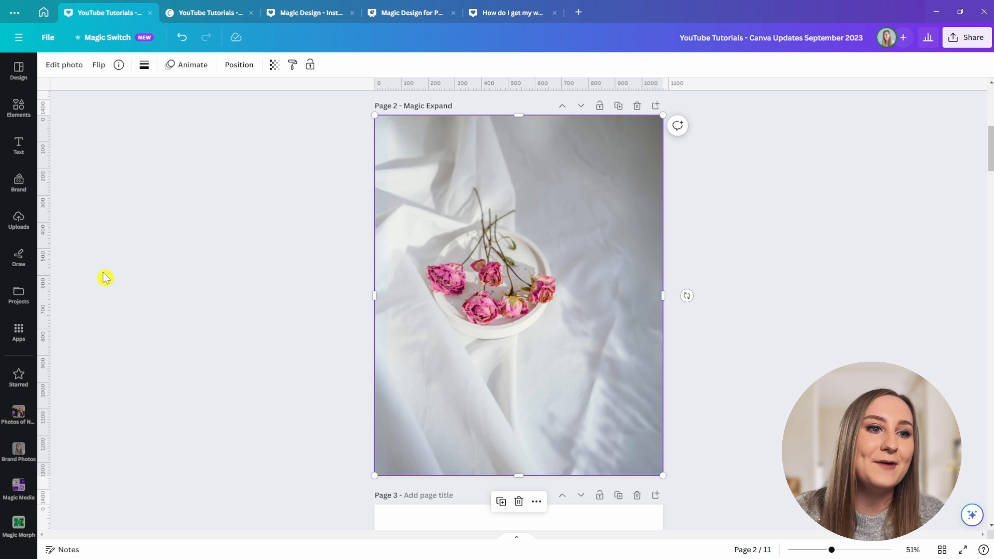
# - Use Magic Grab on the page 5 photo to lift the woman out as her own element
pyautogui.scroll(-3)
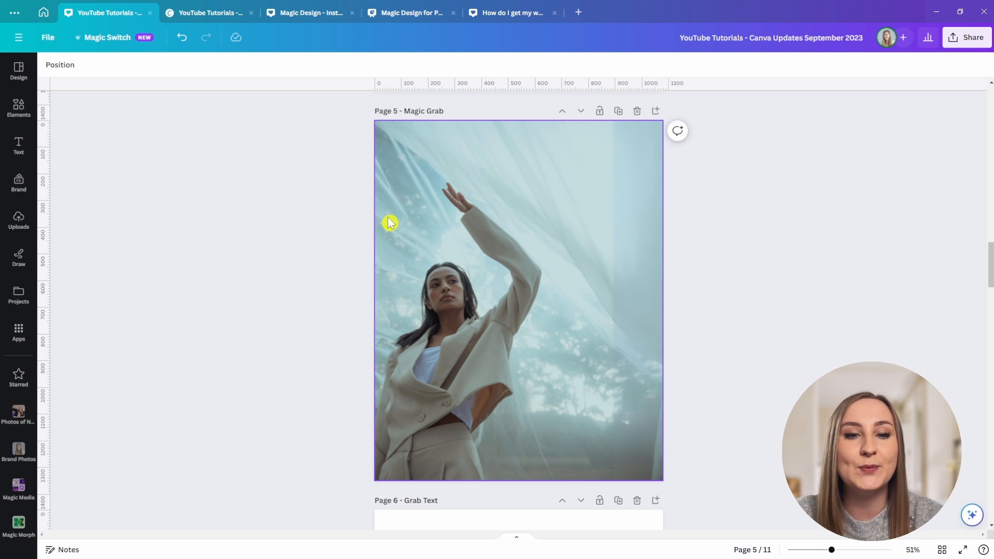
pyautogui.moveTo(483, 365)
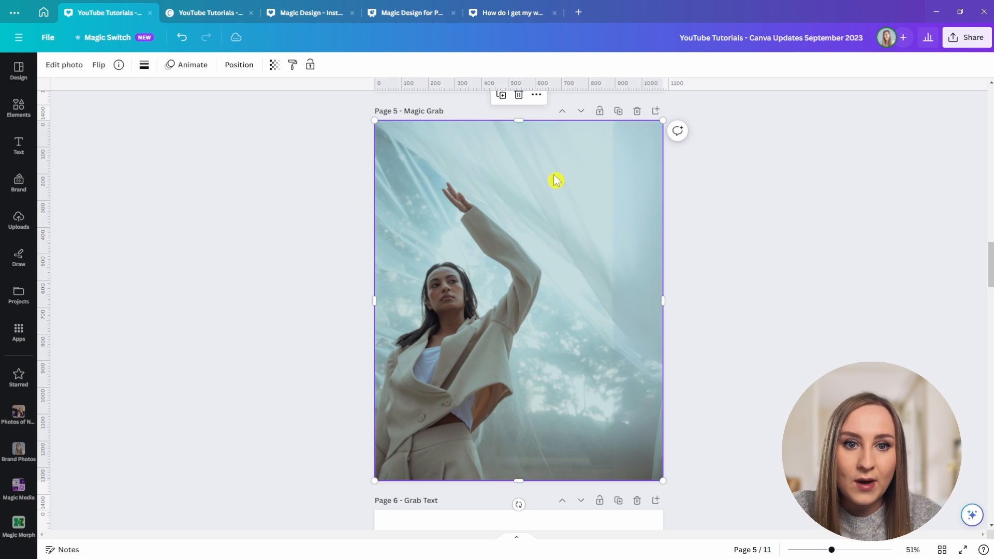
pyautogui.moveTo(507, 193)
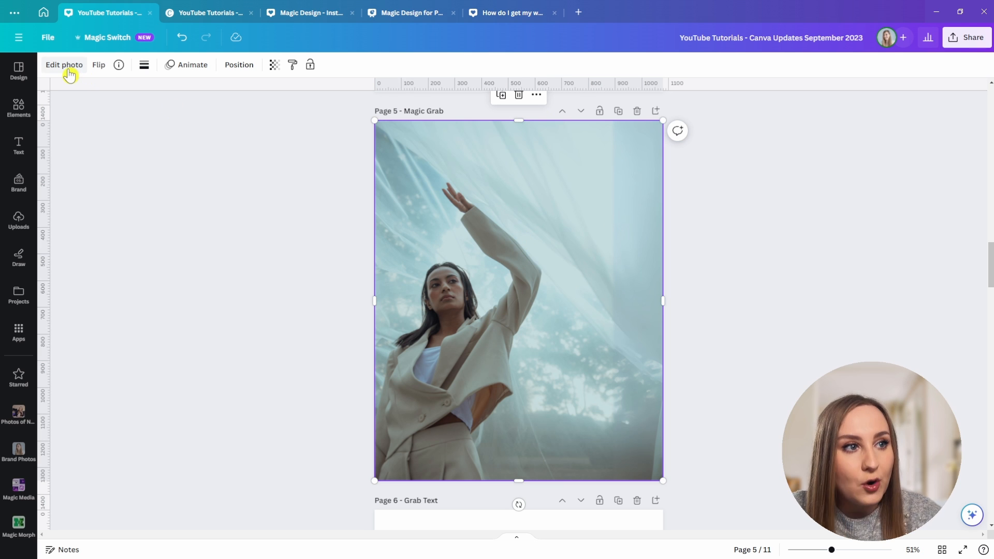
pyautogui.click(63, 64)
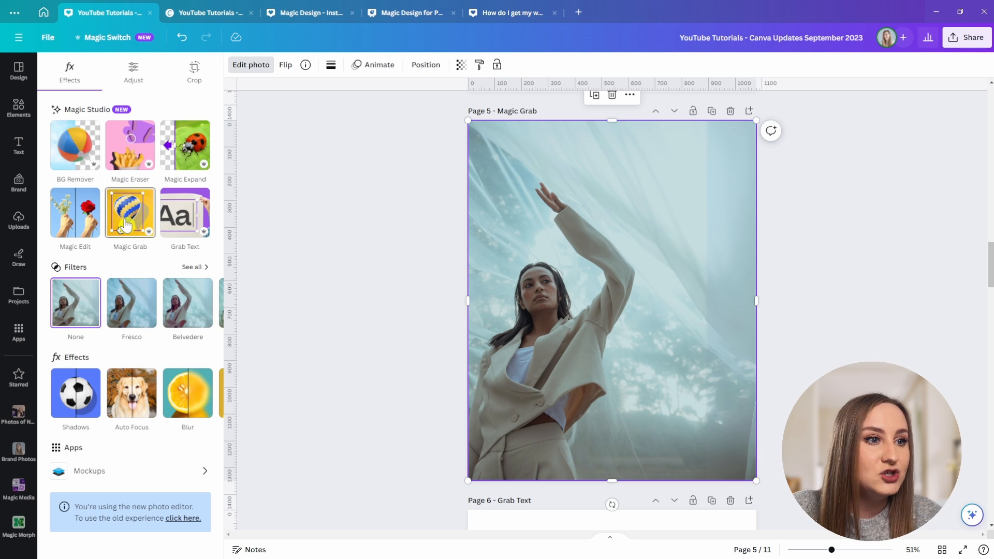
pyautogui.click(130, 213)
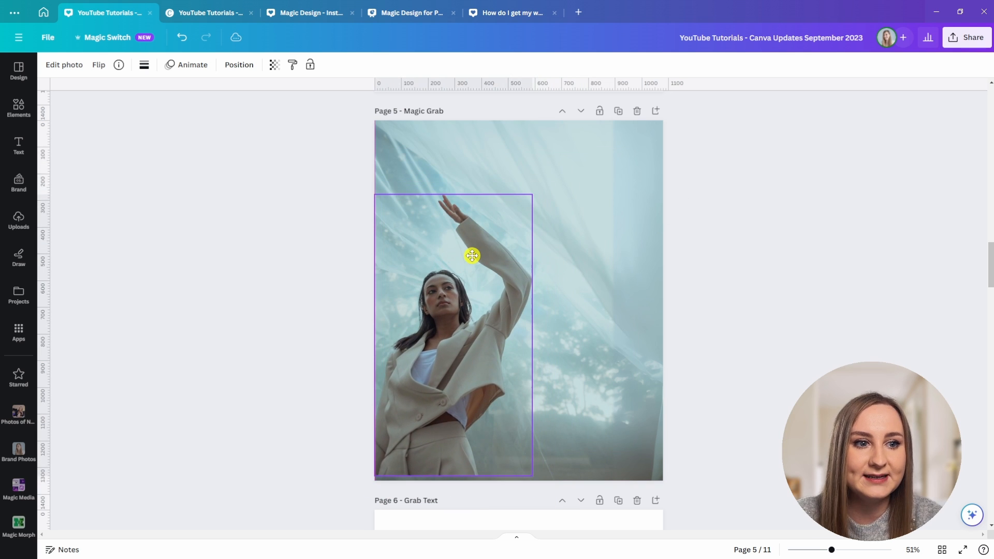
pyautogui.click(472, 256)
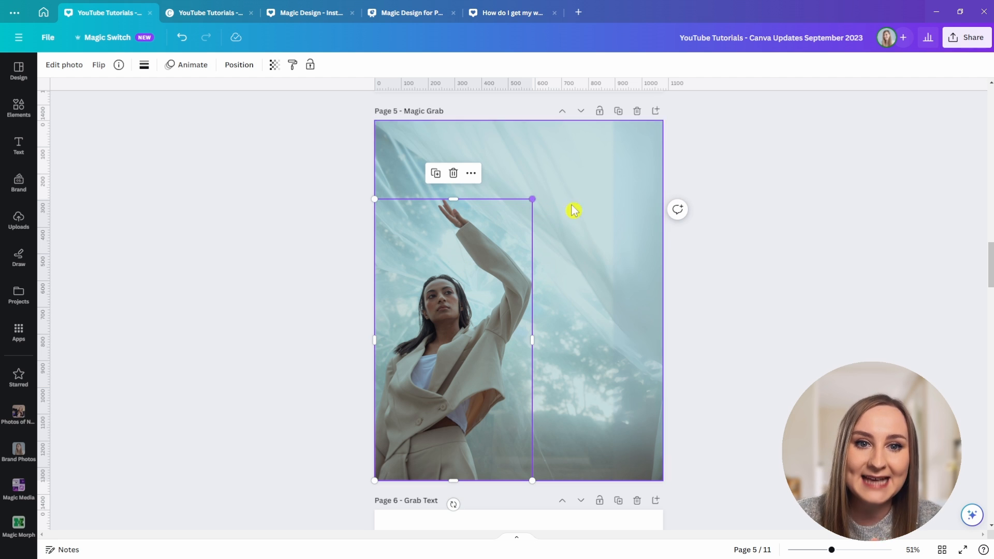
pyautogui.moveTo(575, 429)
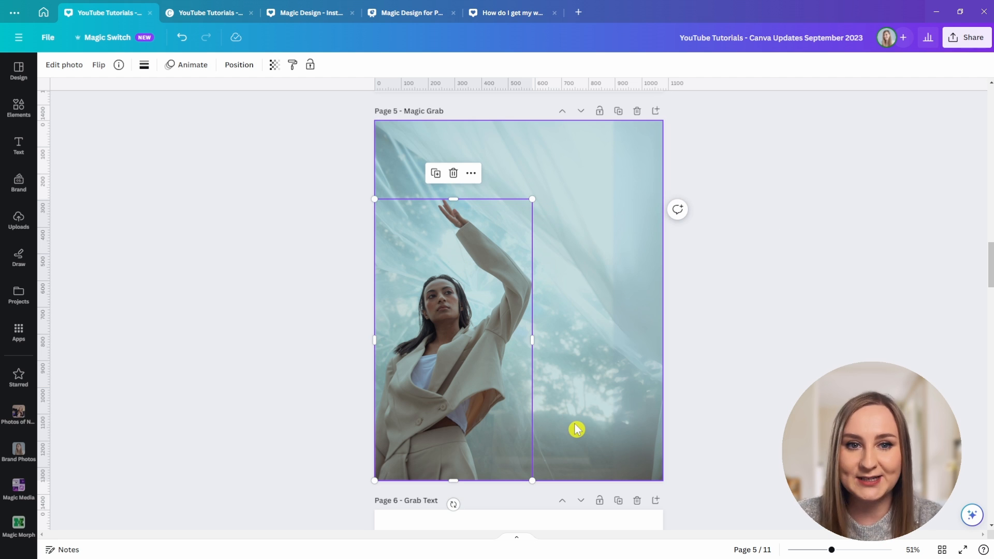
pyautogui.click(210, 12)
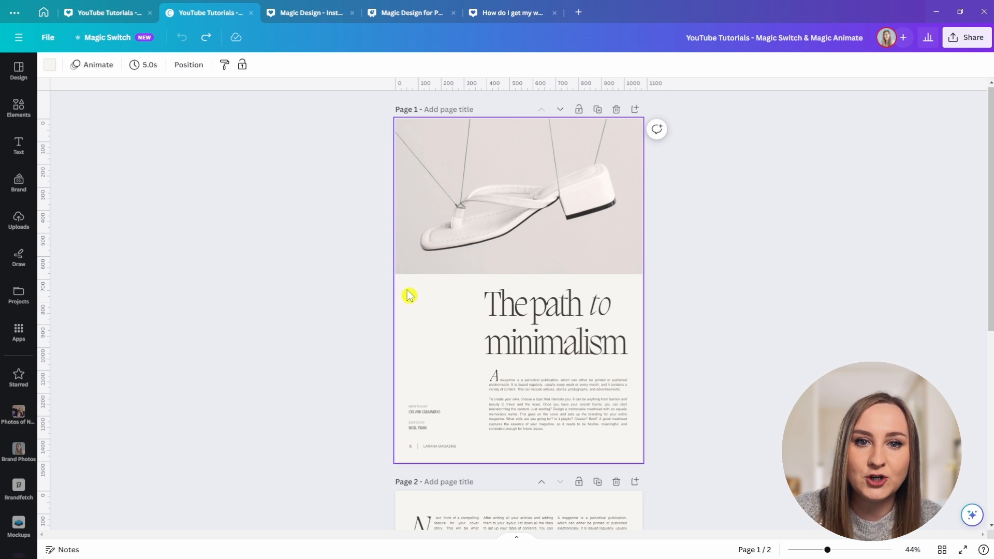
# - Try Bold and Minimal, apply the Elegant animation style, and play the 9-second animation
pyautogui.click(526, 390)
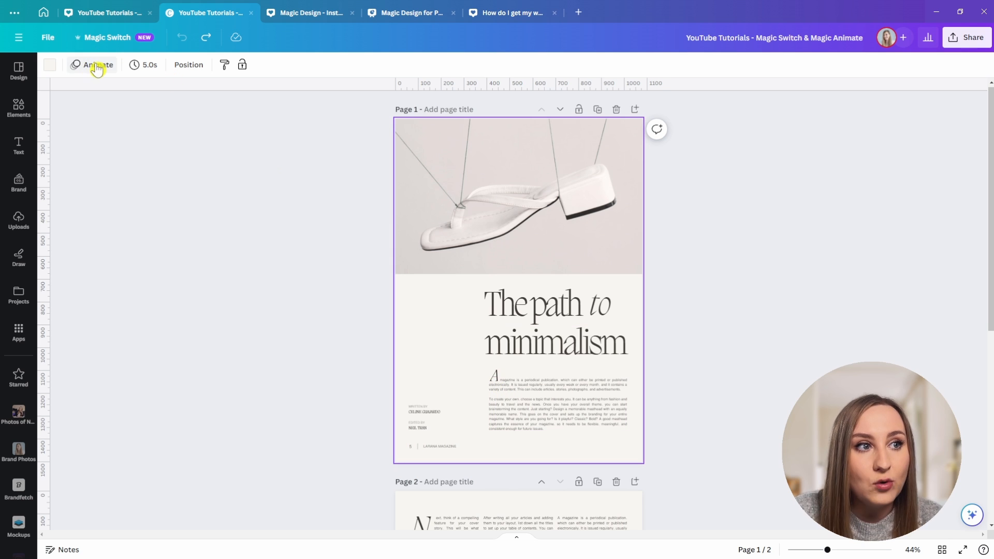
pyautogui.click(98, 65)
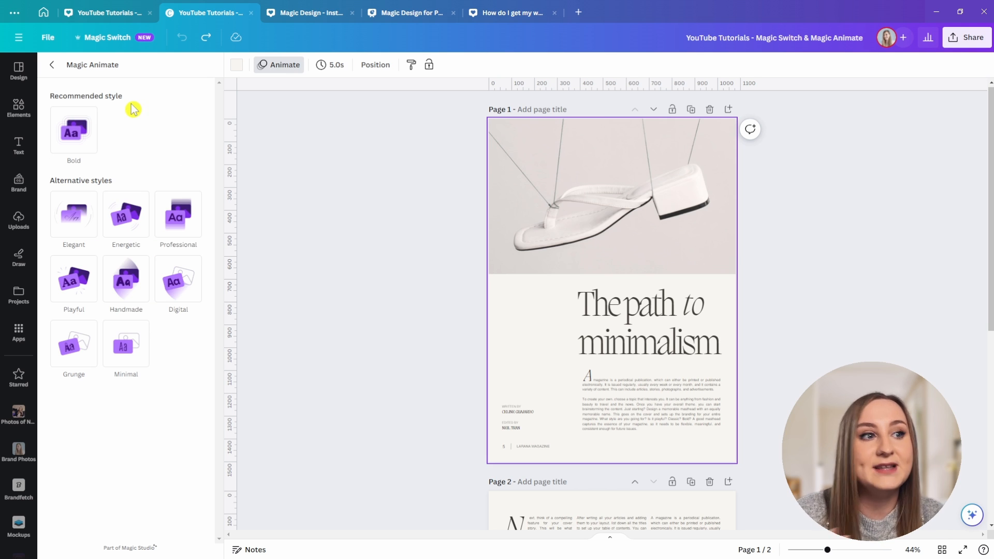
pyautogui.moveTo(132, 109)
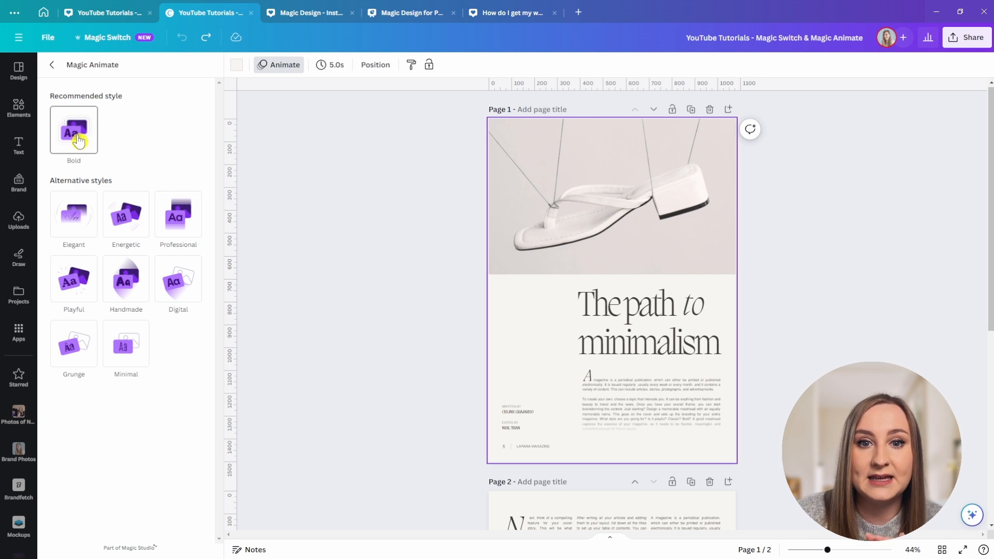
pyautogui.click(126, 345)
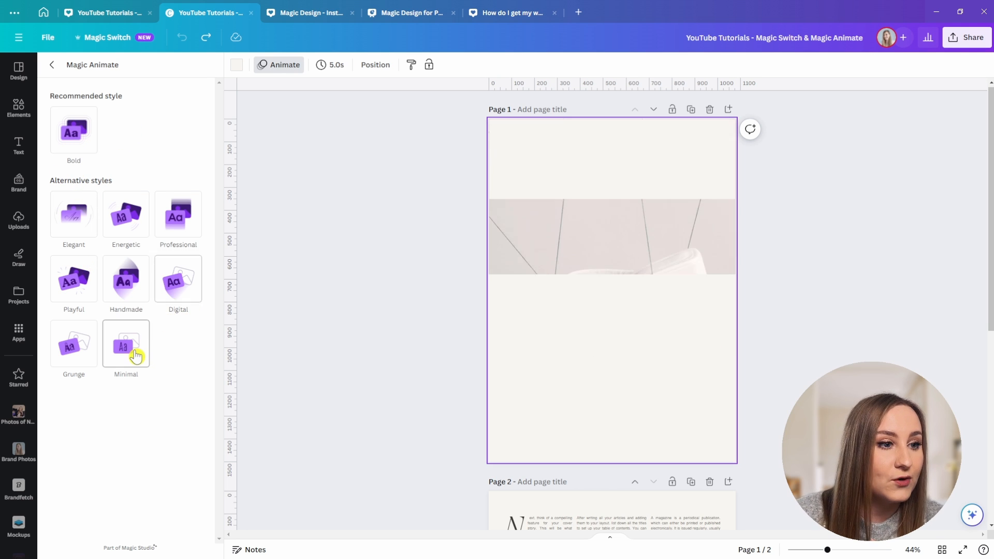
pyautogui.click(74, 214)
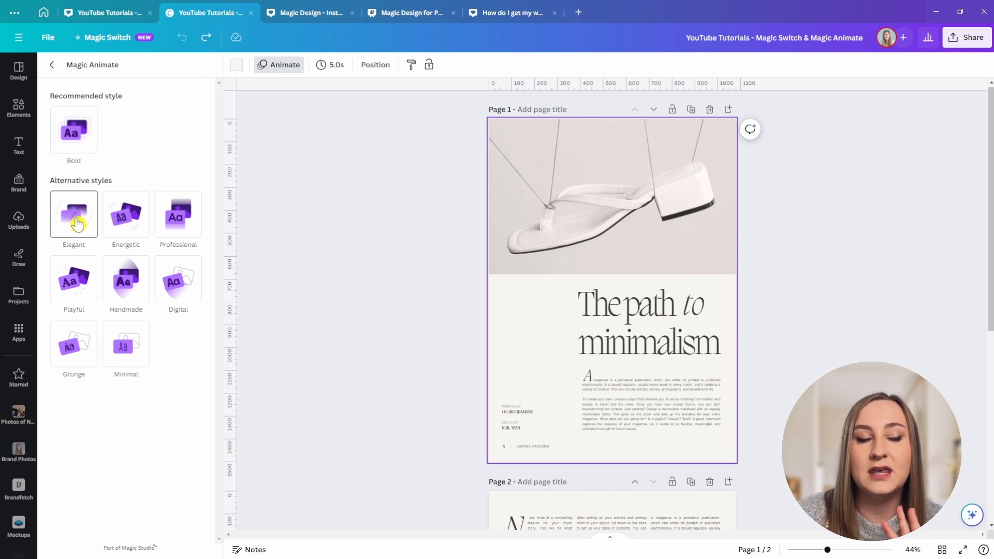
pyautogui.click(74, 215)
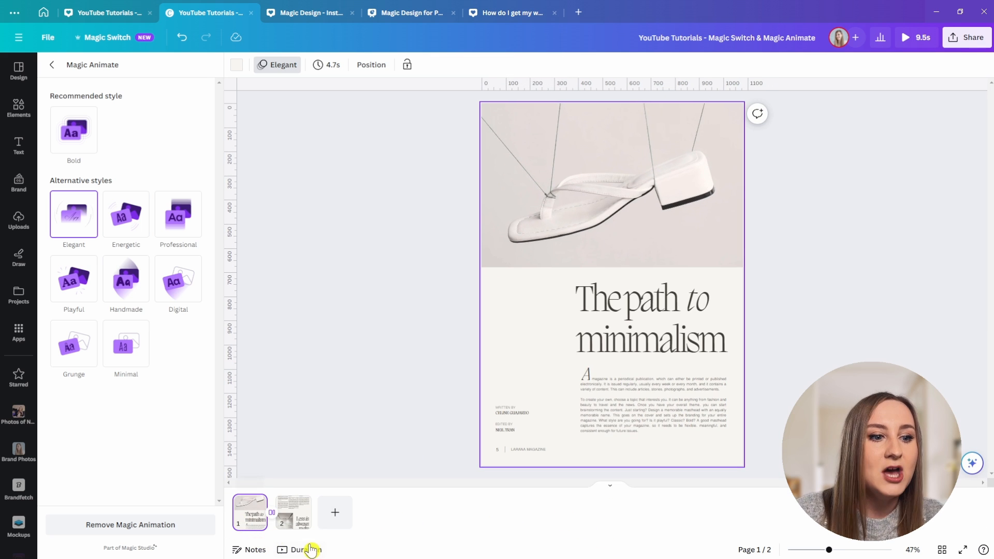
pyautogui.click(305, 549)
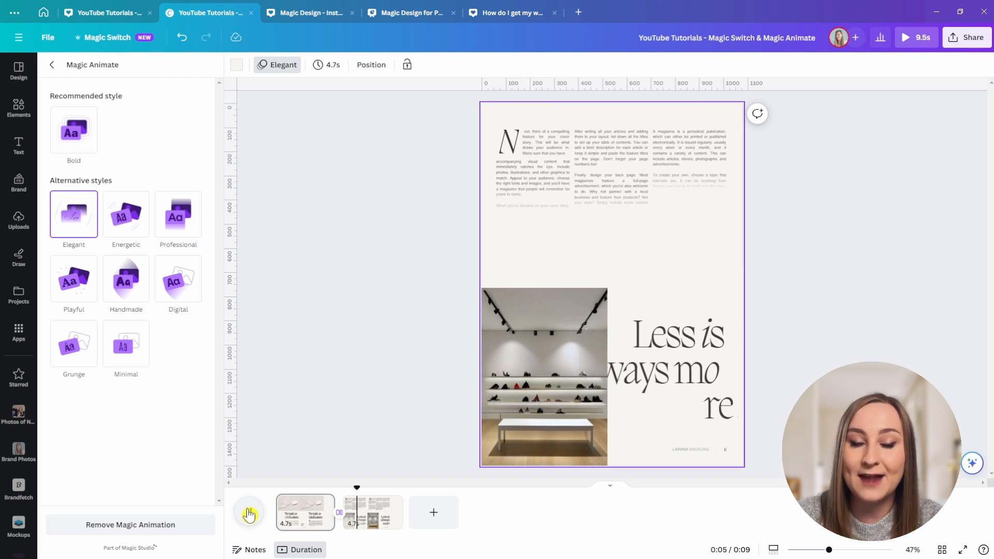
pyautogui.click(248, 512)
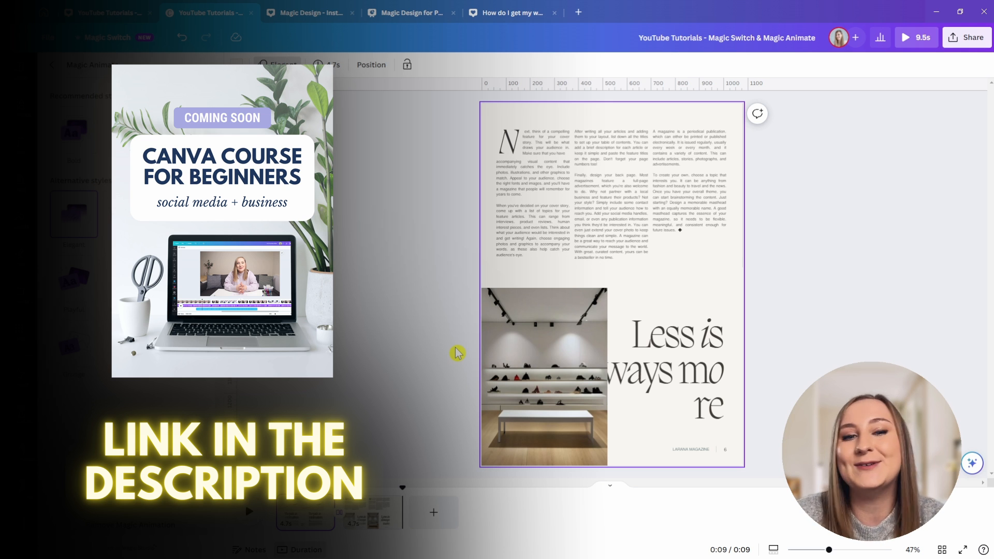
# - Go back to the Canva home dashboard listing Magic Studio features
pyautogui.click(43, 12)
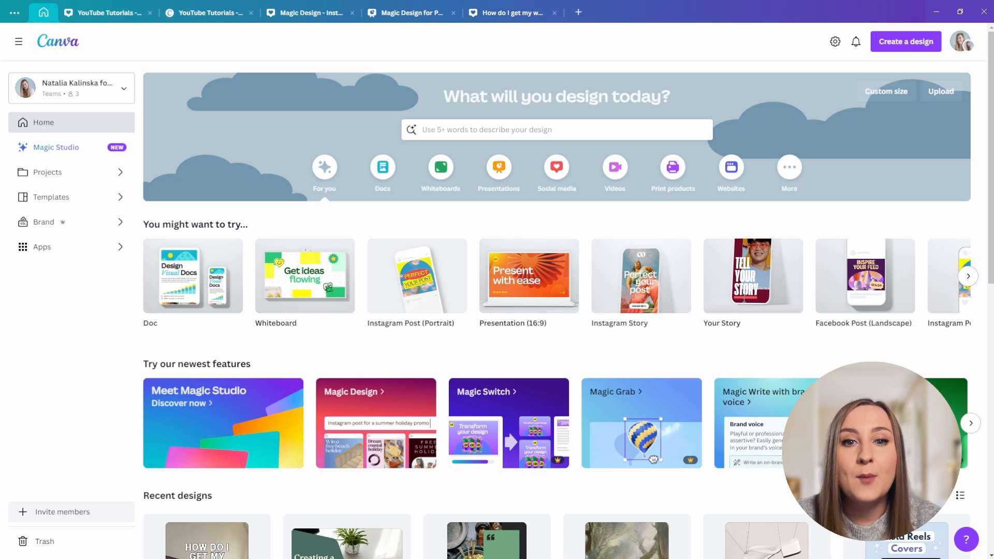
pyautogui.moveTo(370, 226)
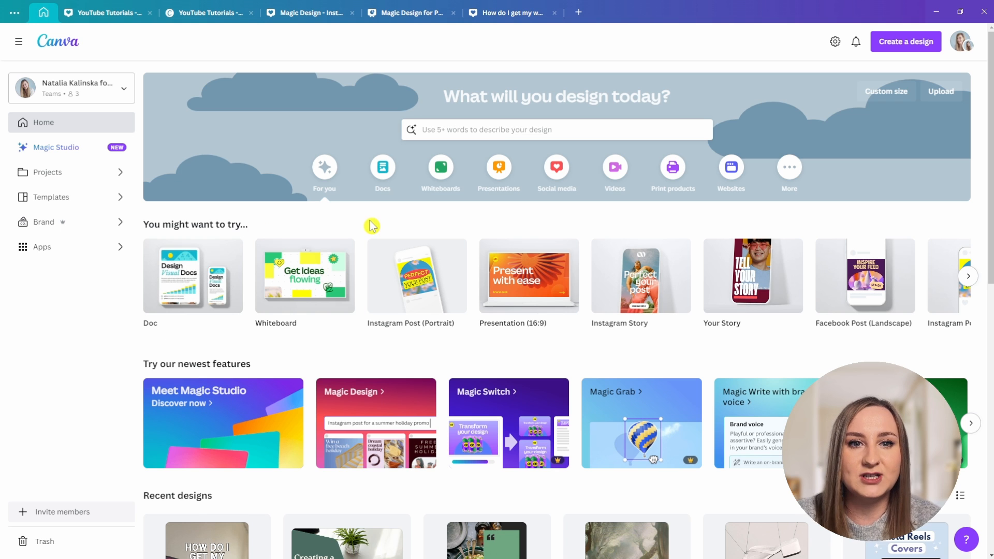
pyautogui.moveTo(382, 217)
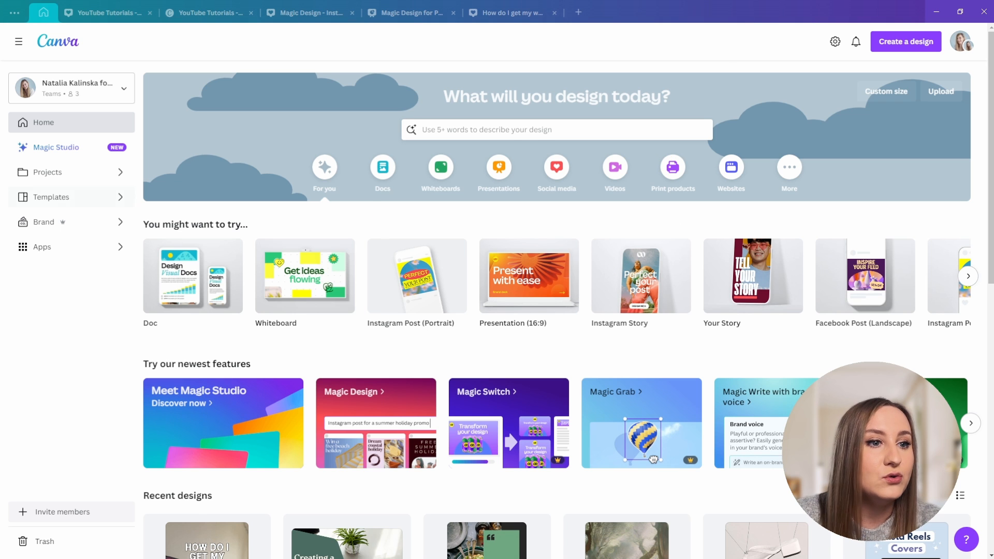
pyautogui.moveTo(74, 223)
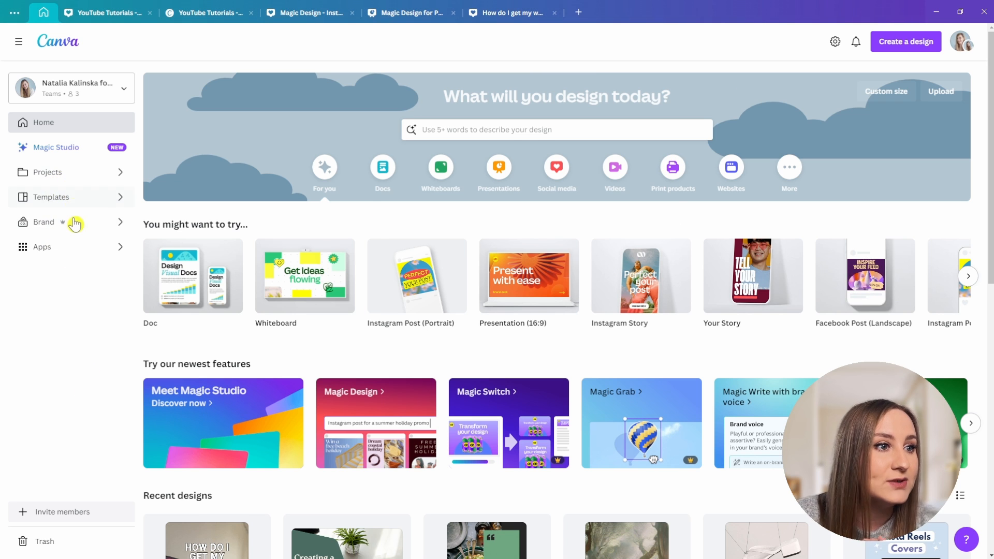
# - Save an approachable, vibrant, food-loving brand voice in the Tastish Food Blogger brand kit
pyautogui.click(43, 222)
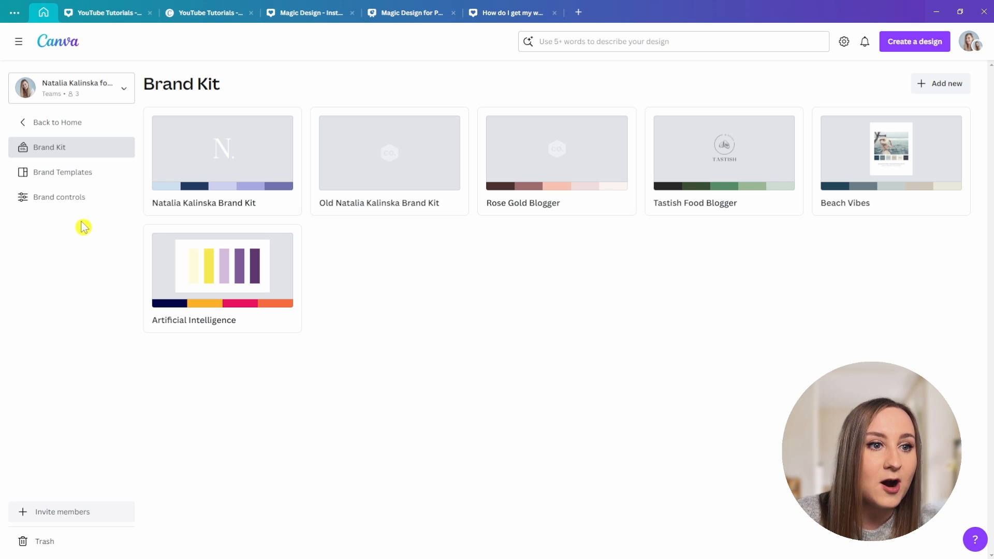
pyautogui.click(723, 152)
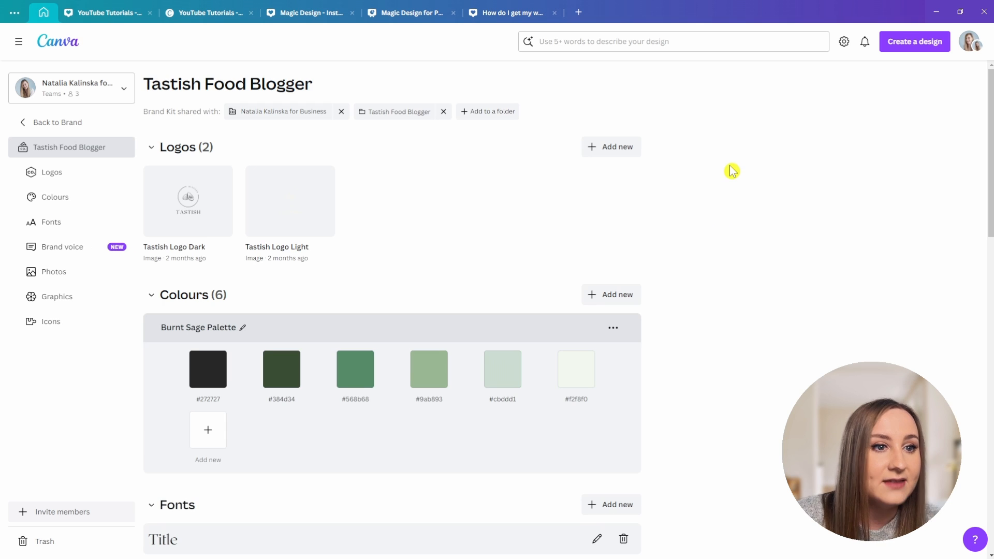
pyautogui.scroll(-3)
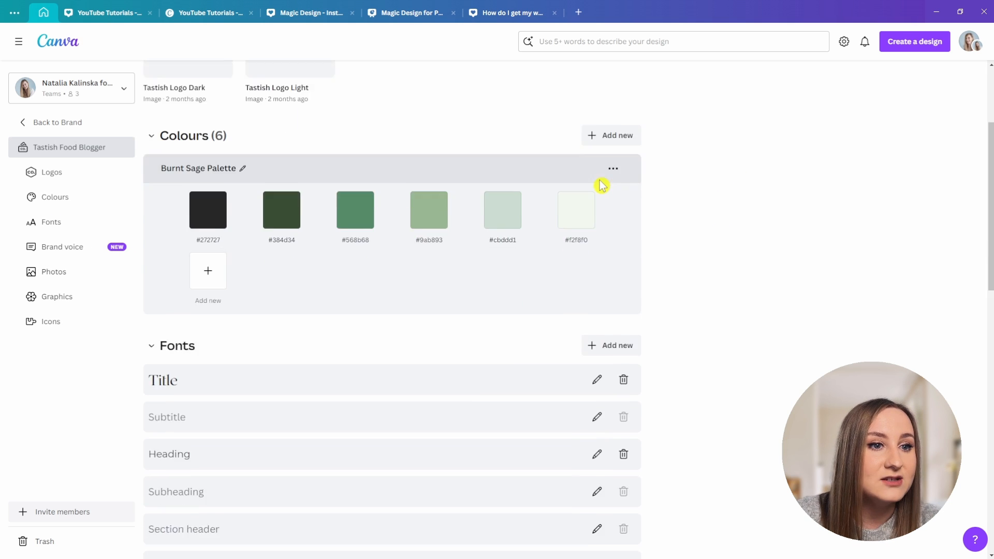
pyautogui.scroll(-3)
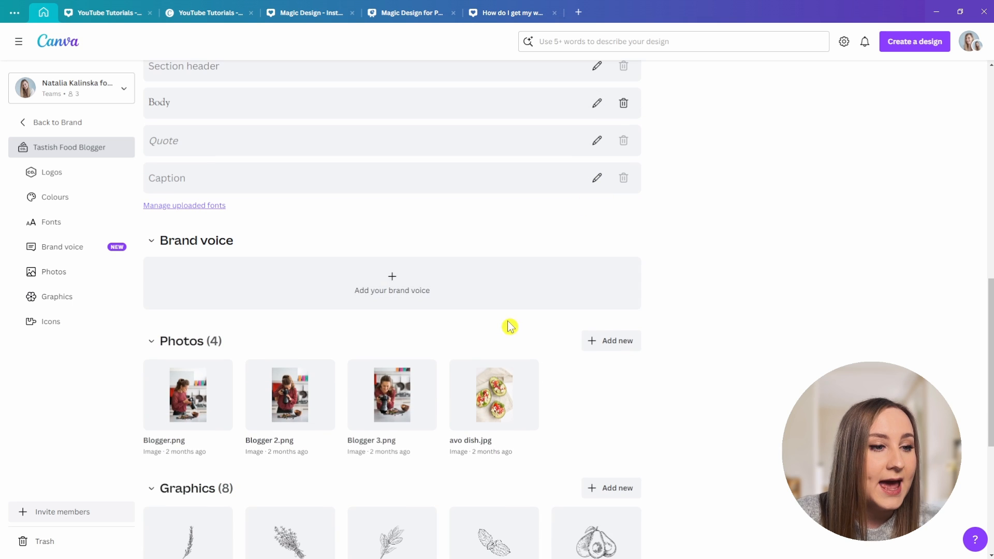
pyautogui.moveTo(562, 282)
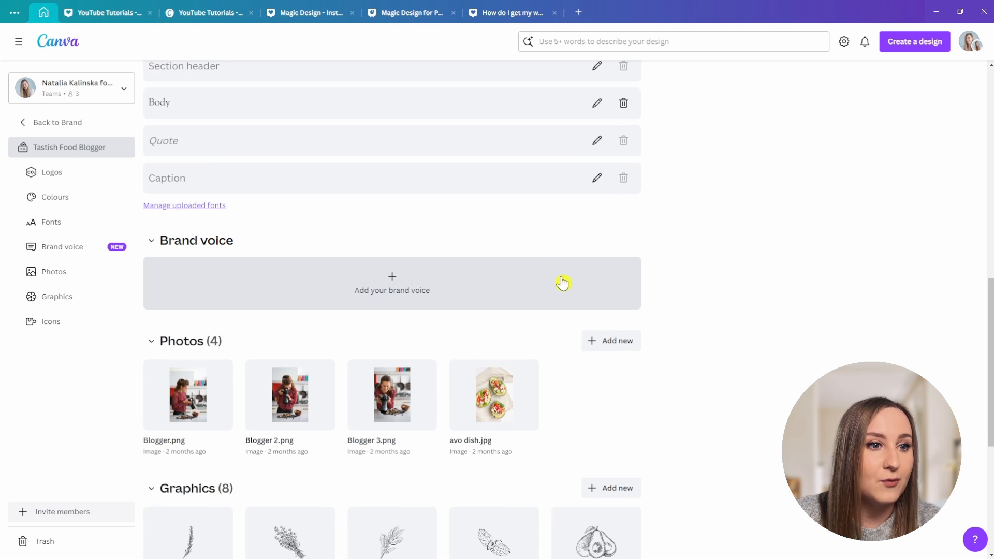
pyautogui.click(391, 283)
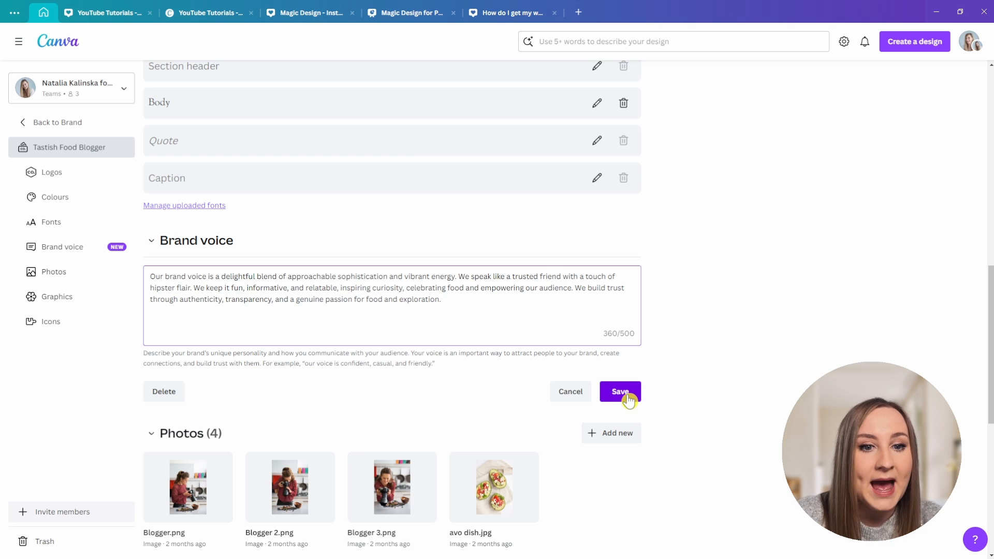
pyautogui.click(620, 391)
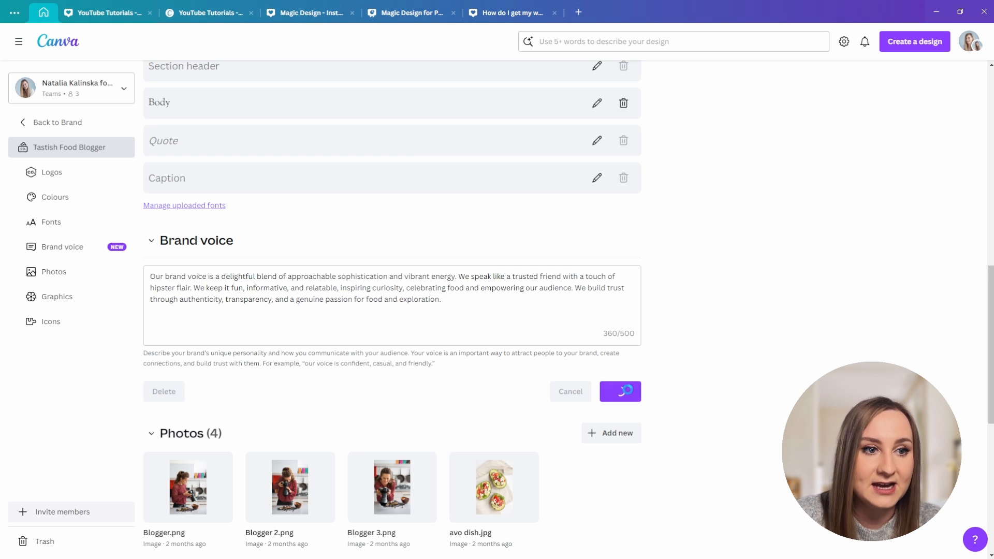
pyautogui.click(310, 12)
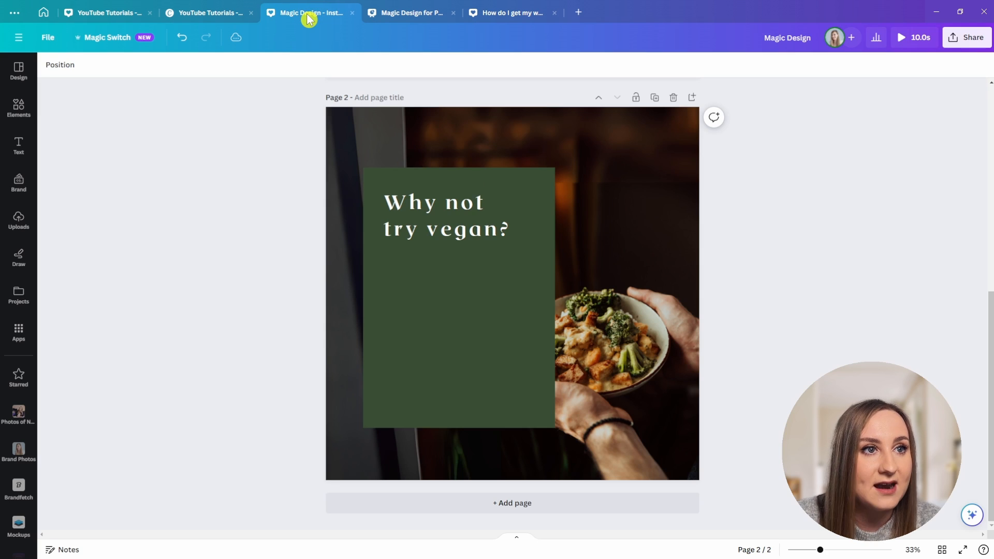
pyautogui.moveTo(159, 188)
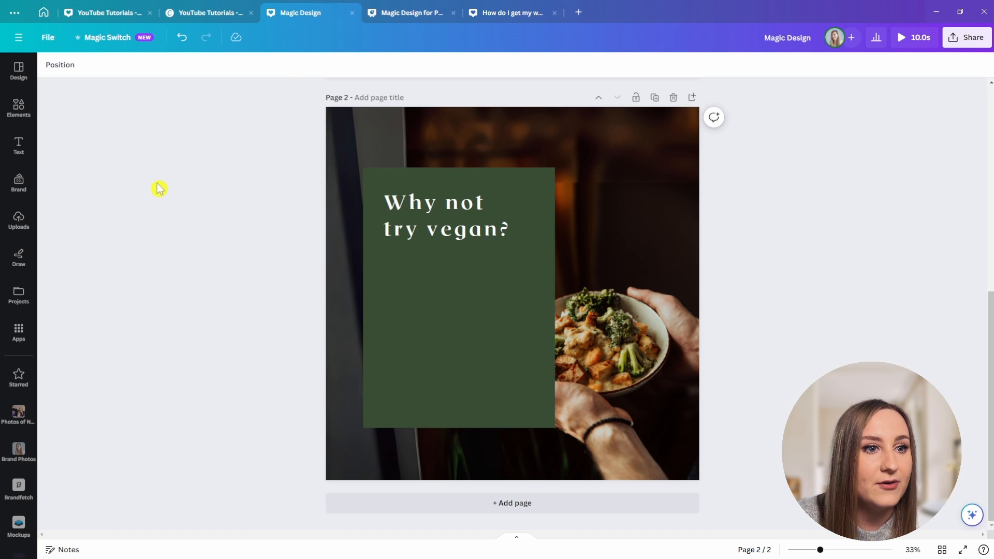
# - Open the Brand kit, dismiss the brand voice intro and promo, and scroll to Tastish's voice
pyautogui.click(18, 70)
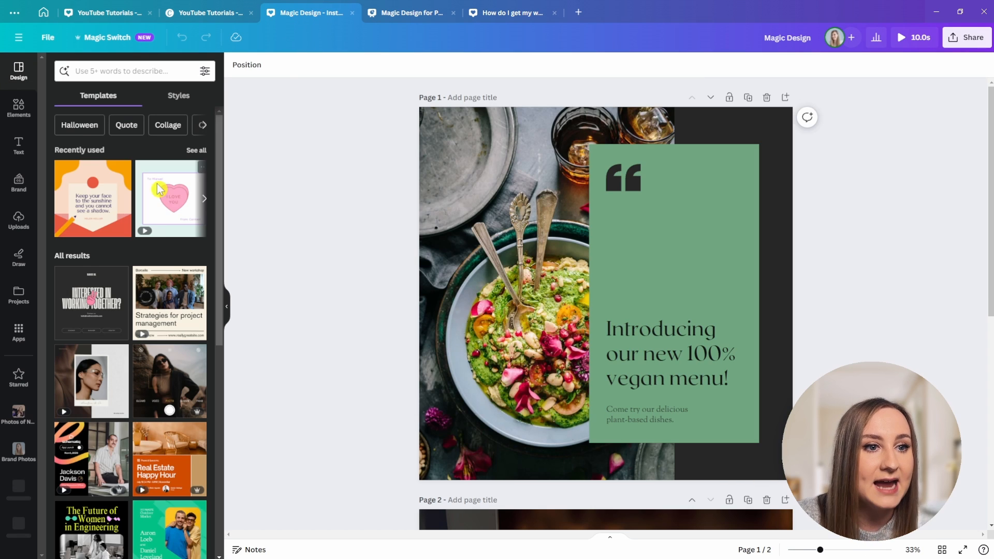
pyautogui.click(18, 181)
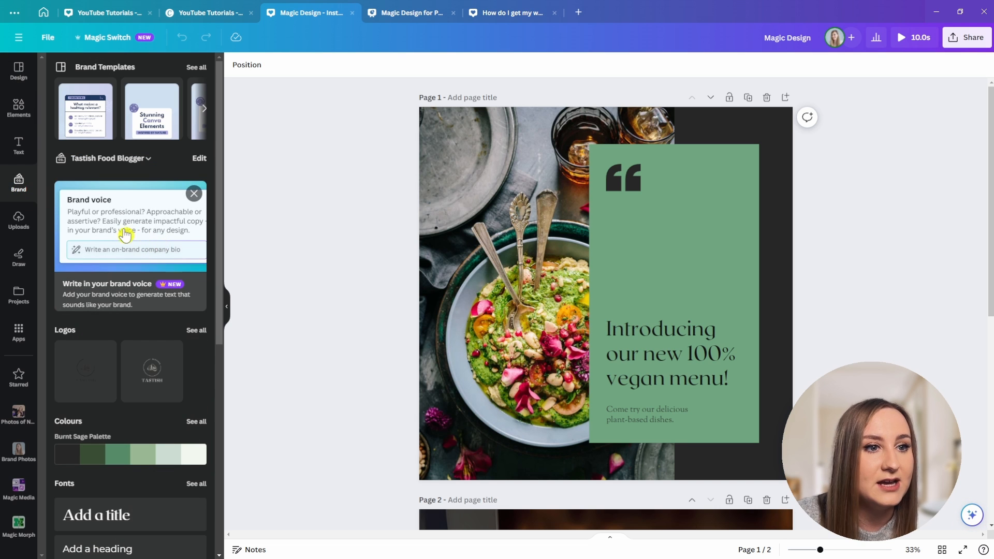
pyautogui.click(133, 249)
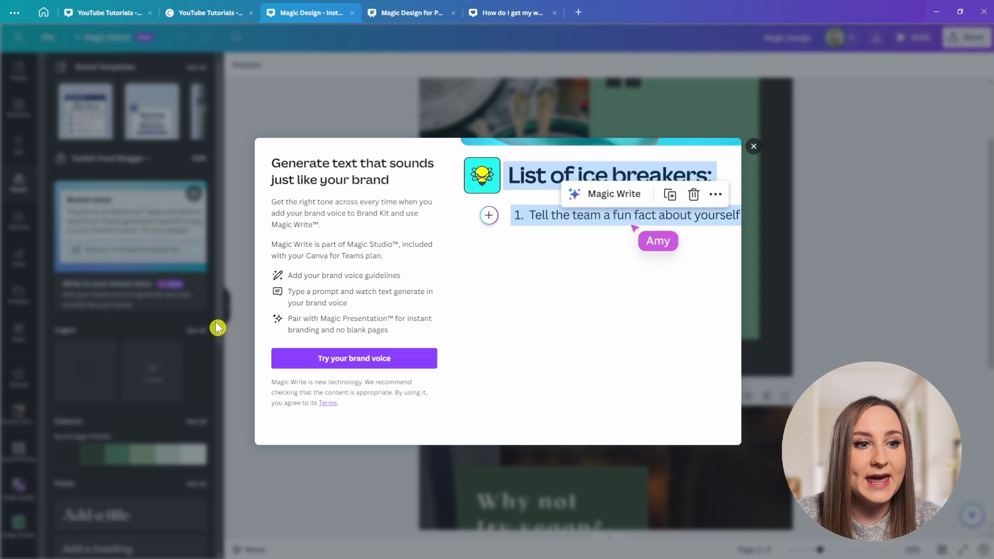
pyautogui.click(753, 147)
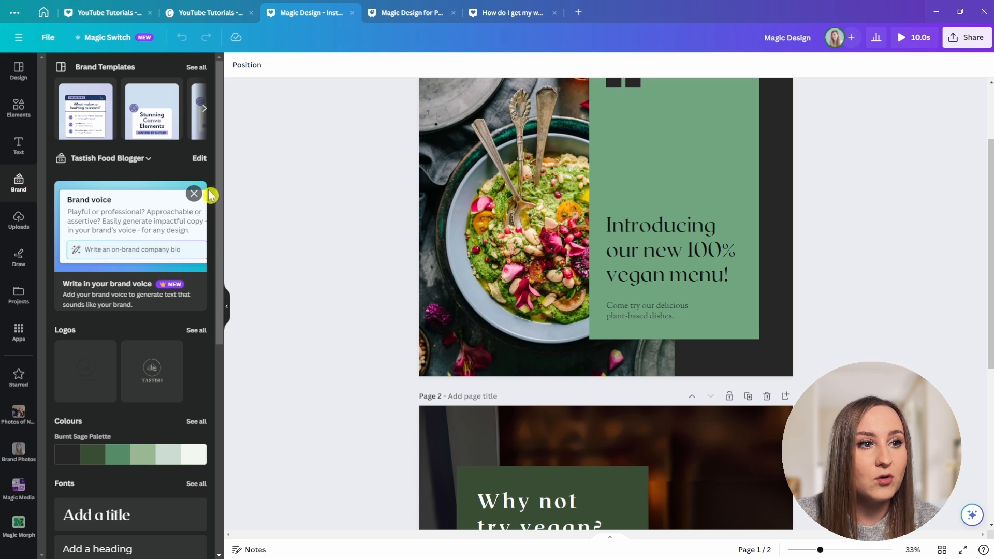
pyautogui.click(194, 193)
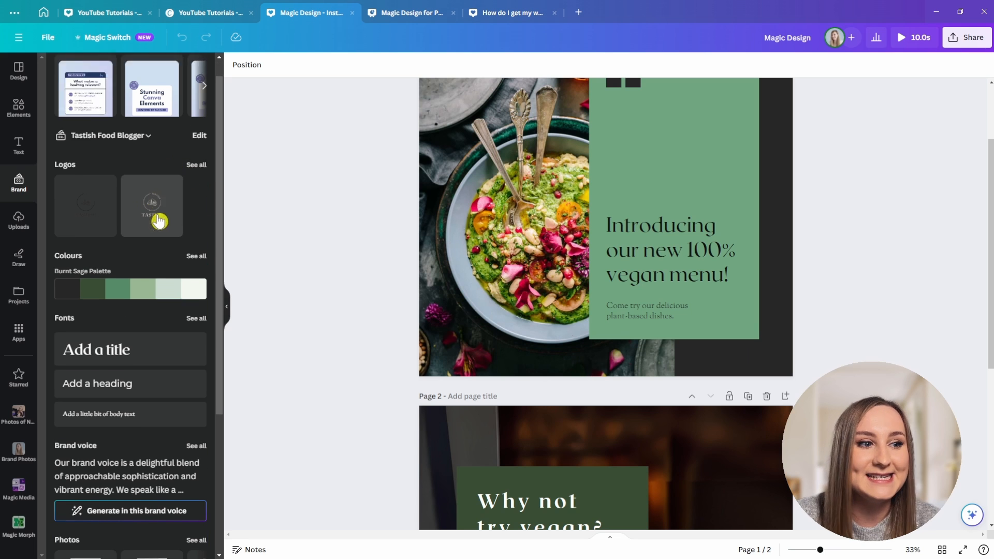
pyautogui.scroll(-3)
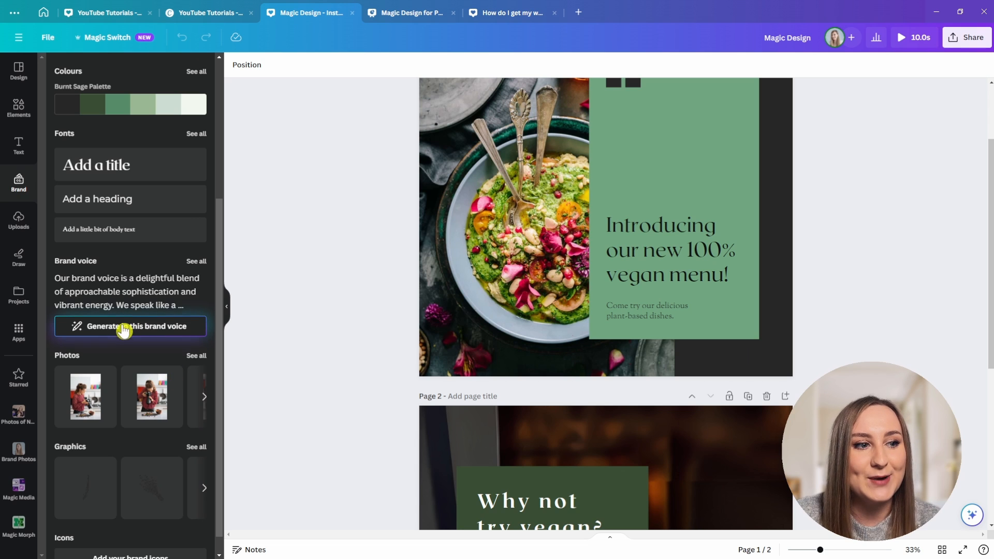
pyautogui.moveTo(99, 336)
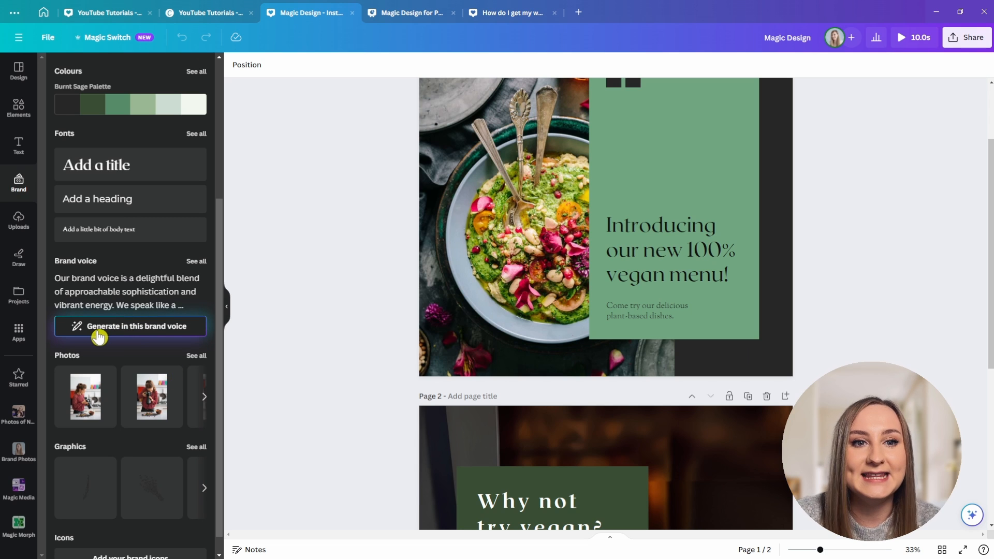
pyautogui.scroll(-3)
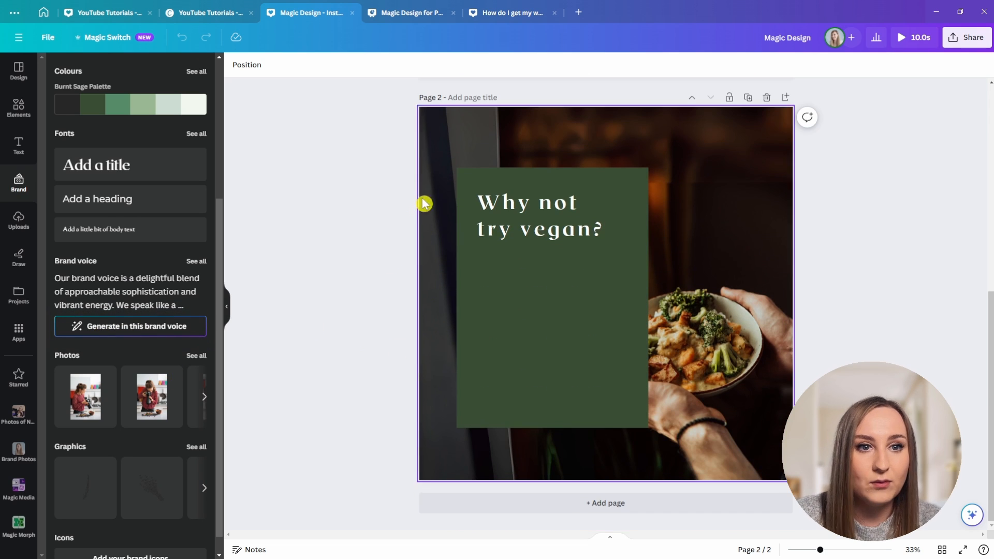
# - Generate a brand-voice paragraph urging people to try vegan meals, then remove its prompt line
pyautogui.click(130, 326)
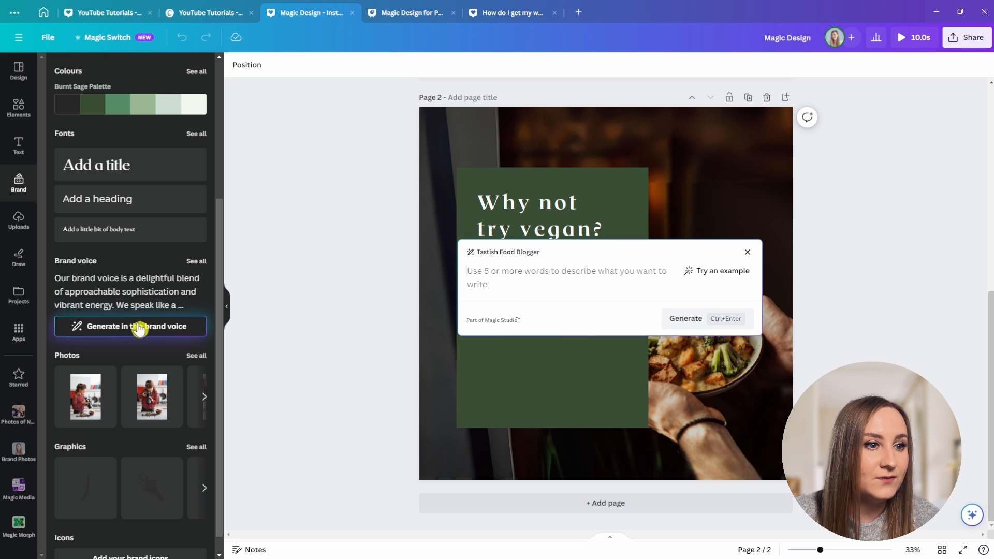
pyautogui.moveTo(644, 241)
pyautogui.write('A short description for "Why not try vegan?" to encourage people to try out new vegan menu and inspire them to try new delicious meatless recipes.')
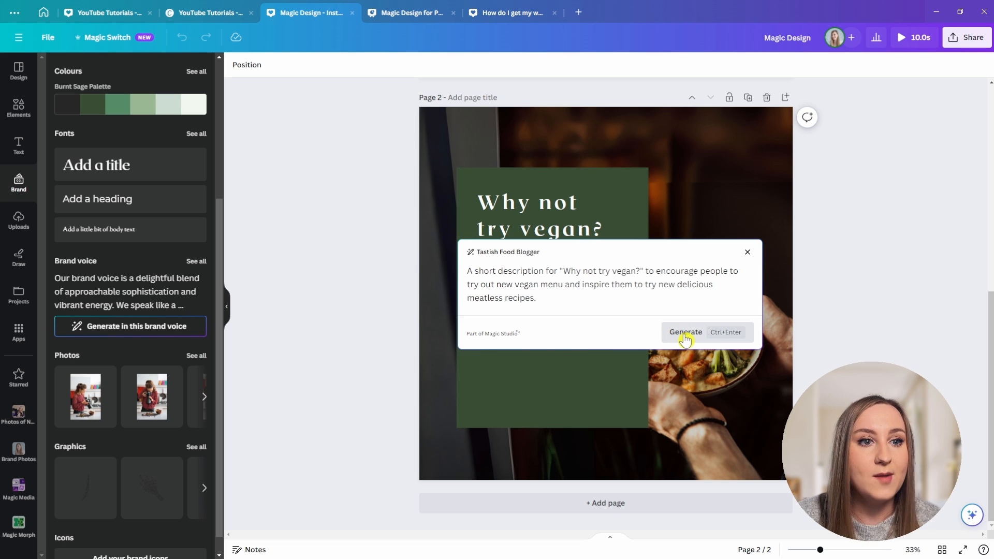
pyautogui.click(685, 331)
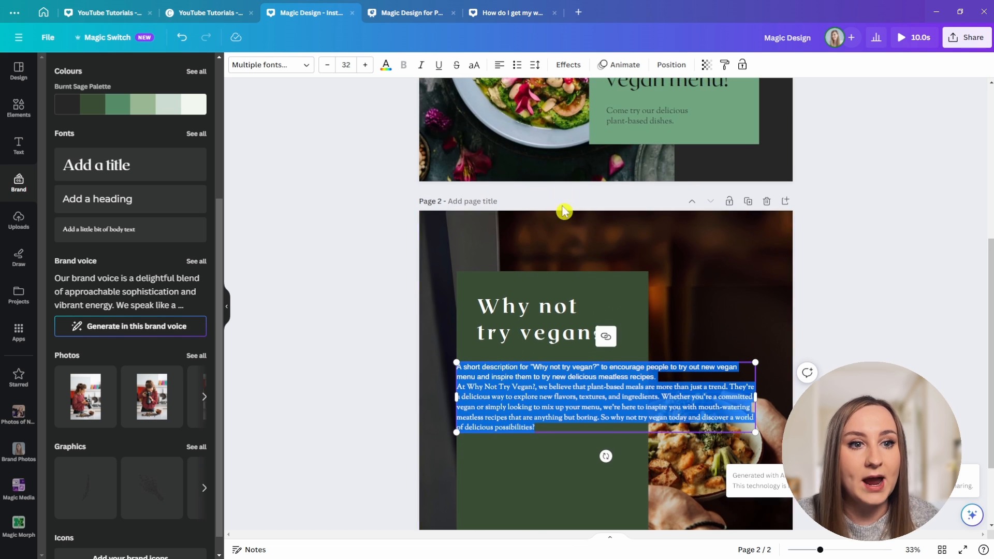
pyautogui.scroll(-3)
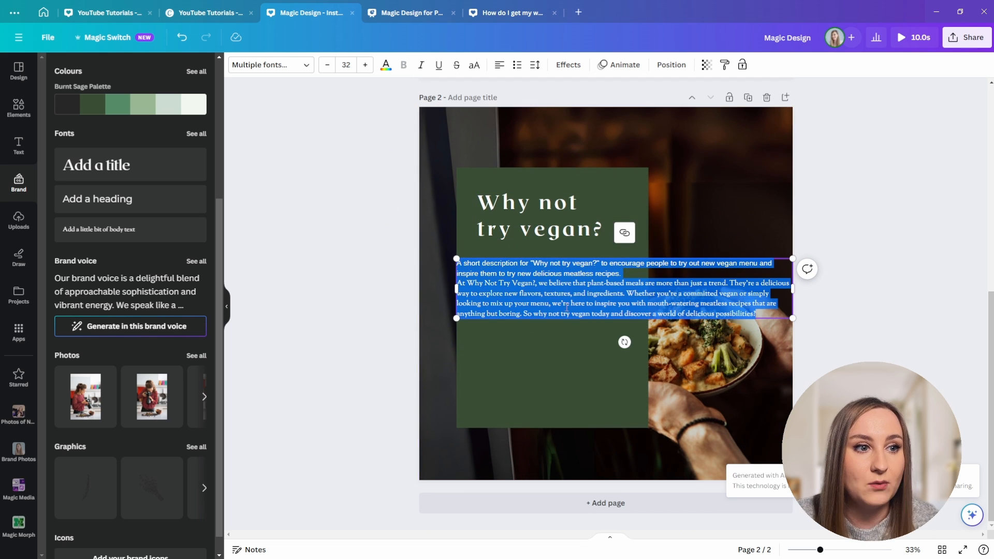
pyautogui.click(546, 254)
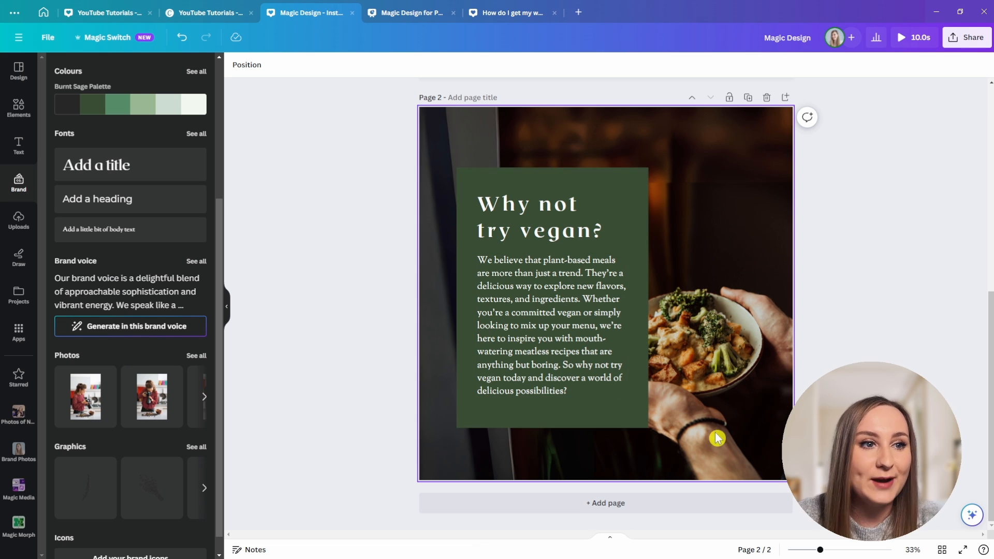
pyautogui.moveTo(781, 400)
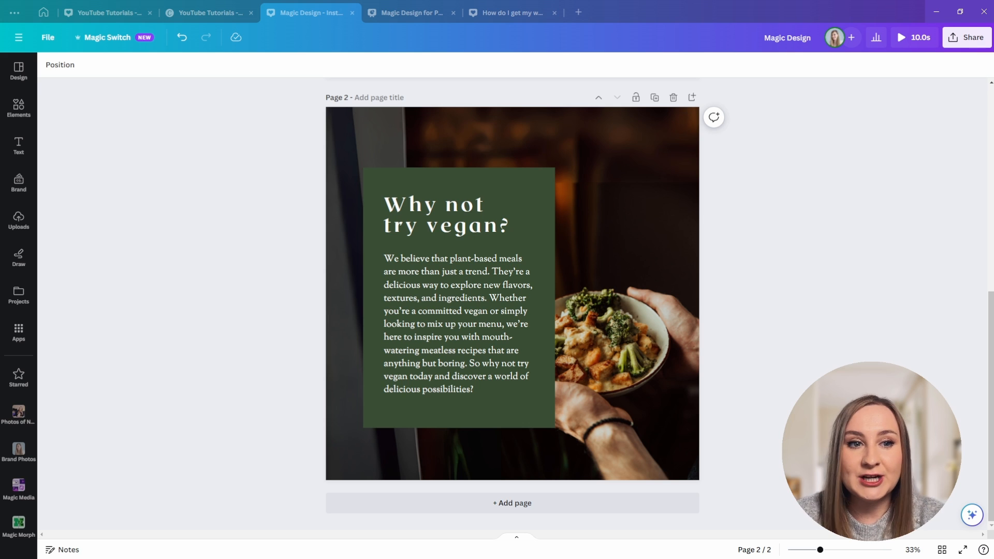
# - Generate blue jay on macarons images with Imagen, then launch the DALL-E image generator
pyautogui.click(18, 333)
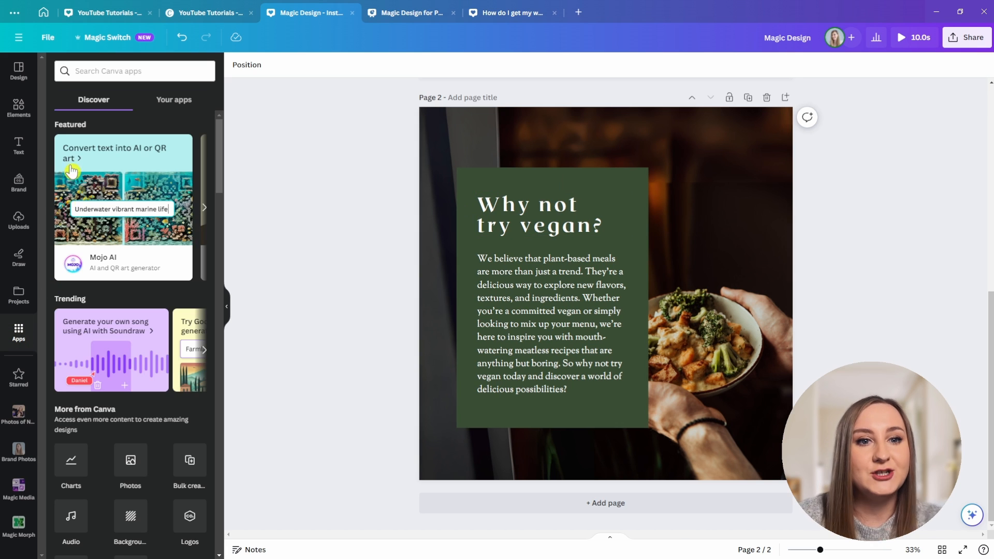
pyautogui.moveTo(184, 197)
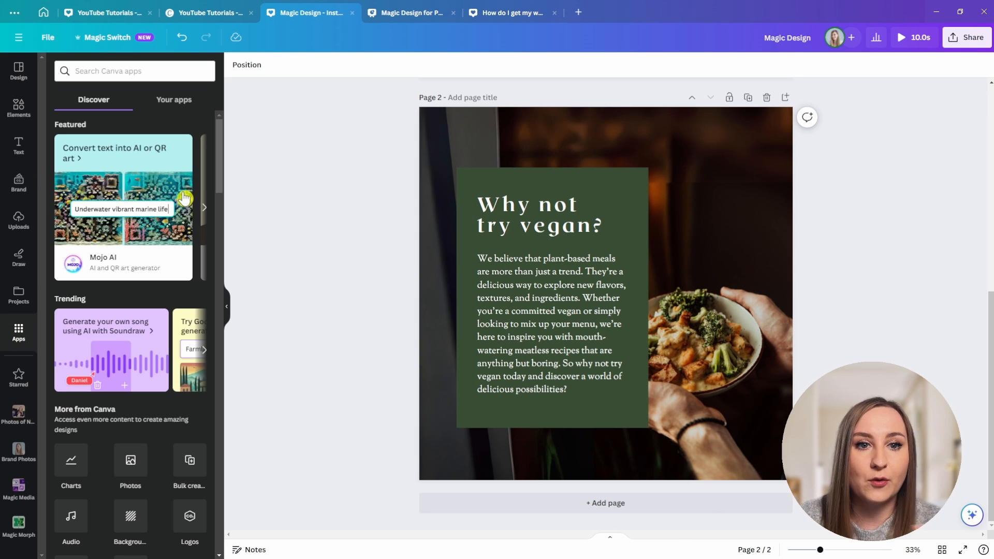
pyautogui.moveTo(151, 178)
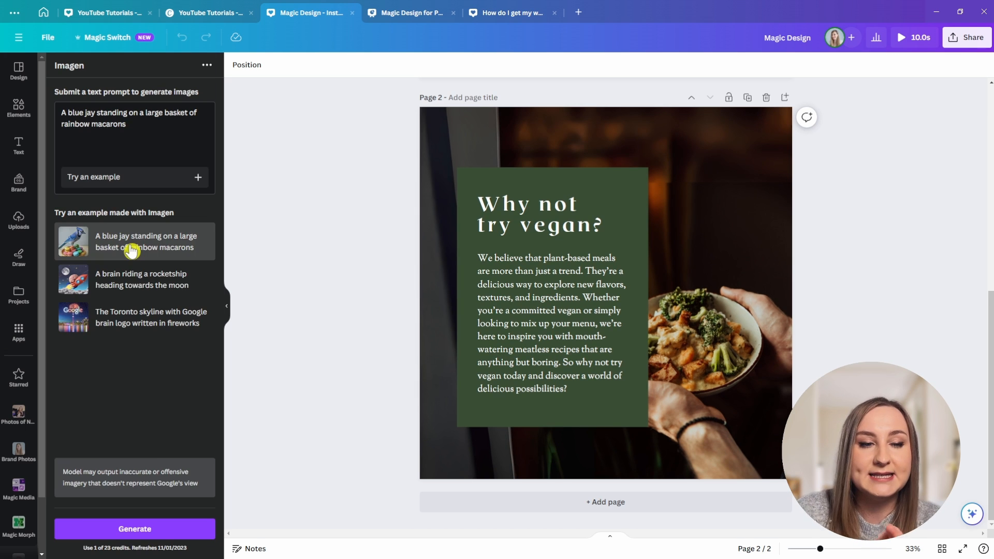
pyautogui.click(134, 528)
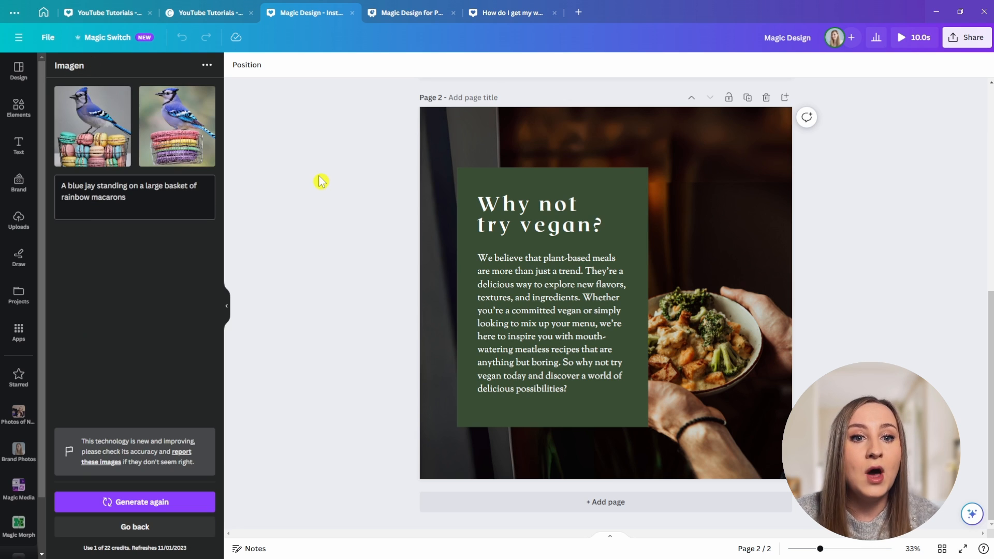
pyautogui.click(19, 332)
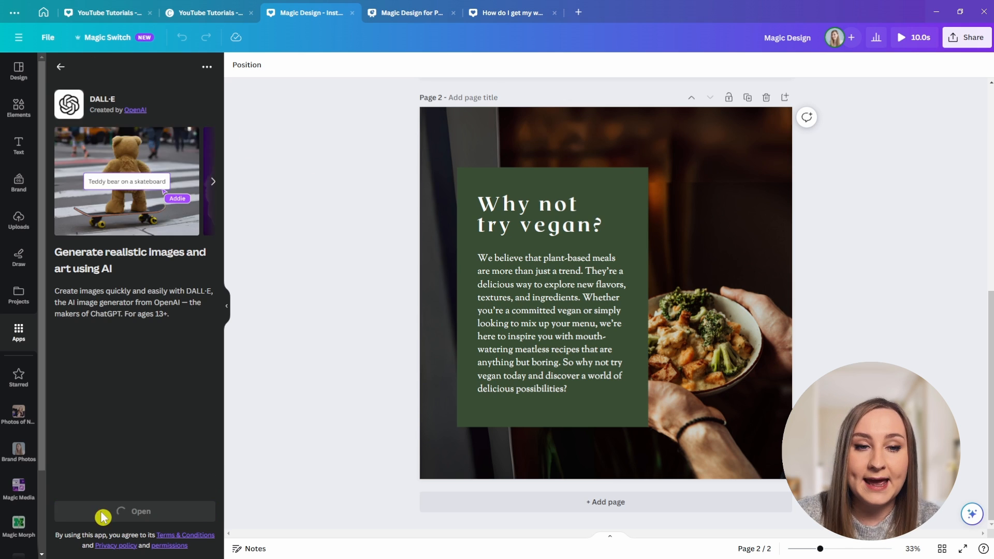
pyautogui.click(135, 512)
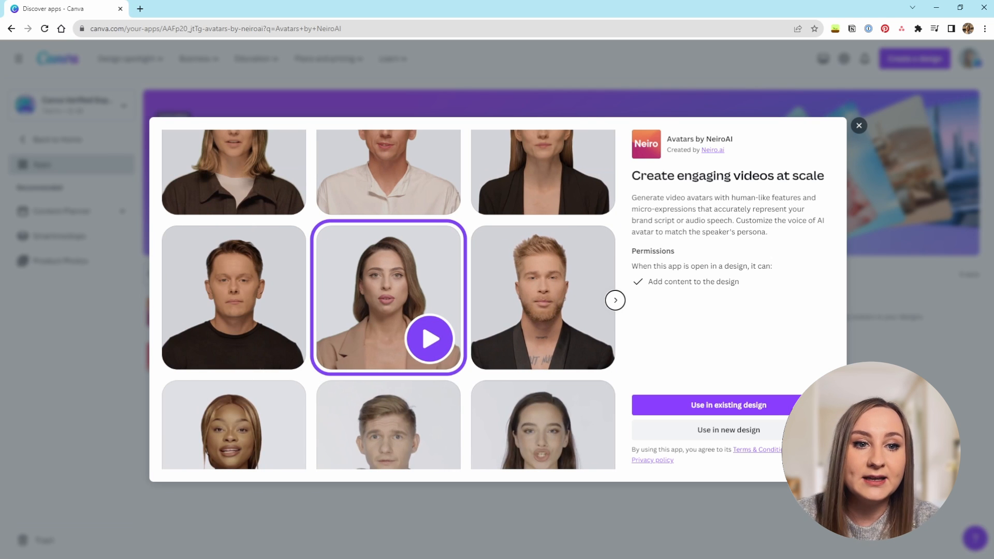
# - Advance to the Murf AI app, play its voiceover preview, and close the modal
pyautogui.click(615, 299)
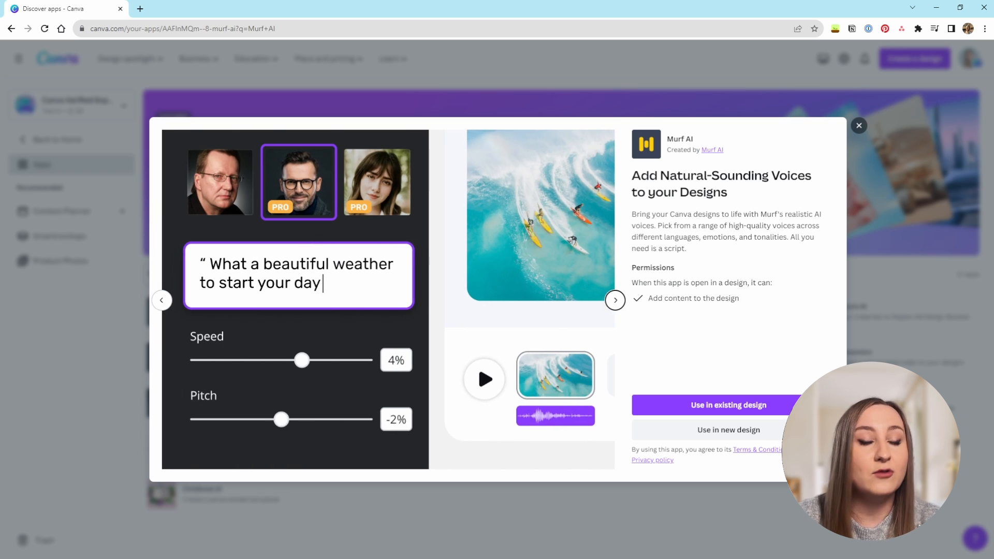
pyautogui.click(483, 379)
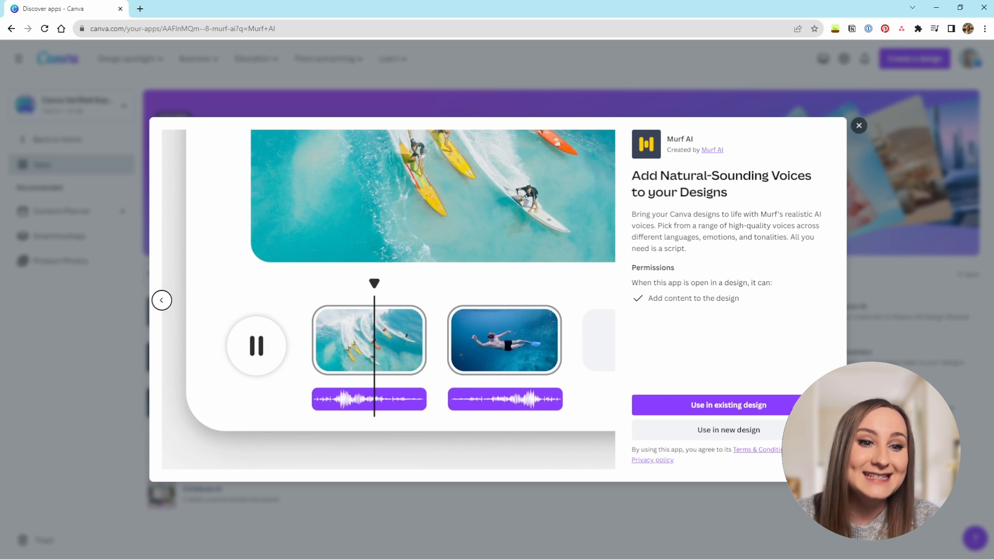
pyautogui.click(161, 300)
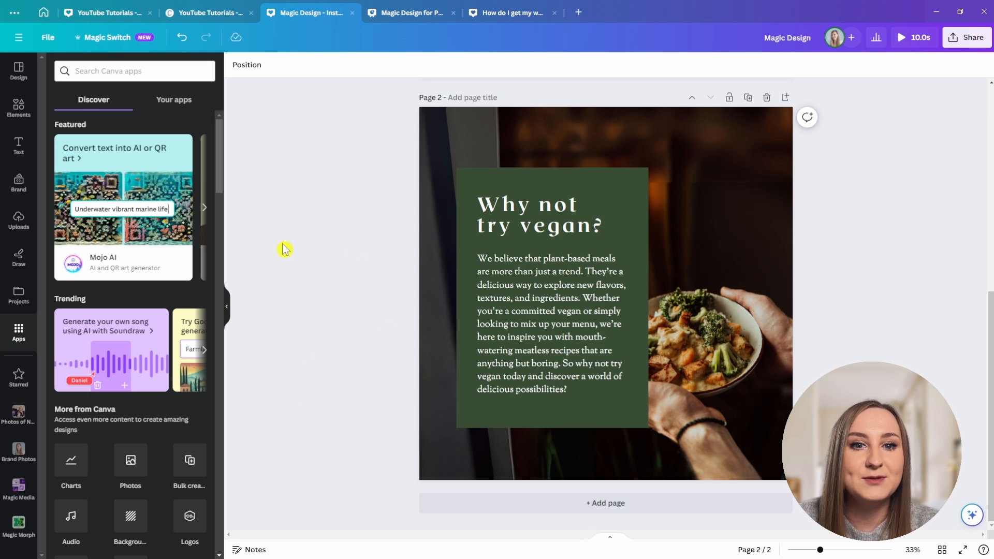
pyautogui.moveTo(43, 292)
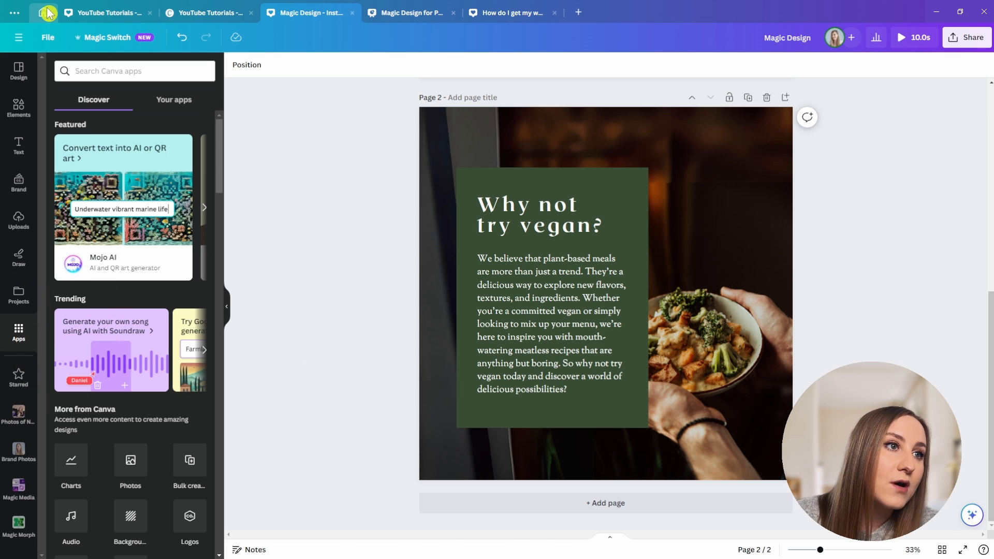
# - From Canva Home, filter the Apps directory to AI-powered apps and scroll the list
pyautogui.click(43, 13)
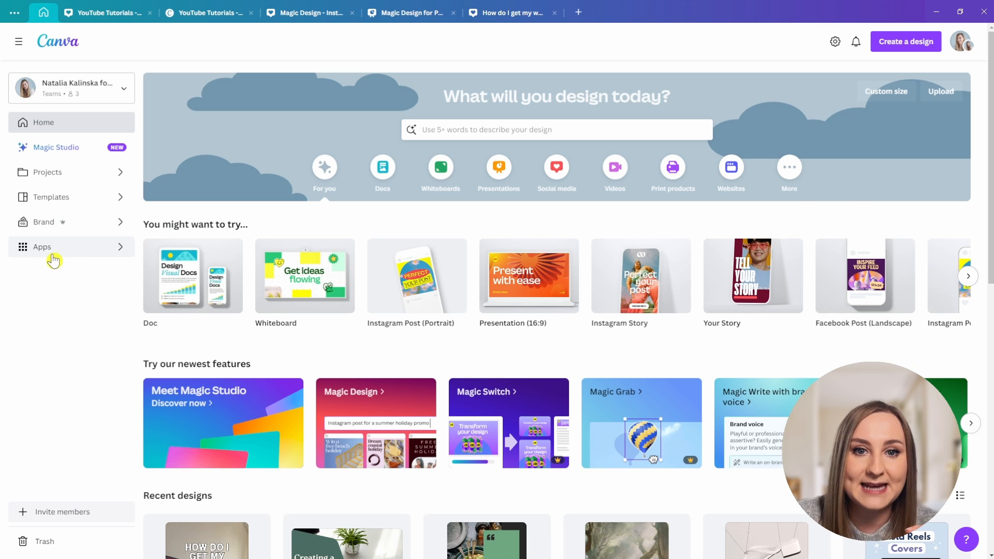
pyautogui.click(43, 247)
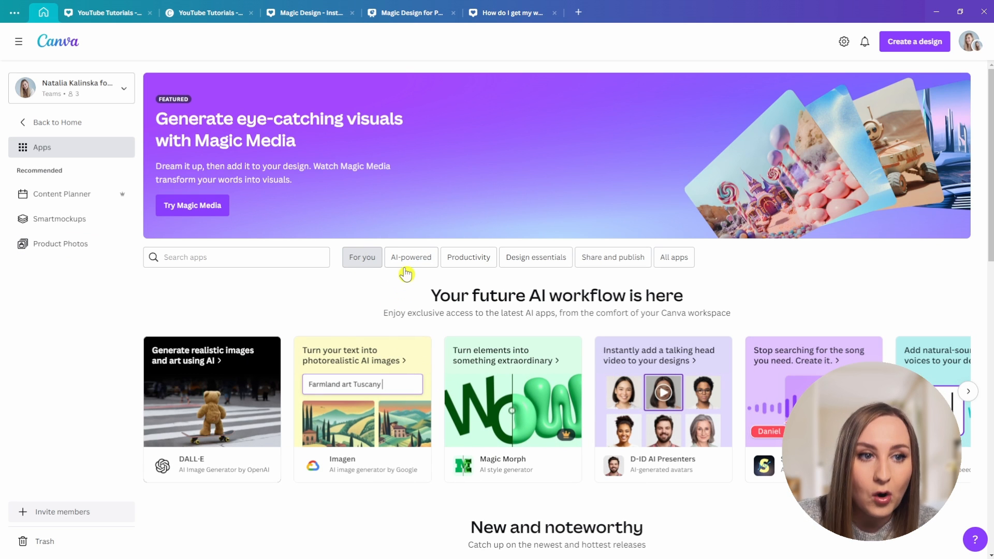
pyautogui.click(411, 257)
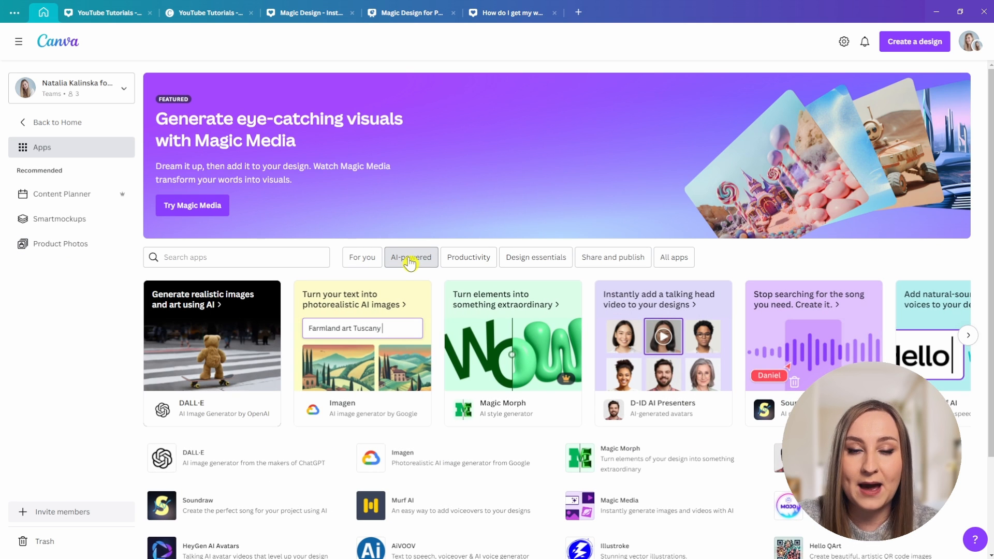
pyautogui.scroll(-3)
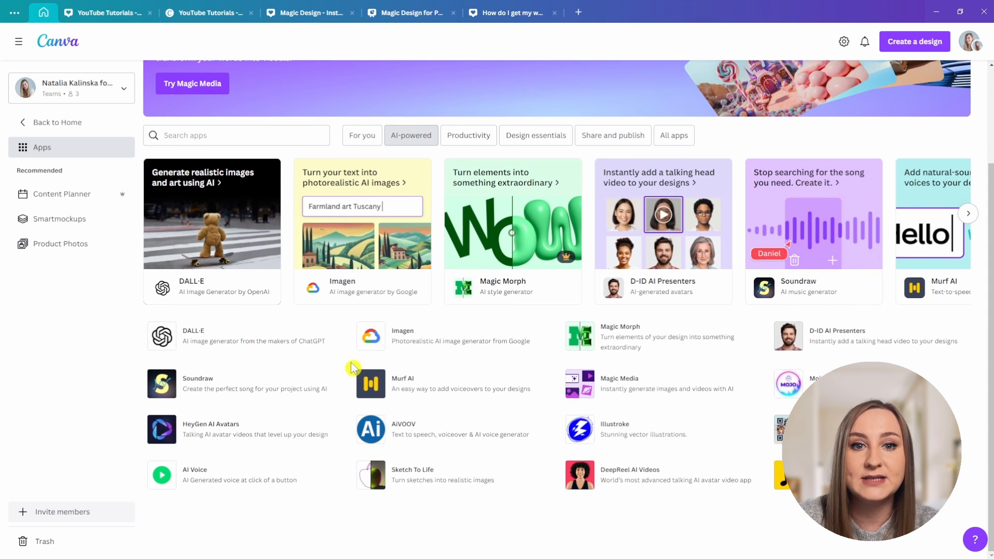
pyautogui.moveTo(231, 362)
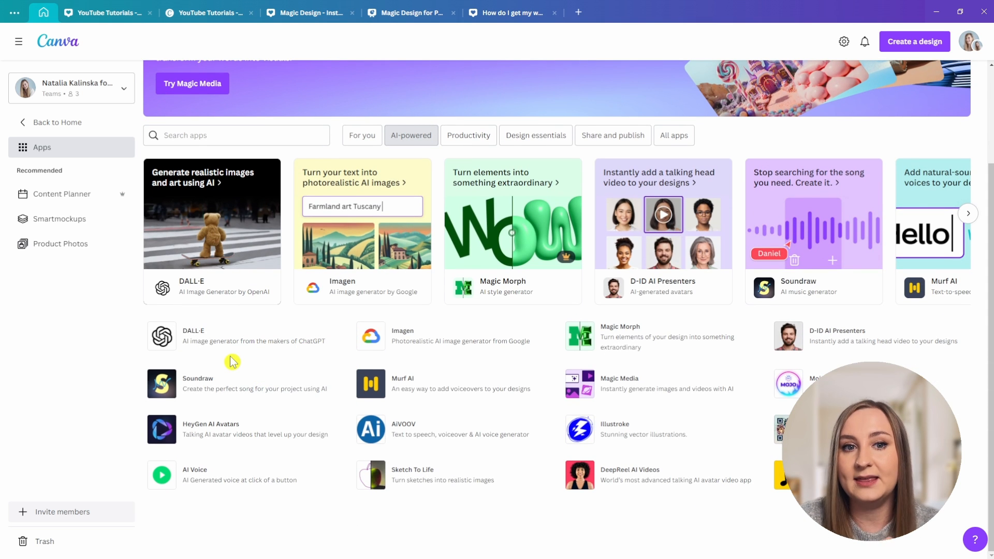
pyautogui.moveTo(721, 311)
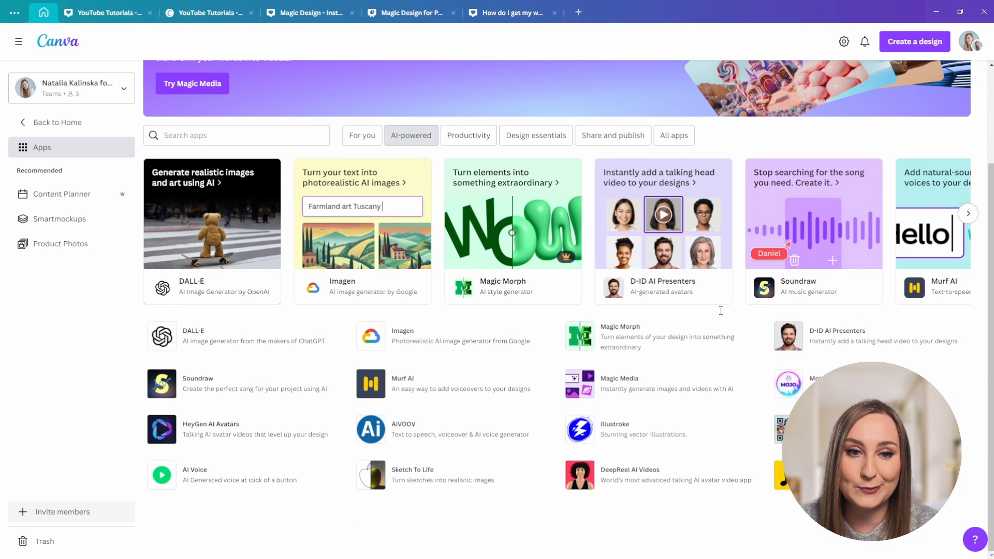